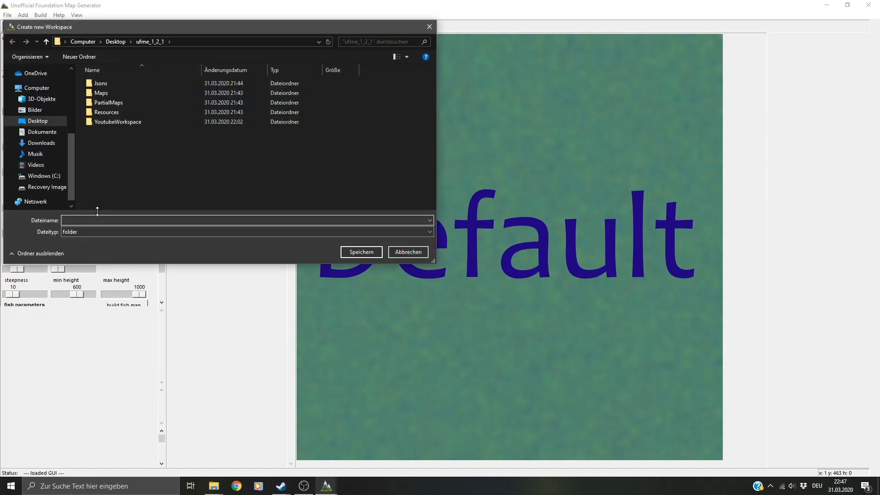
# Step: Name the new workspace YoutubeWorkspace2 and save it in the ufme_1_2_1 folder
pyautogui.write('Y')
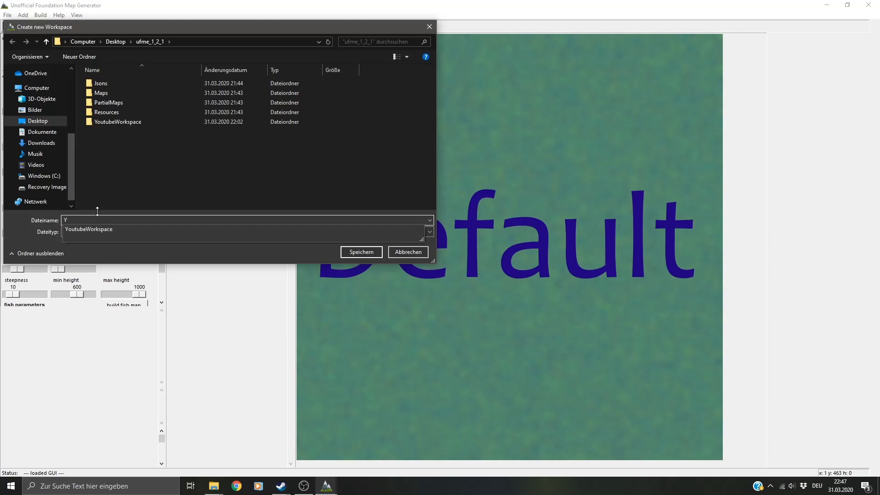
pyautogui.write('outubeWorkspace2')
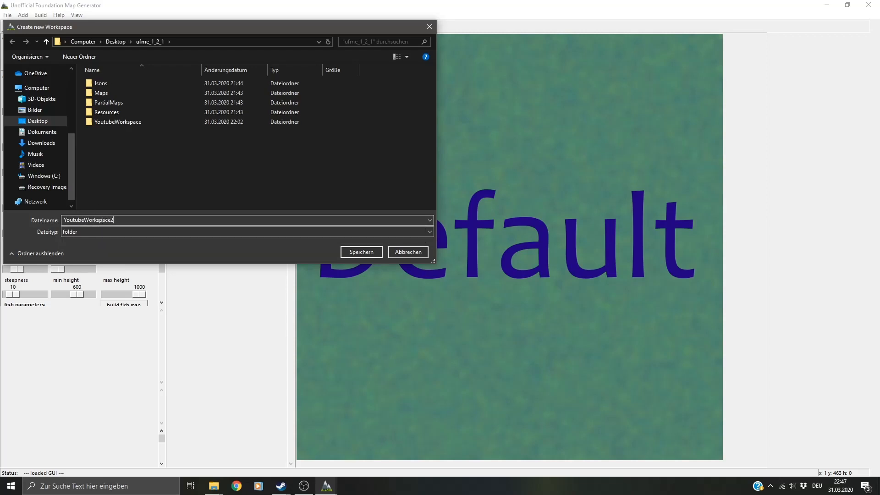
pyautogui.click(361, 252)
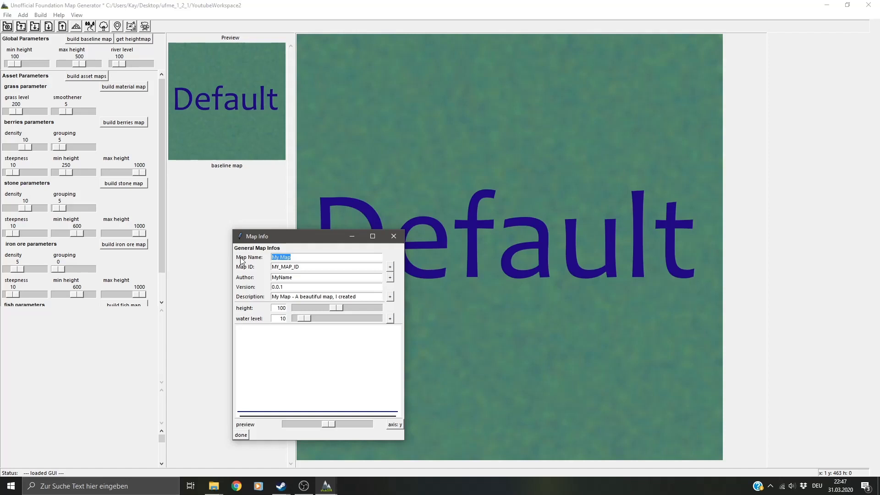
# Step: Enter DemoMap, DEMOMAP_ID, the author and 'DemoMap - A Demo map for Youtube', then confirm
pyautogui.write('Demo')
pyautogui.click(327, 277)
pyautogui.write('K')
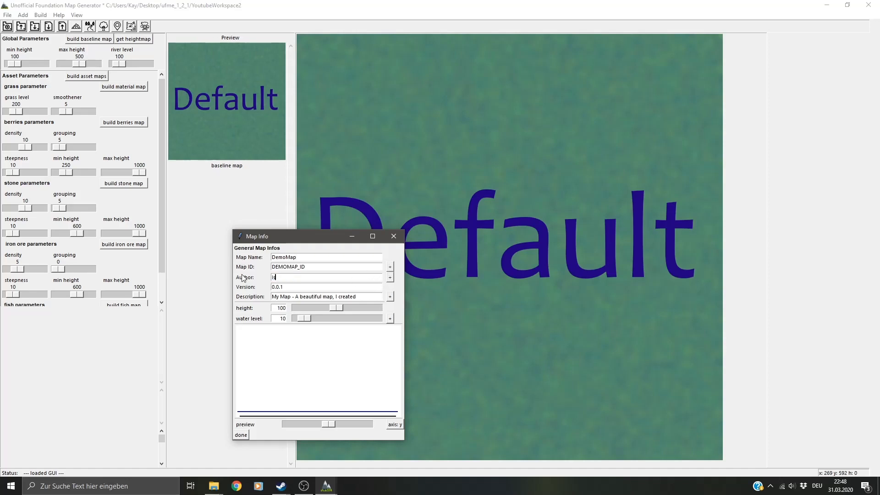
pyautogui.write('sajah')
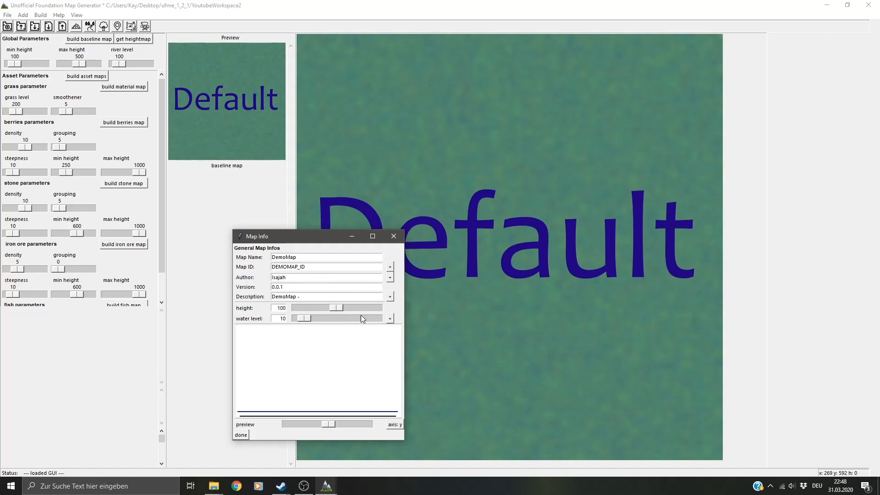
pyautogui.write('A Demo ma')
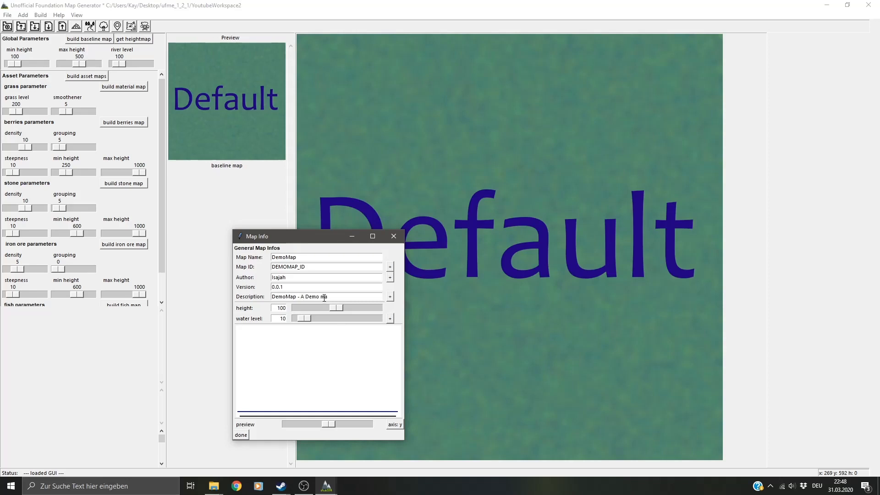
pyautogui.write('for')
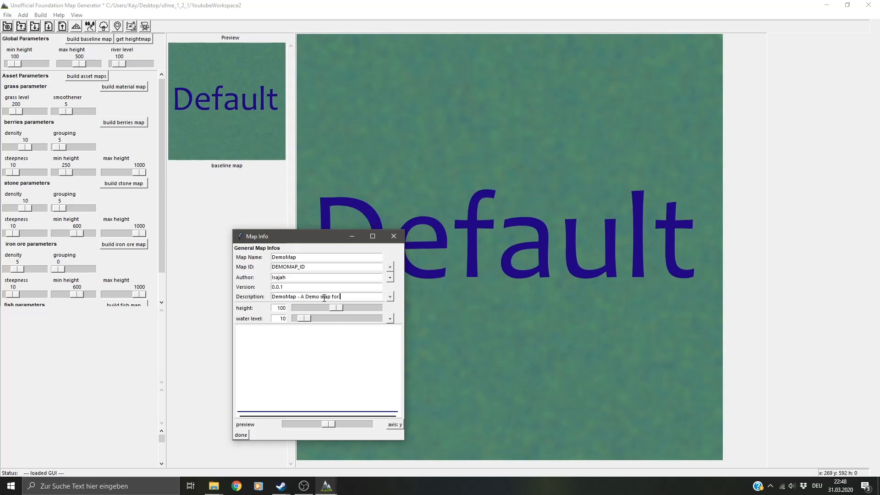
pyautogui.write('Youtube')
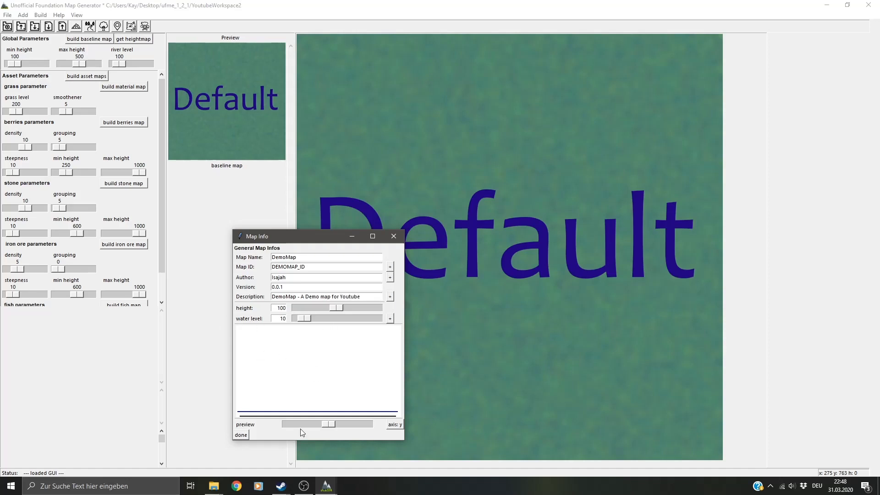
pyautogui.click(241, 435)
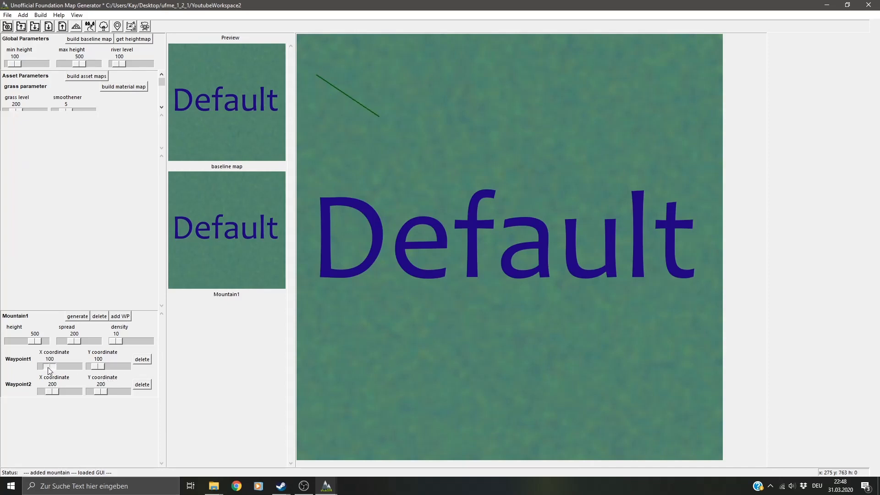
# Step: Place Mountain1's waypoints at (50,50) and (50,1000) and widen its spread to 300
pyautogui.moveTo(48, 366); pyautogui.dragTo(37, 365)
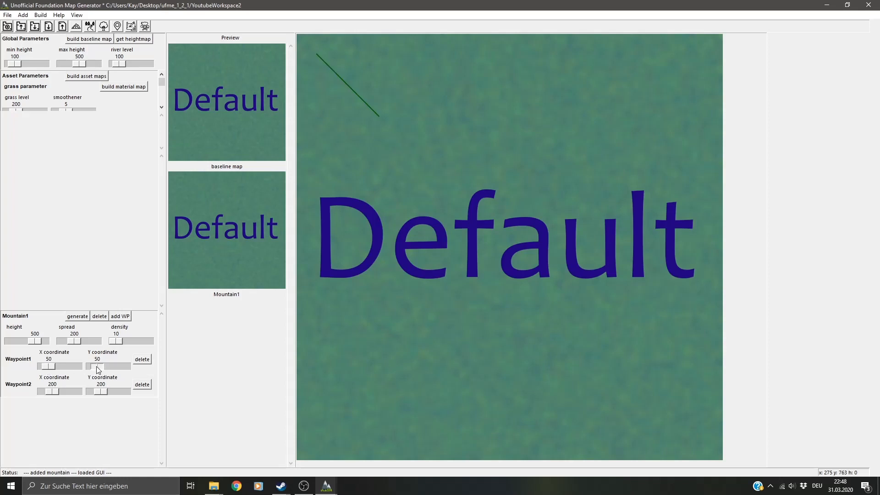
pyautogui.moveTo(98, 391); pyautogui.dragTo(50, 391)
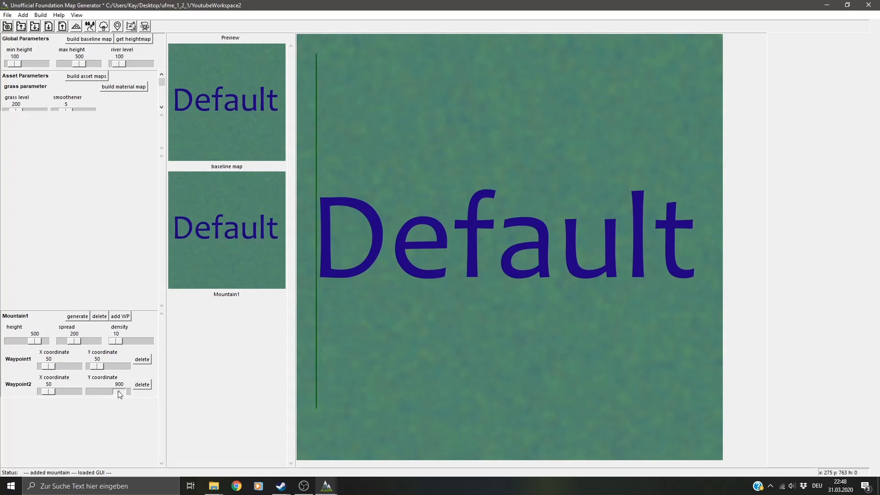
pyautogui.moveTo(115, 392); pyautogui.dragTo(121, 392)
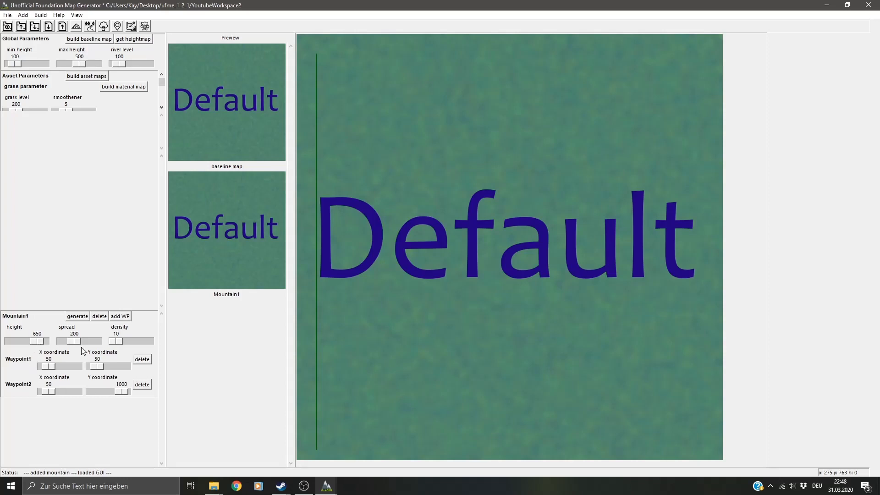
pyautogui.moveTo(69, 341); pyautogui.dragTo(77, 341)
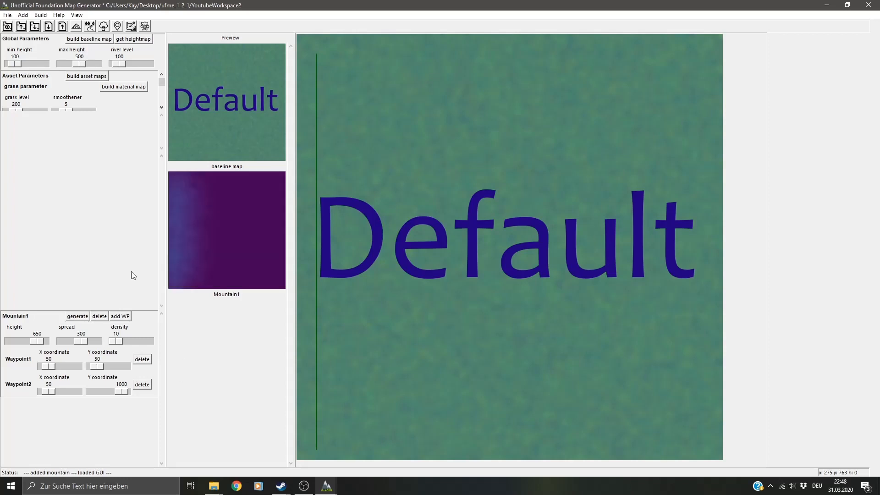
pyautogui.moveTo(76, 26)
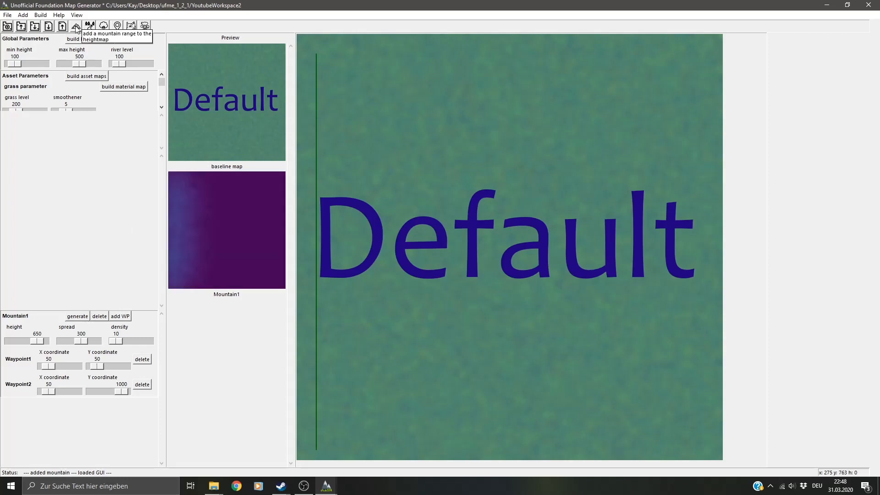
# Step: Add Mountain2 with waypoints (1000,50) and (1000,1000), height 600 and spread 300
pyautogui.click(76, 25)
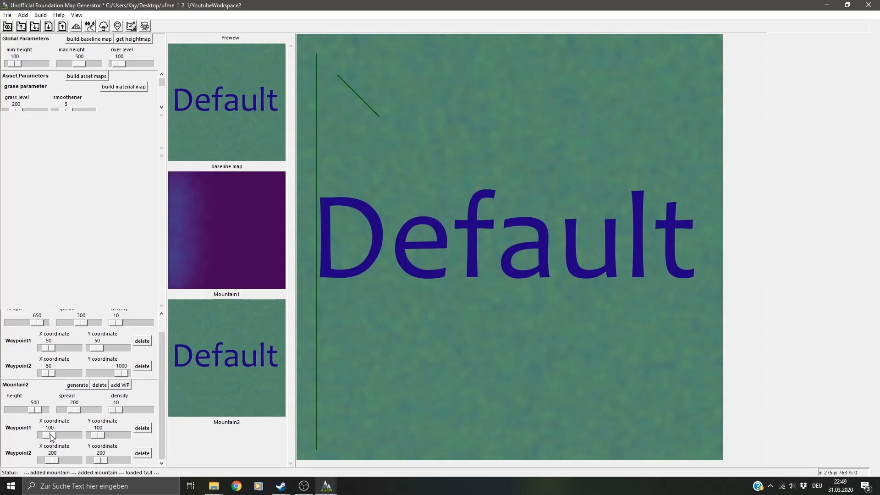
pyautogui.moveTo(50, 435); pyautogui.dragTo(74, 435)
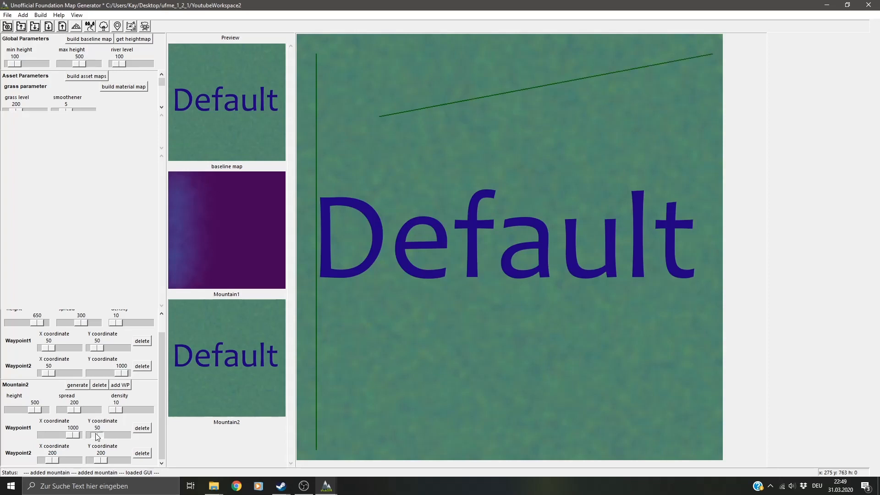
pyautogui.moveTo(73, 435); pyautogui.dragTo(78, 435)
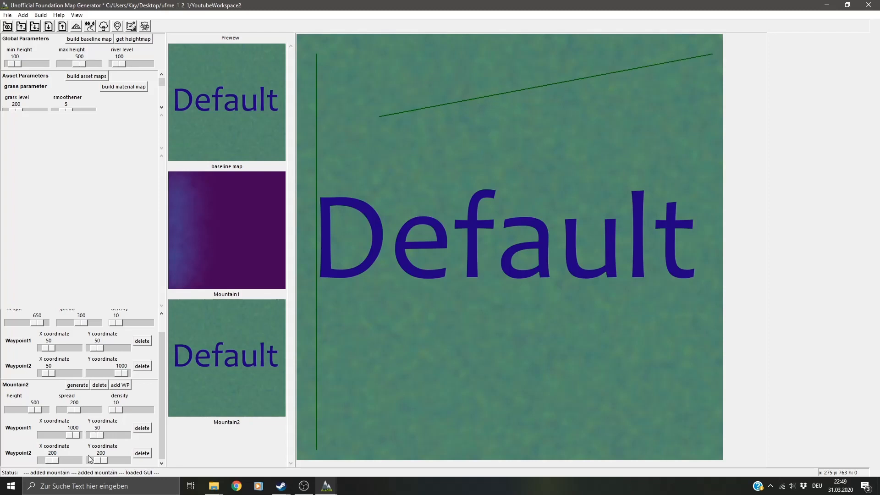
pyautogui.moveTo(53, 459); pyautogui.dragTo(67, 459)
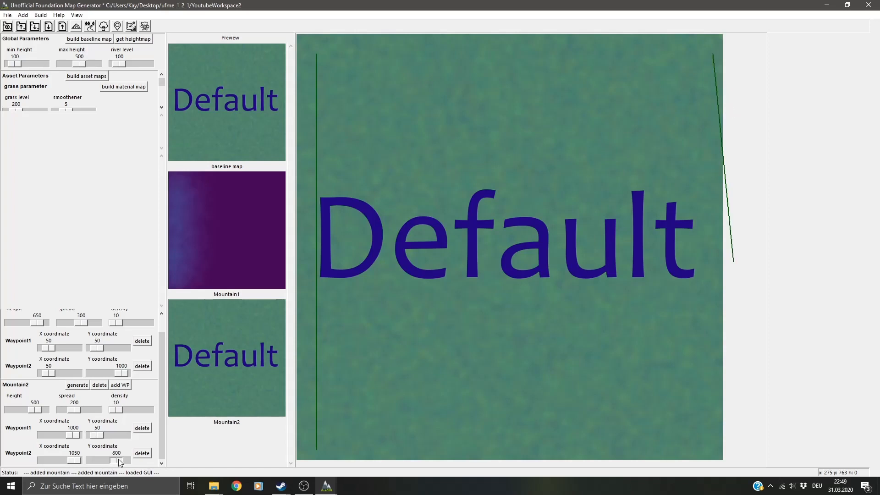
pyautogui.moveTo(118, 460); pyautogui.dragTo(123, 460)
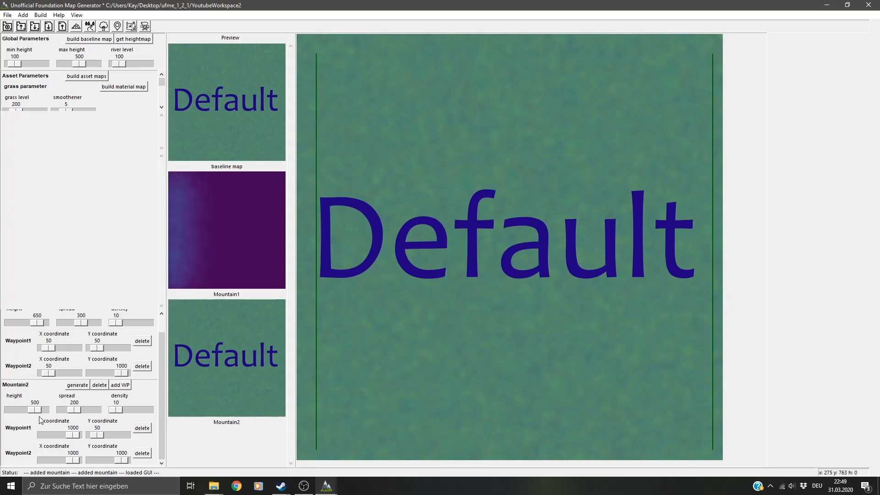
pyautogui.moveTo(22, 409); pyautogui.dragTo(27, 410)
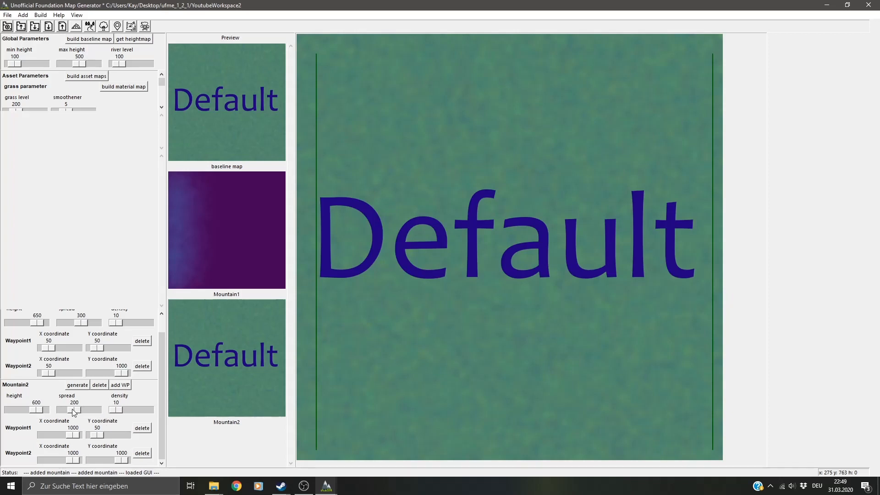
pyautogui.moveTo(65, 409); pyautogui.dragTo(78, 410)
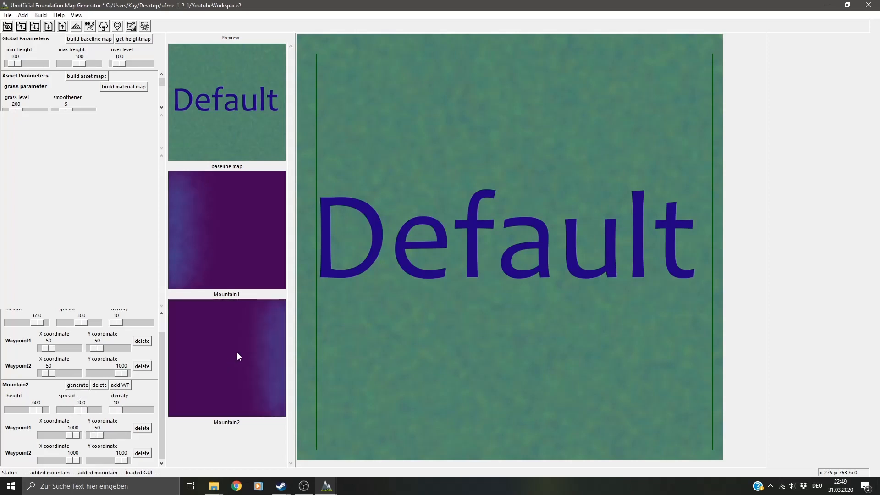
pyautogui.moveTo(188, 188)
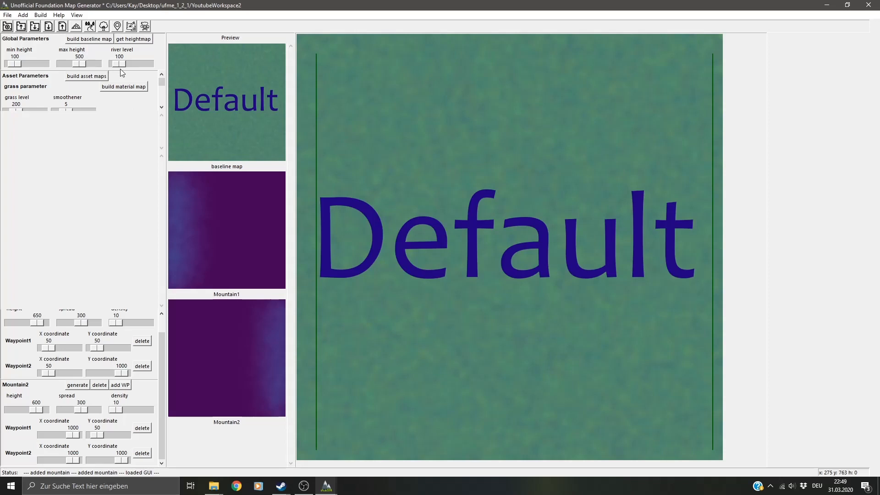
pyautogui.moveTo(139, 122)
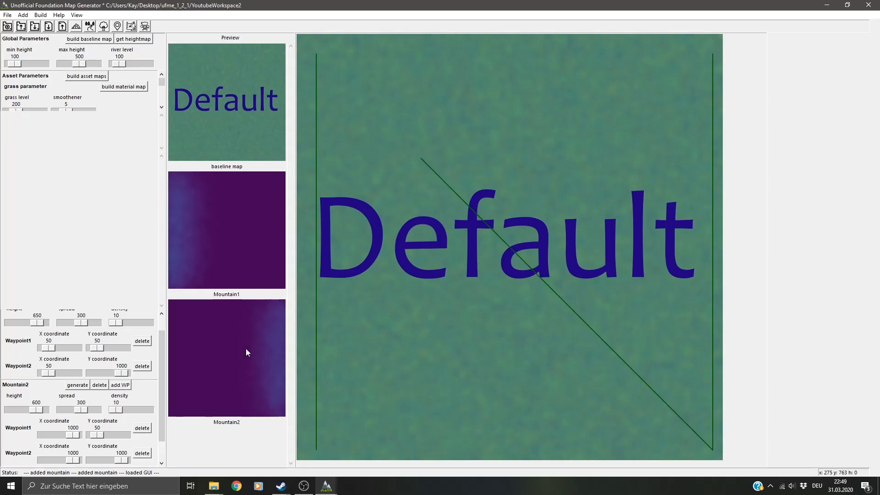
# Step: Add a third Mountain2 waypoint and place it on the bottom edge at Y 1000
pyautogui.click(119, 360)
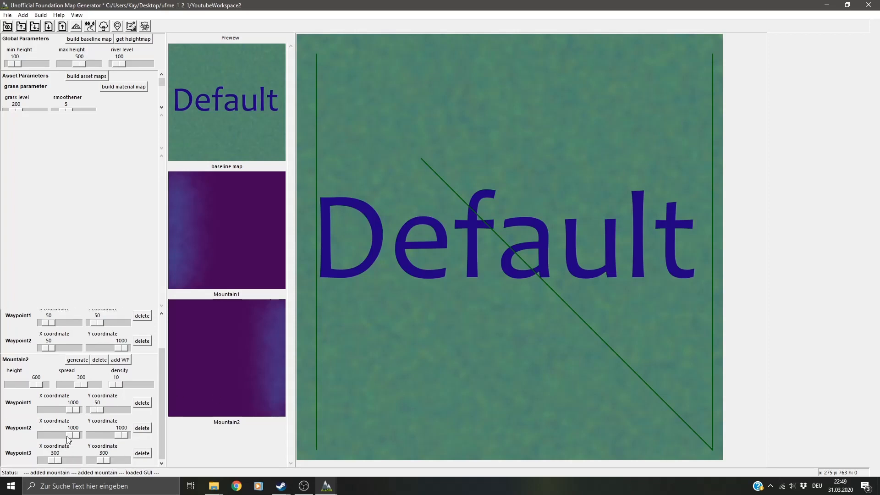
pyautogui.moveTo(75, 460); pyautogui.dragTo(115, 461)
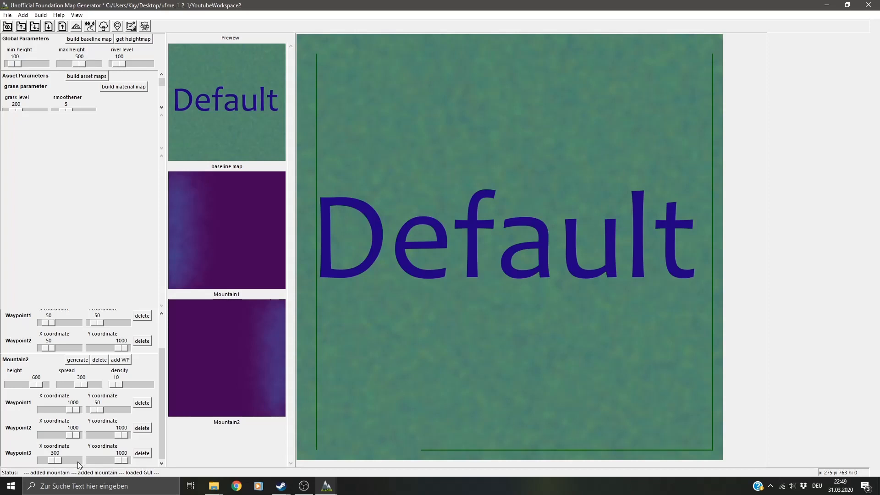
pyautogui.moveTo(51, 459); pyautogui.dragTo(73, 460)
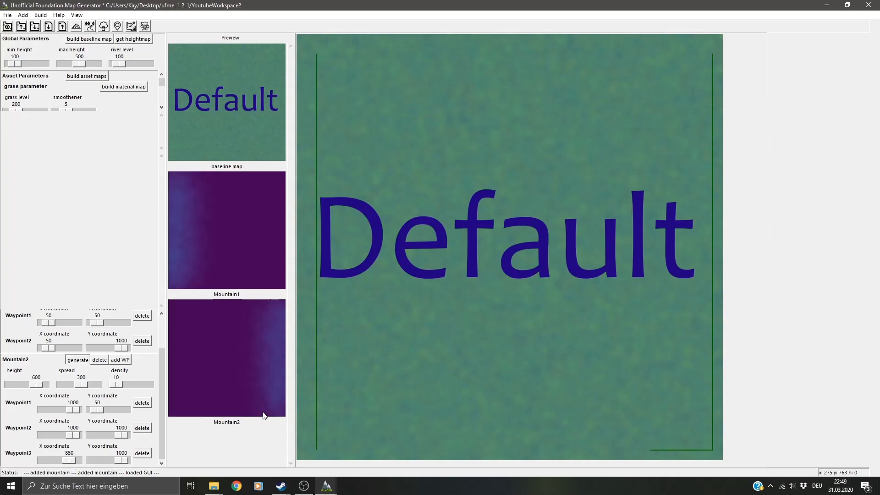
pyautogui.moveTo(317, 438)
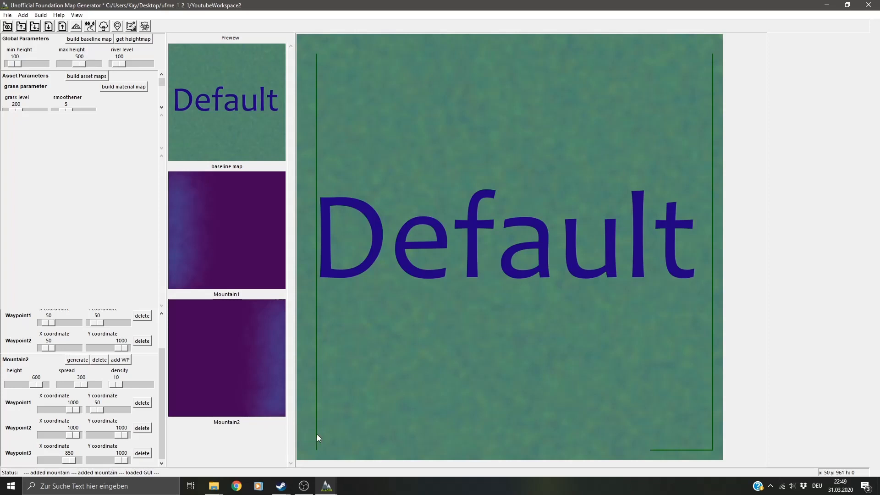
pyautogui.moveTo(316, 436)
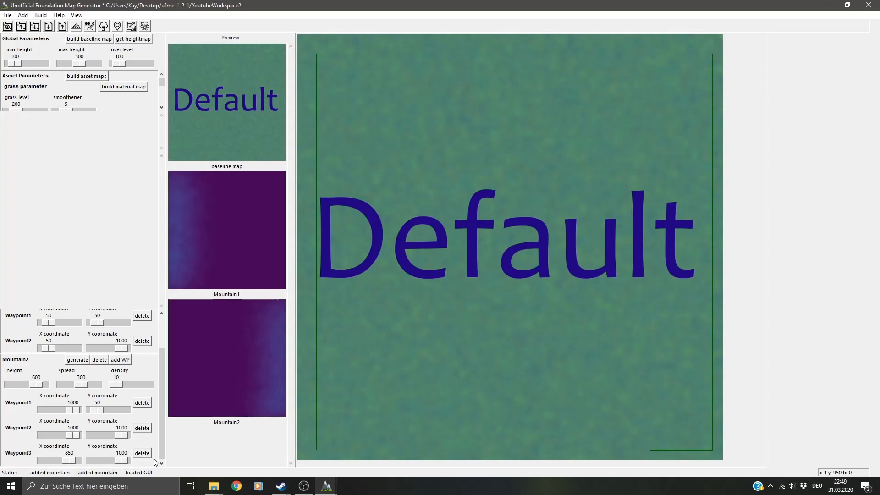
pyautogui.moveTo(81, 368)
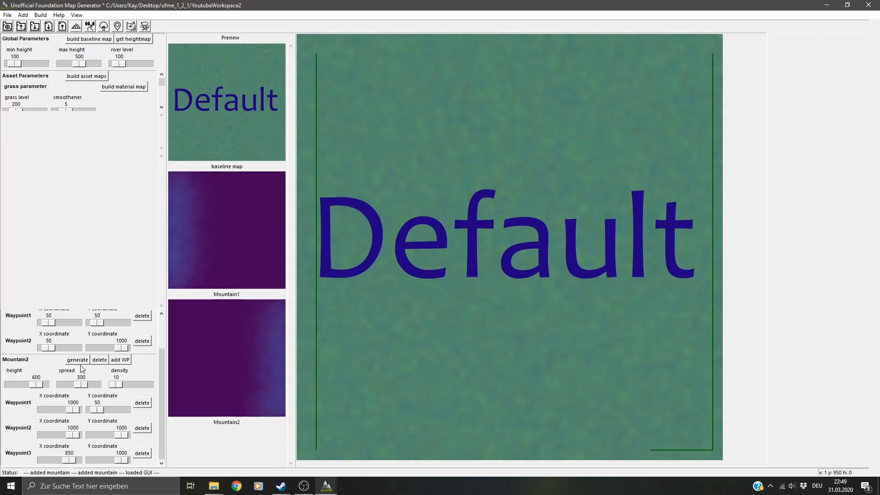
pyautogui.moveTo(220, 456)
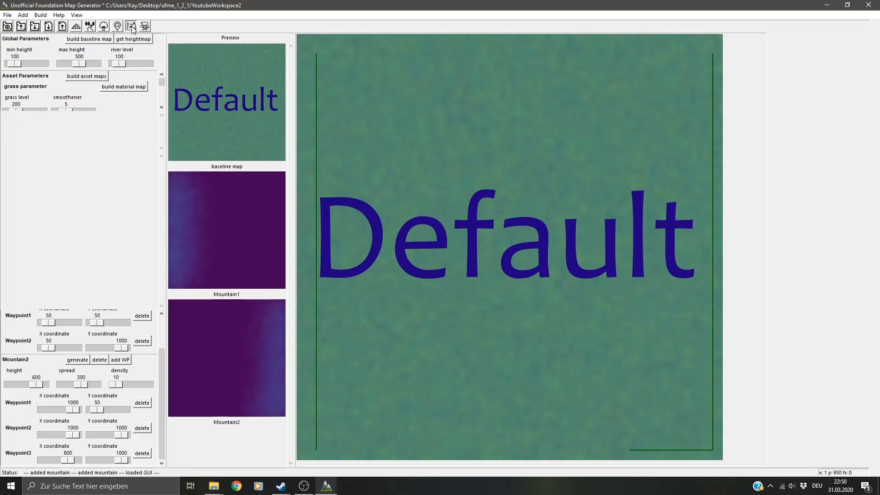
# Step: Build the heightmap preview combining both mountain ranges
pyautogui.click(130, 26)
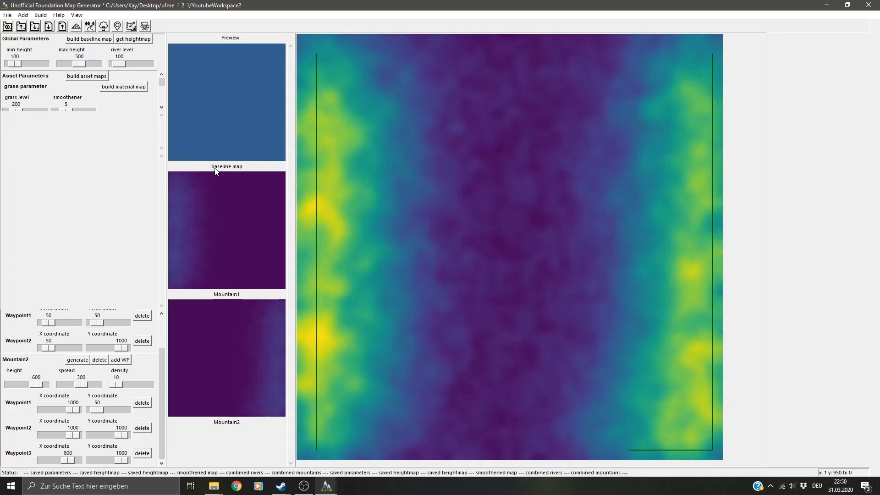
pyautogui.moveTo(212, 173)
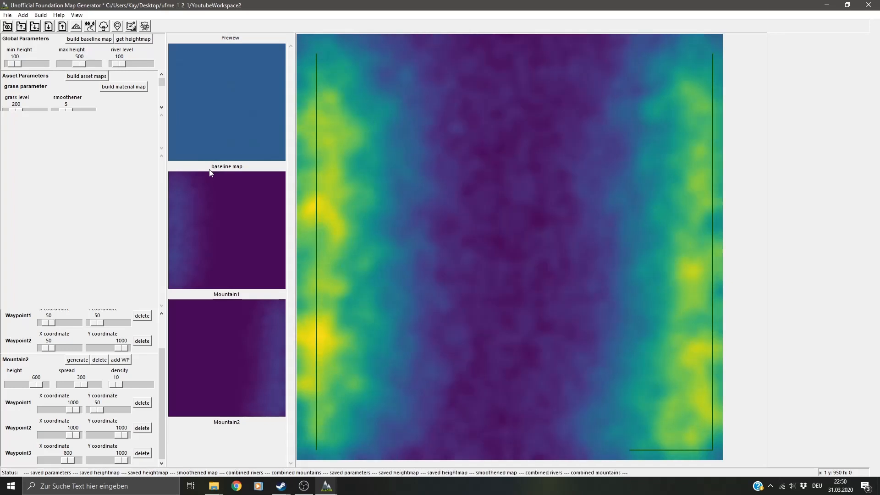
pyautogui.moveTo(228, 164)
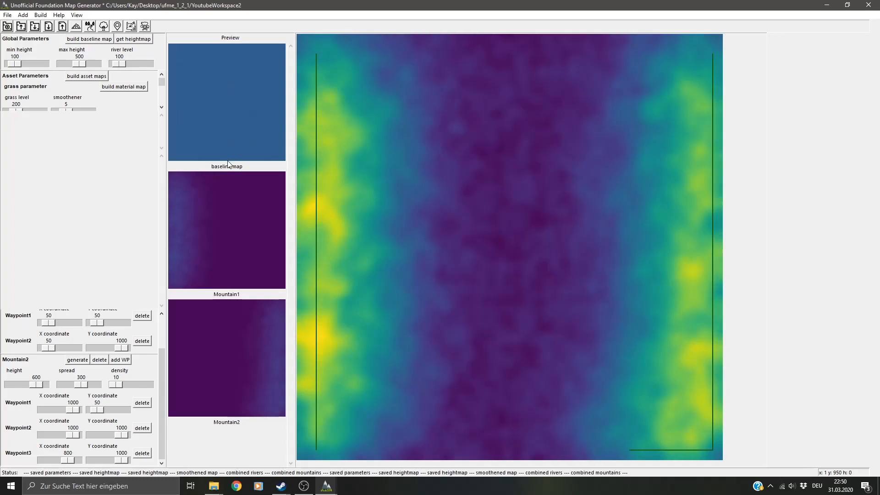
pyautogui.moveTo(202, 186)
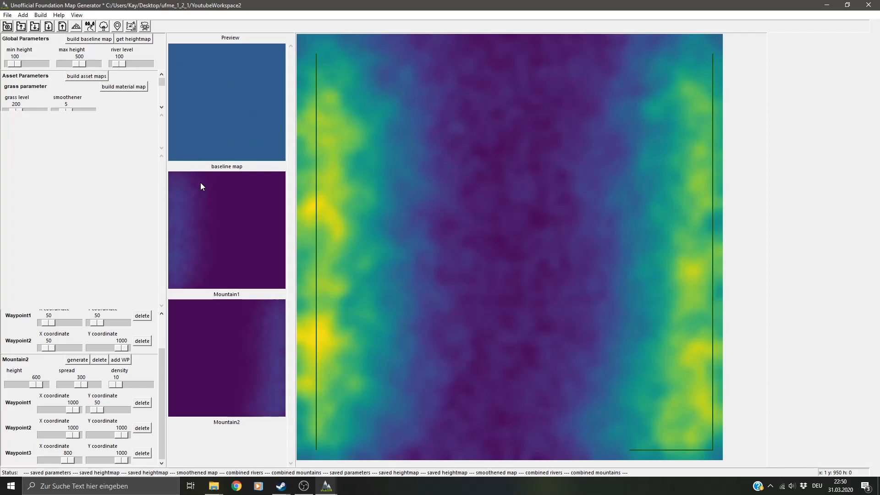
pyautogui.moveTo(202, 156)
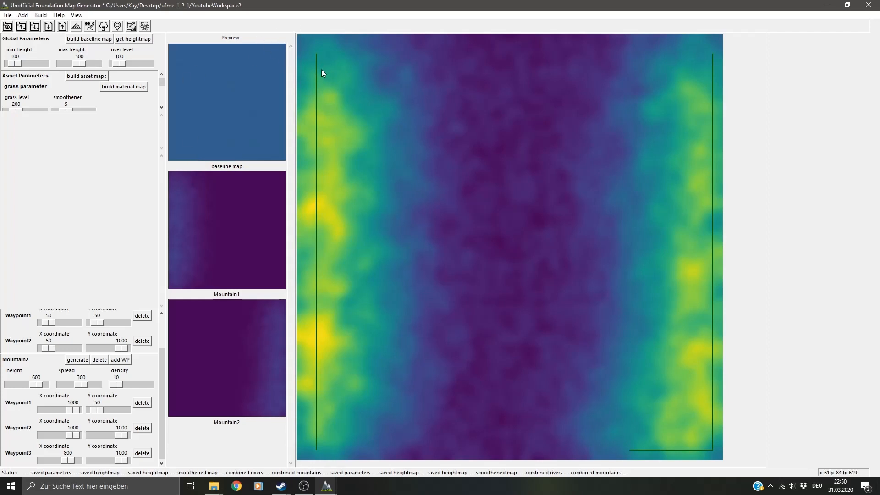
pyautogui.moveTo(90, 28)
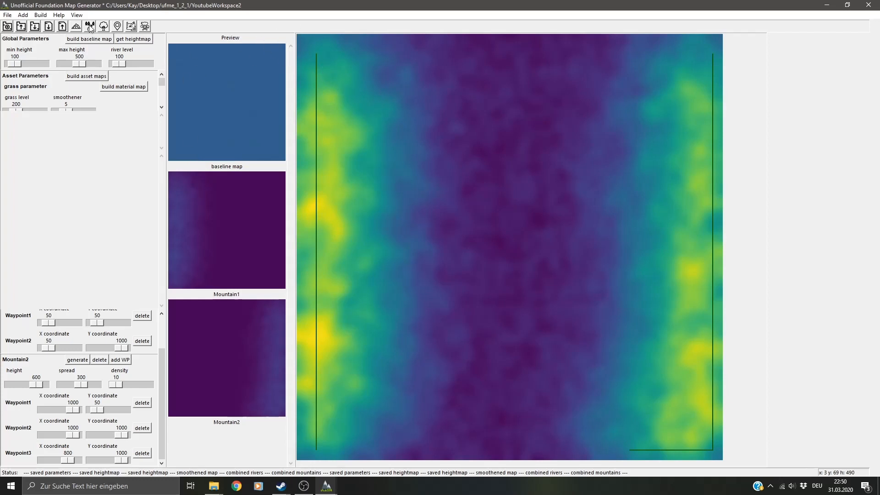
# Step: Add River1 with five waypoints running from (700,-50) down to (550,1100)
pyautogui.click(89, 25)
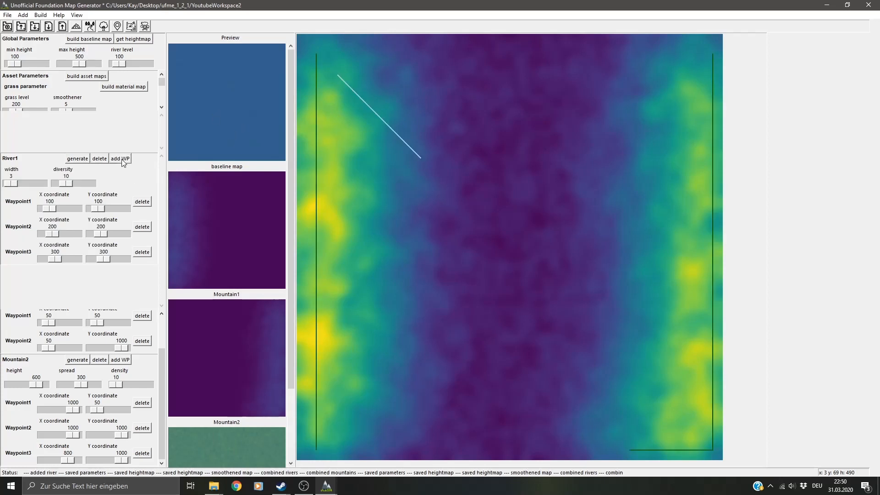
pyautogui.click(119, 158)
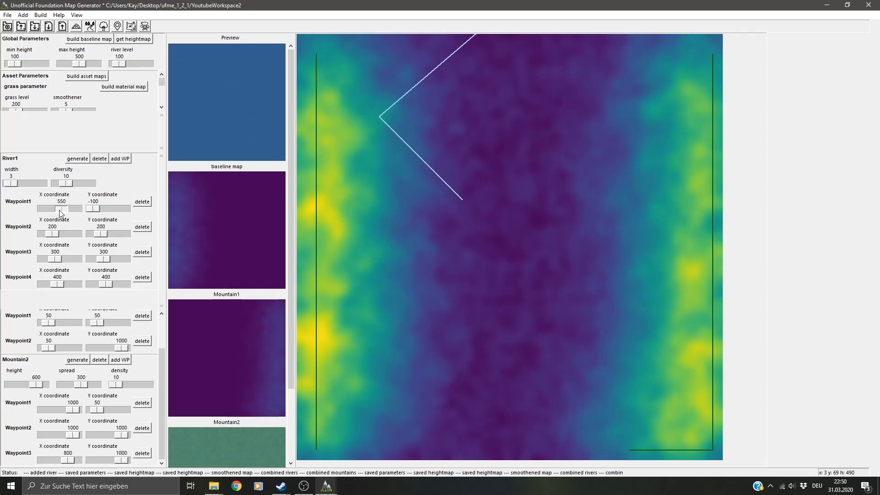
pyautogui.moveTo(58, 208); pyautogui.dragTo(73, 208)
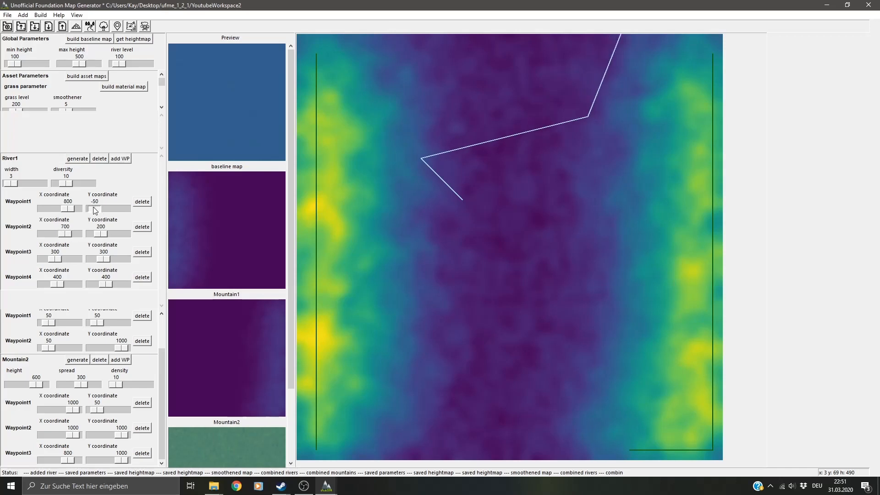
pyautogui.moveTo(73, 208); pyautogui.dragTo(59, 208)
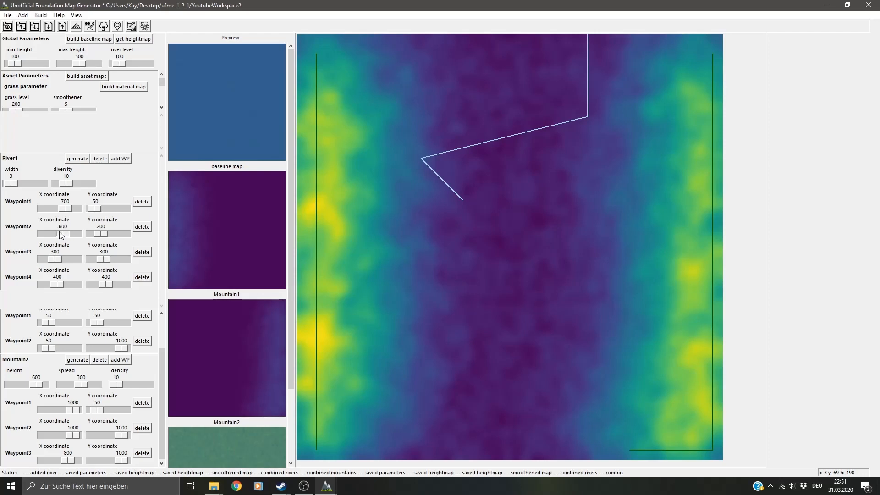
pyautogui.moveTo(63, 233); pyautogui.dragTo(60, 233)
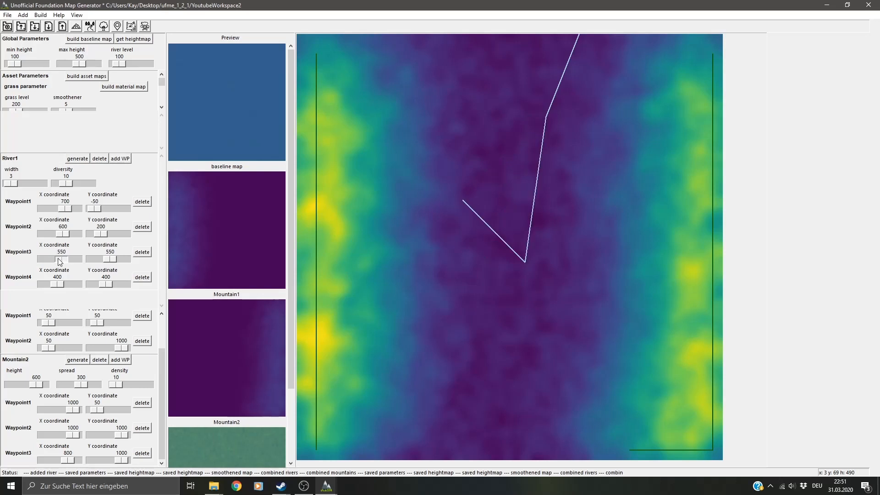
pyautogui.moveTo(103, 291)
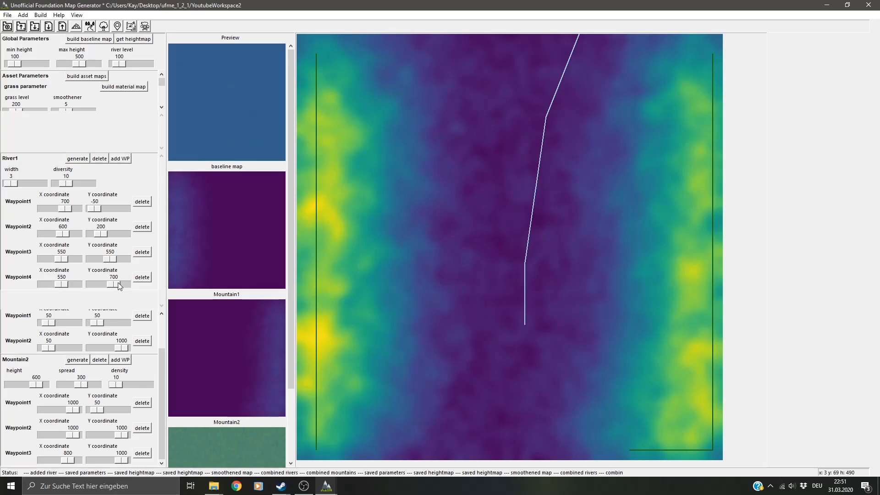
pyautogui.click(120, 158)
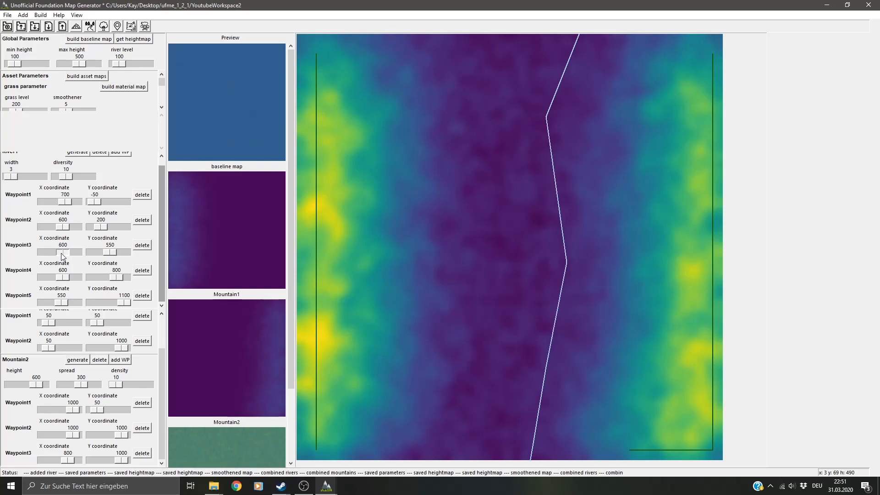
pyautogui.moveTo(72, 252); pyautogui.dragTo(61, 252)
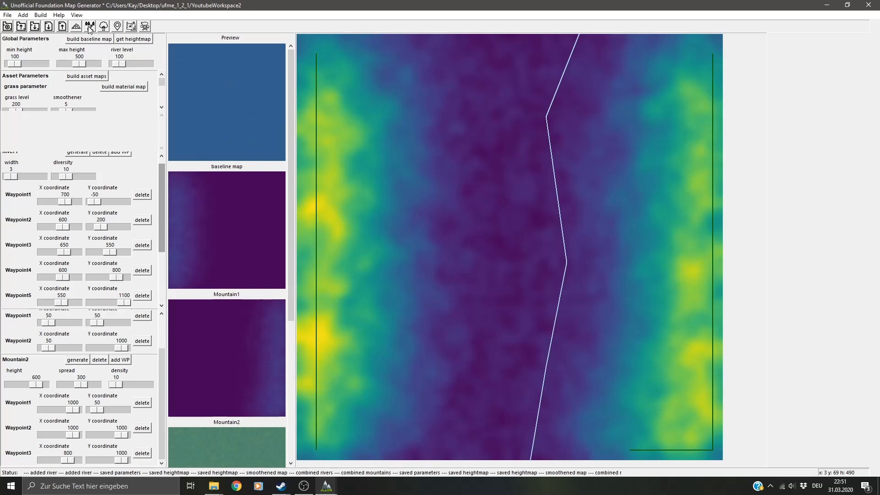
# Step: Start River2 at River1's bend (650,550) and position its second waypoint below it
pyautogui.scroll(-3)
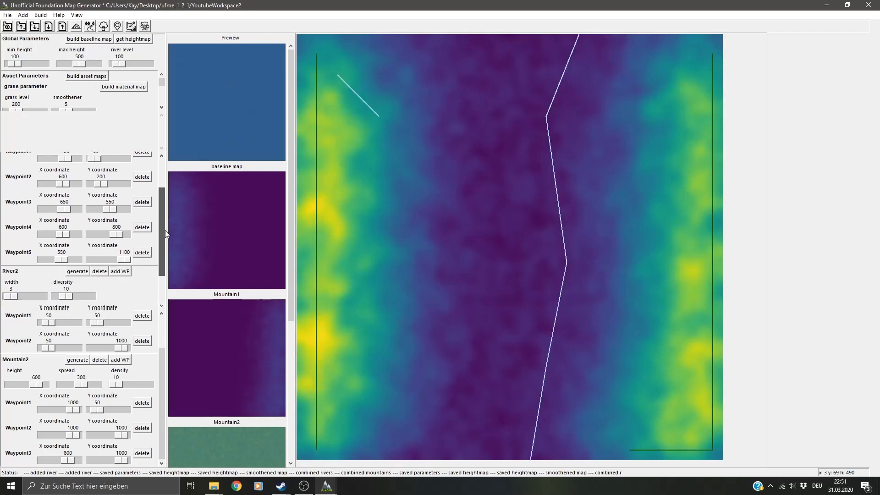
pyautogui.scroll(-3)
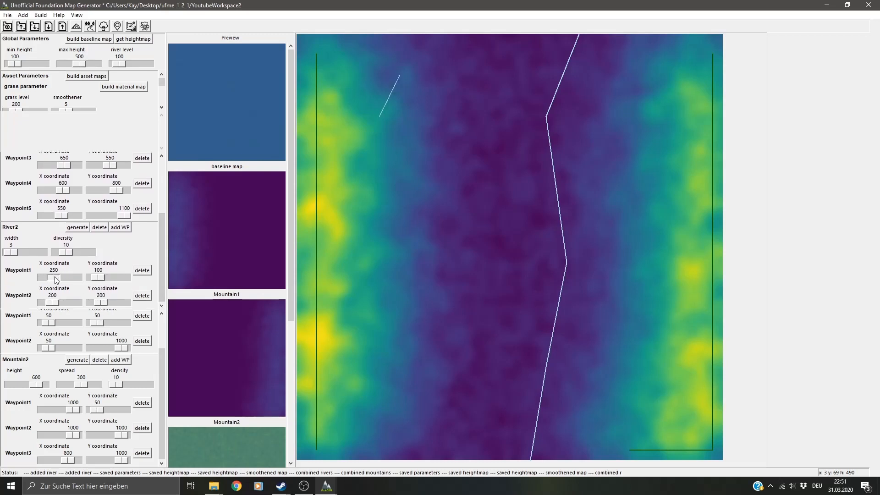
pyautogui.moveTo(40, 278); pyautogui.dragTo(61, 278)
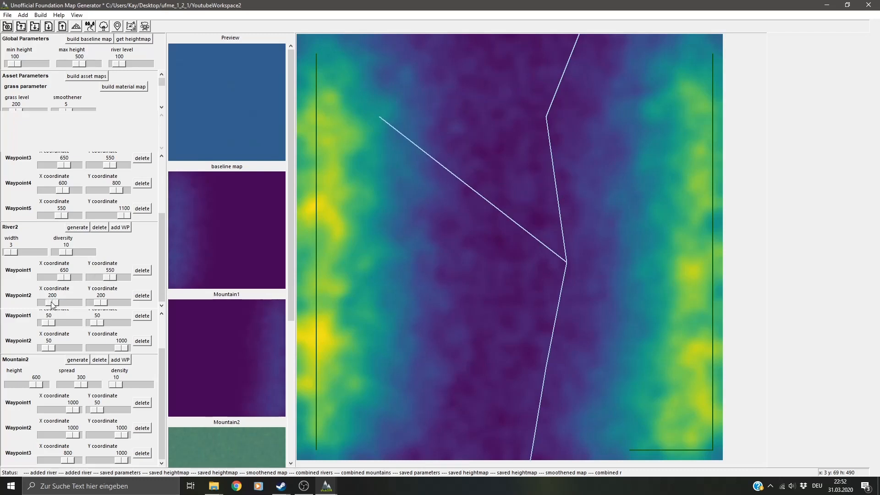
pyautogui.moveTo(50, 302); pyautogui.dragTo(102, 302)
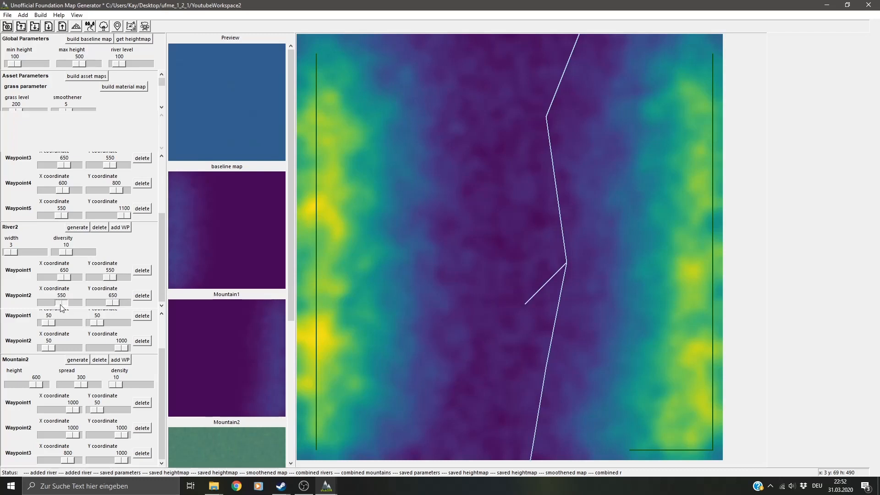
pyautogui.moveTo(62, 302); pyautogui.dragTo(58, 302)
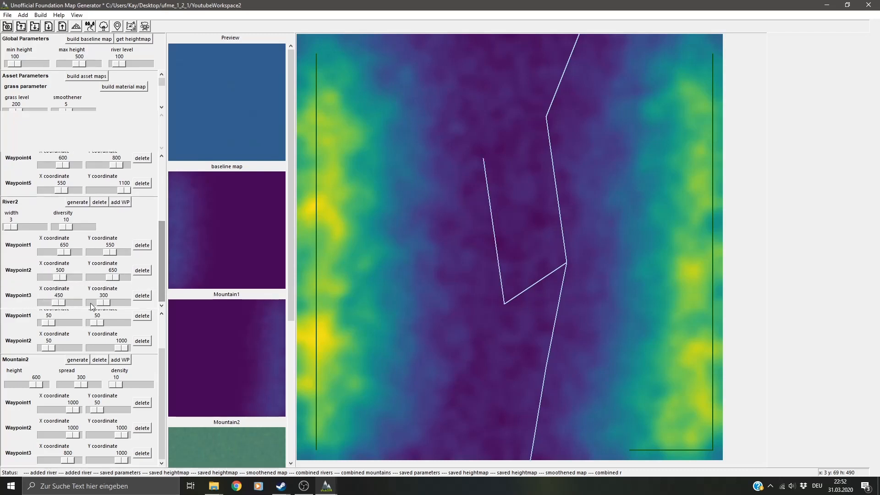
# Step: Curve River2's remaining waypoints west and back to rejoin River1 near (600,850)
pyautogui.moveTo(93, 303); pyautogui.dragTo(110, 302)
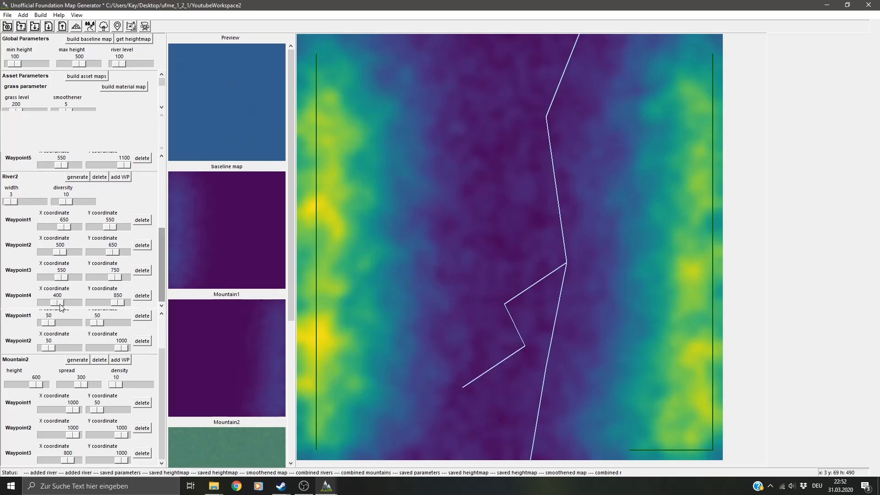
pyautogui.moveTo(45, 302); pyautogui.dragTo(67, 302)
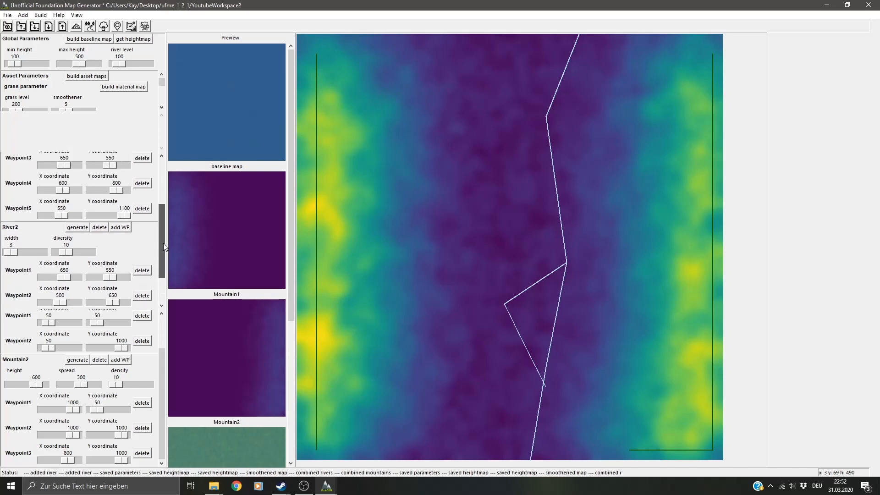
pyautogui.scroll(-3)
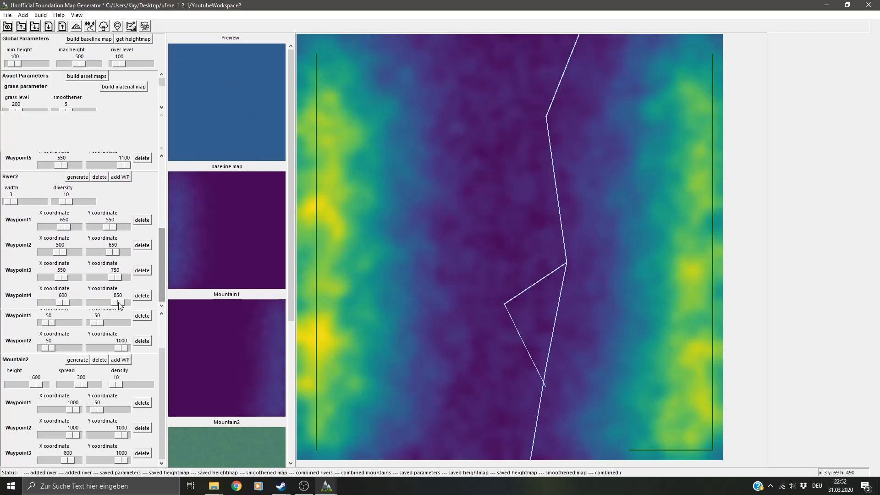
pyautogui.moveTo(121, 302); pyautogui.dragTo(115, 302)
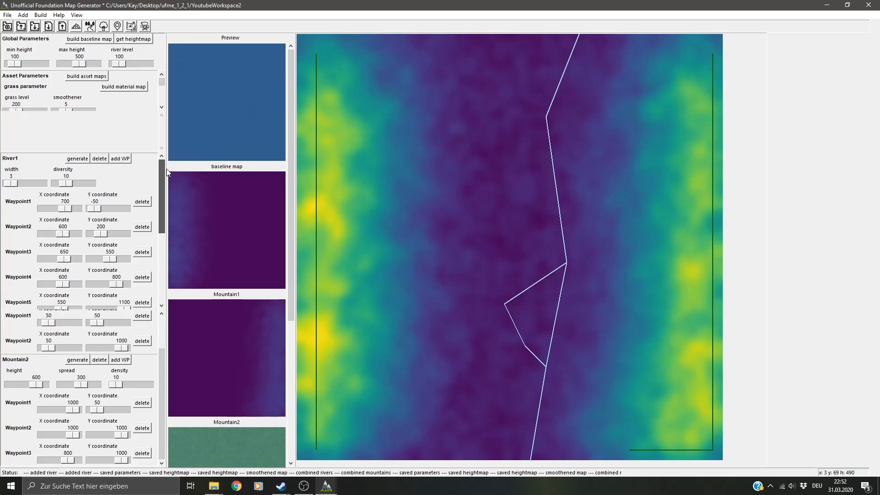
pyautogui.moveTo(62, 183); pyautogui.dragTo(73, 183)
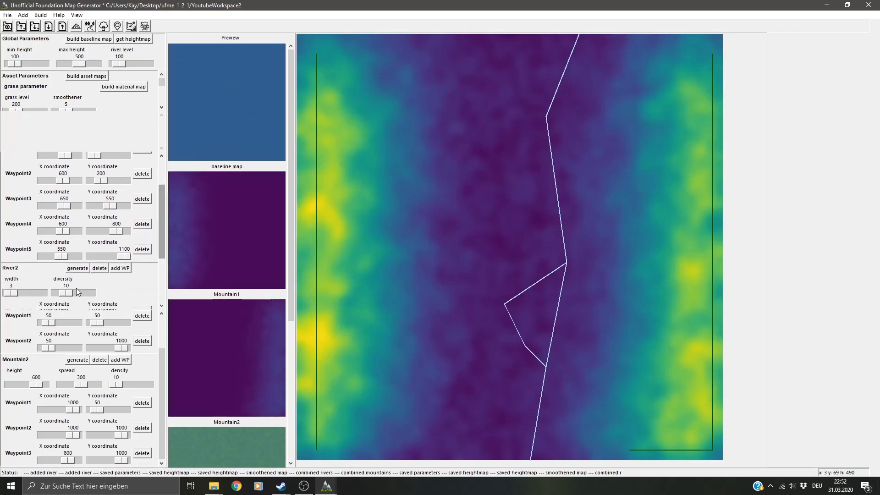
# Step: Raise River2's diversity to 15 so it meanders more
pyautogui.moveTo(67, 293); pyautogui.dragTo(75, 292)
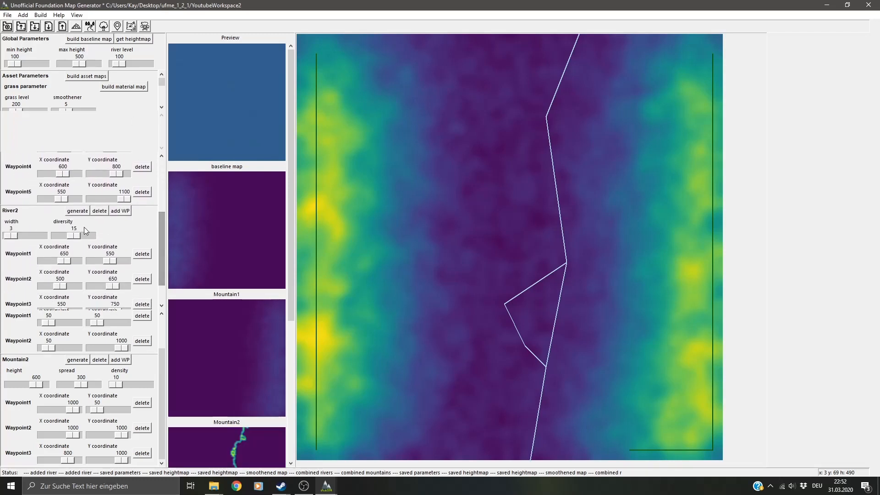
pyautogui.moveTo(290, 219)
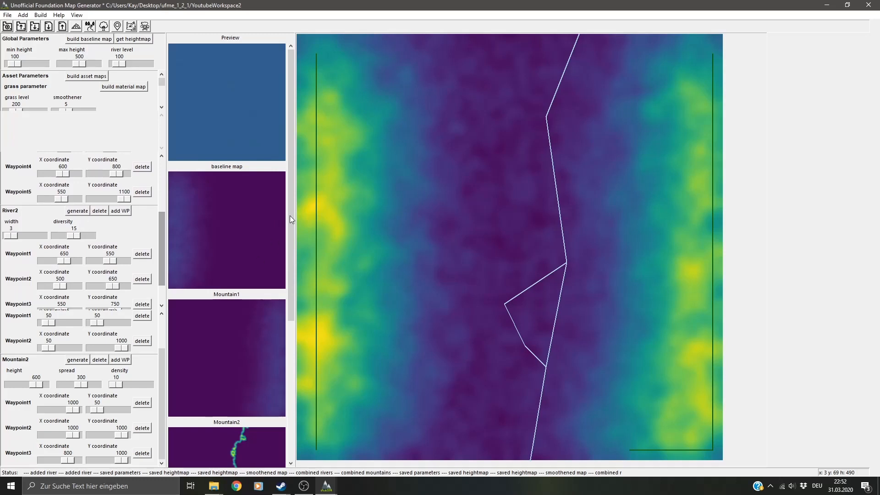
pyautogui.scroll(-3)
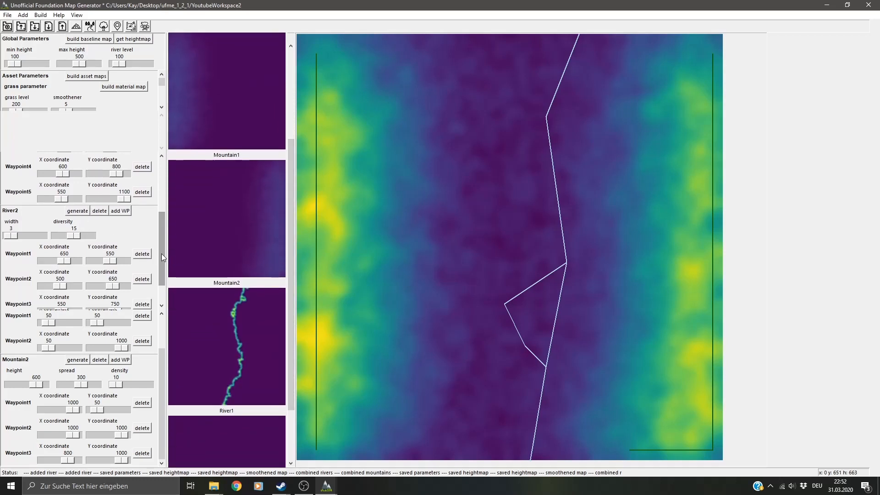
pyautogui.scroll(-3)
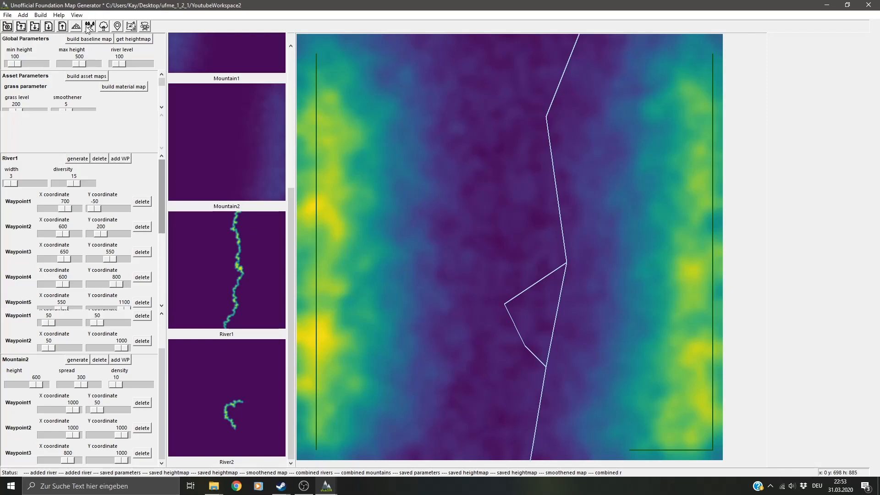
pyautogui.moveTo(402, 187)
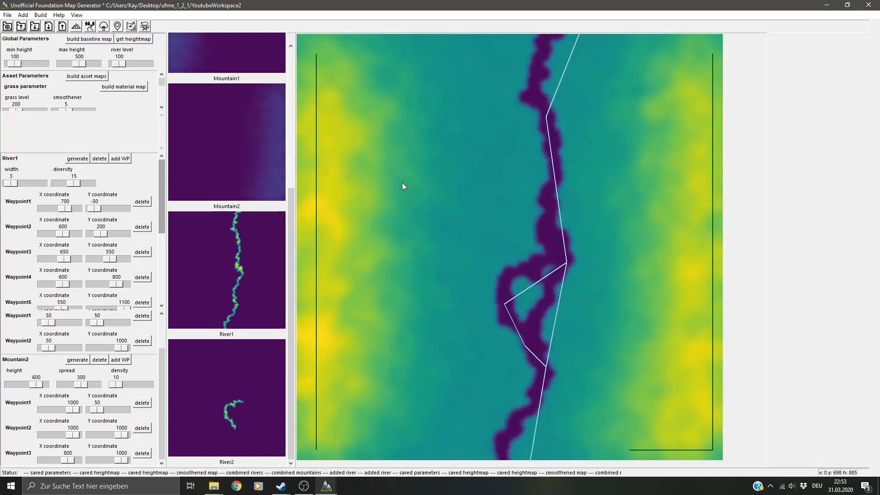
pyautogui.moveTo(393, 233)
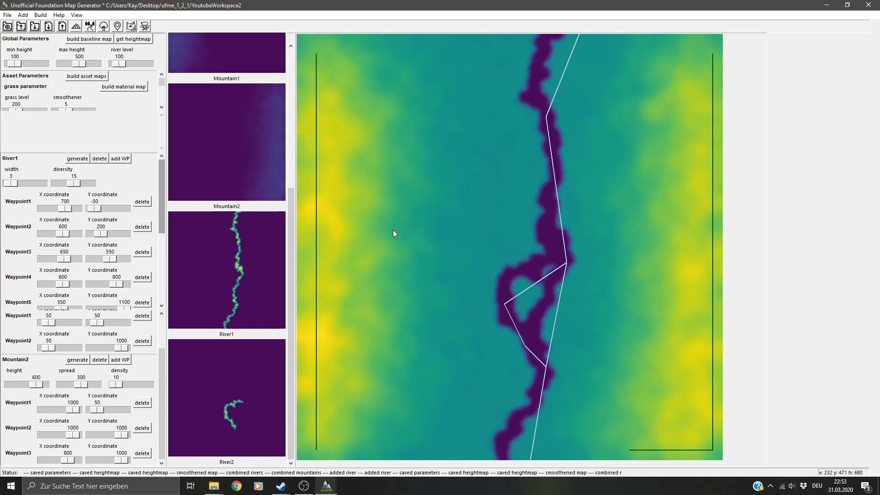
pyautogui.moveTo(197, 235)
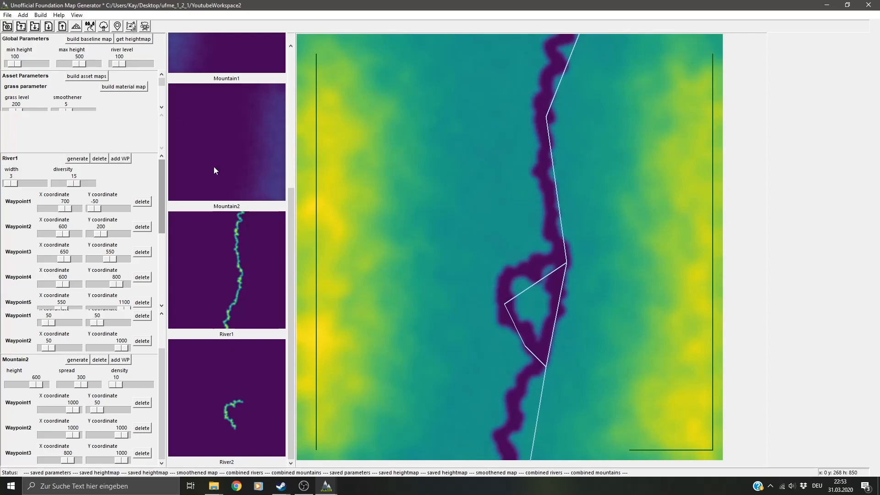
pyautogui.moveTo(165, 168)
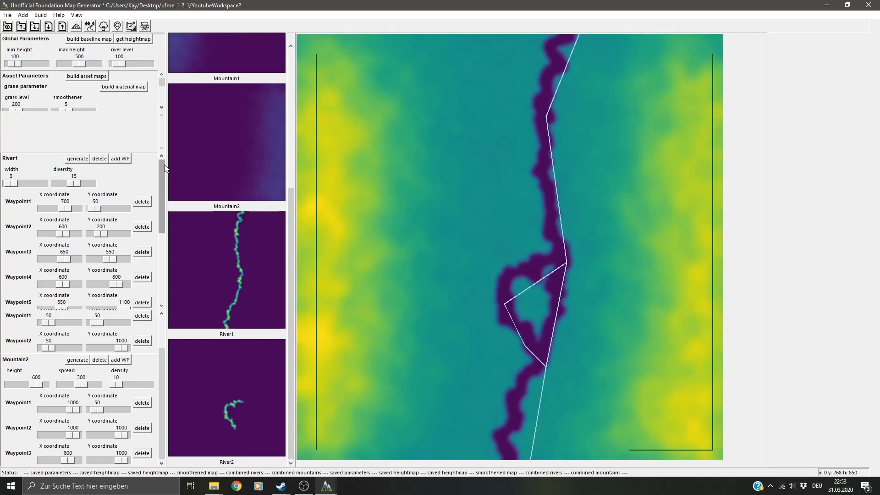
pyautogui.moveTo(535, 209)
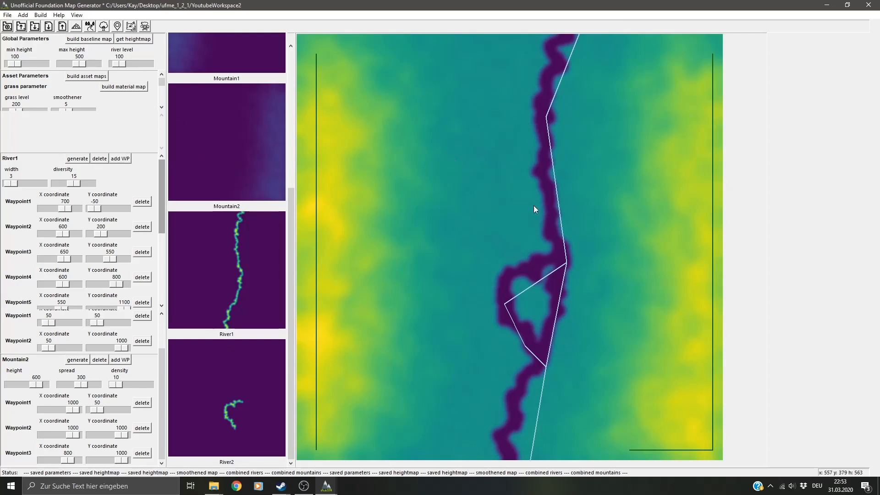
pyautogui.moveTo(161, 77)
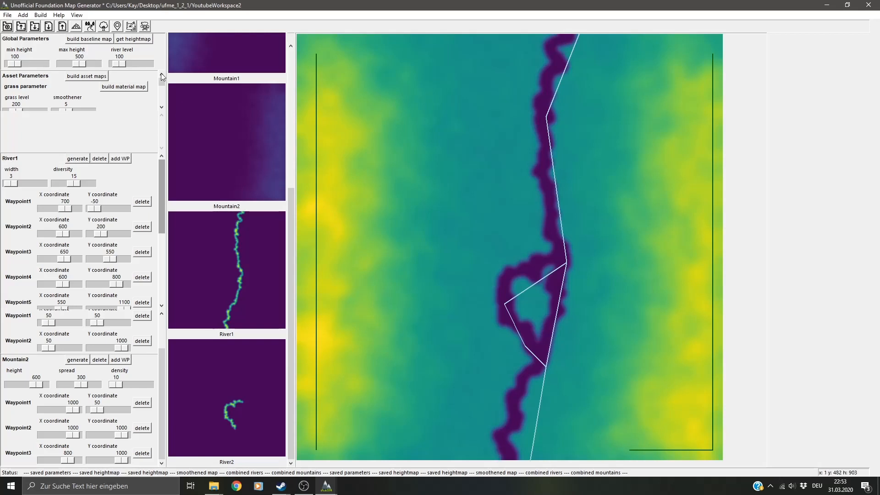
# Step: Raise the global river level slider in stages from about 150 to 300
pyautogui.moveTo(101, 63); pyautogui.dragTo(120, 63)
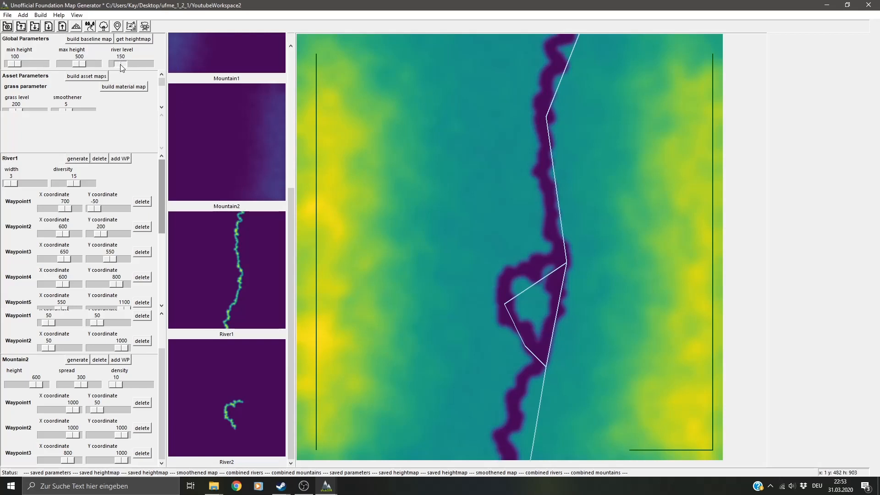
pyautogui.moveTo(119, 64); pyautogui.dragTo(132, 63)
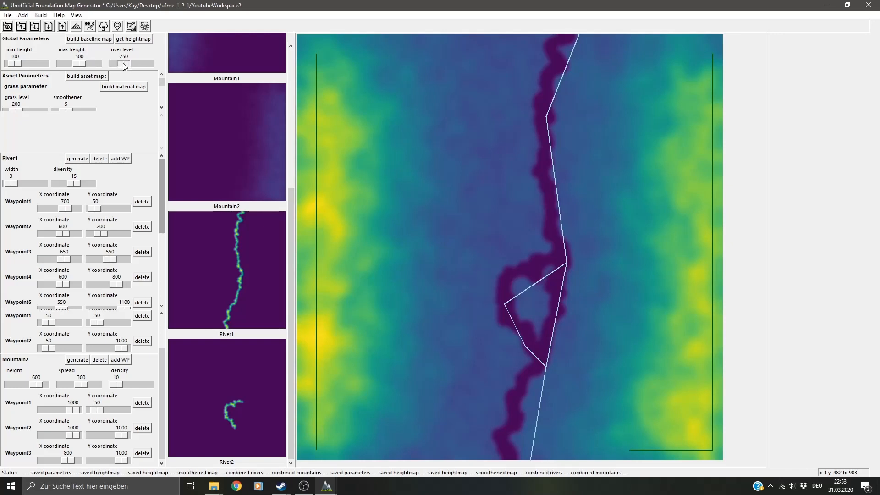
pyautogui.moveTo(132, 64); pyautogui.dragTo(137, 64)
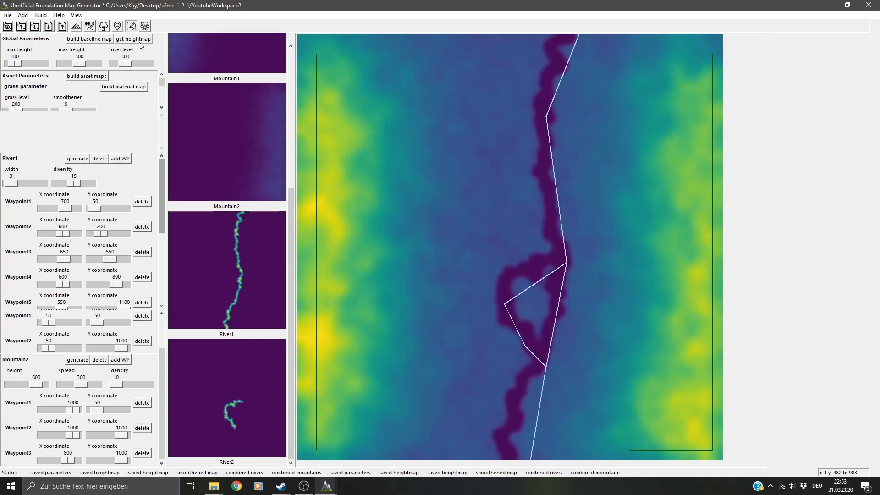
pyautogui.moveTo(350, 154)
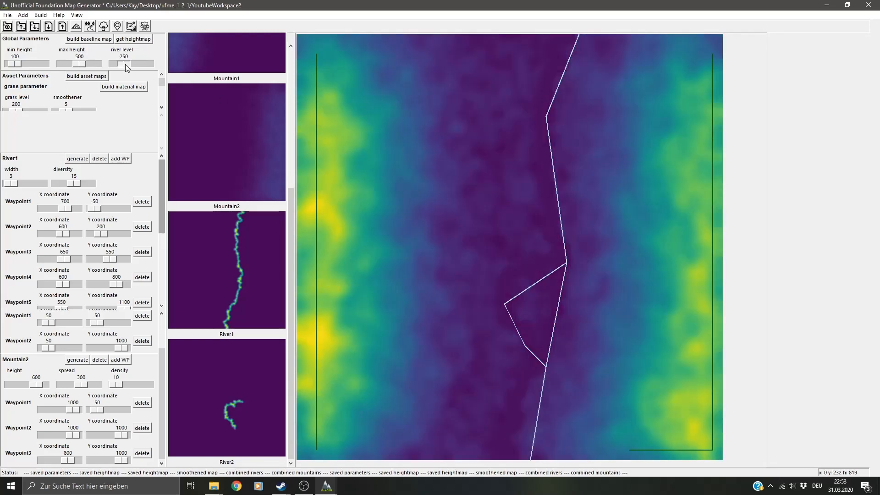
pyautogui.moveTo(283, 115)
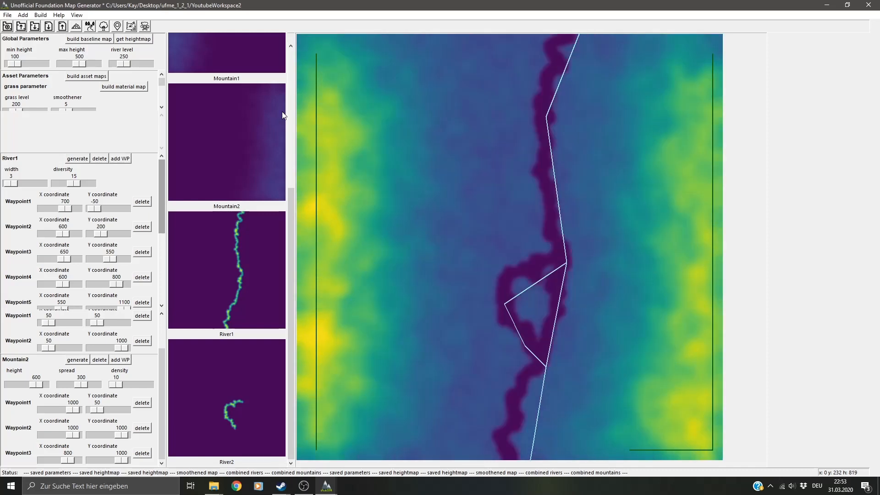
pyautogui.moveTo(326, 103)
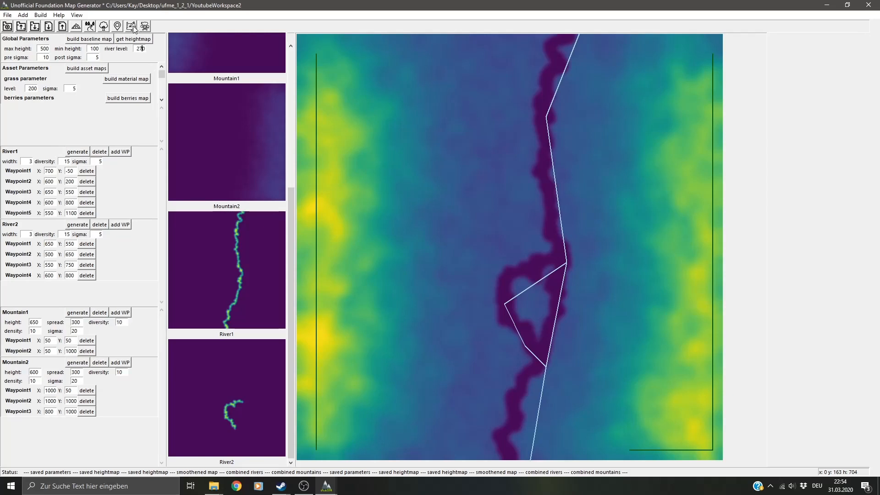
pyautogui.moveTo(254, 105)
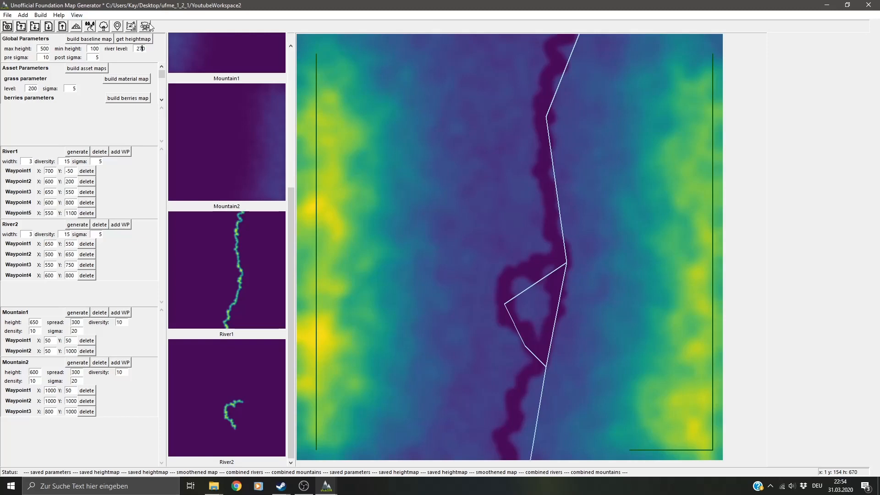
# Step: Turn off the waypoint lines and expand the berries, stone, iron ore and fish parameters
pyautogui.click(77, 15)
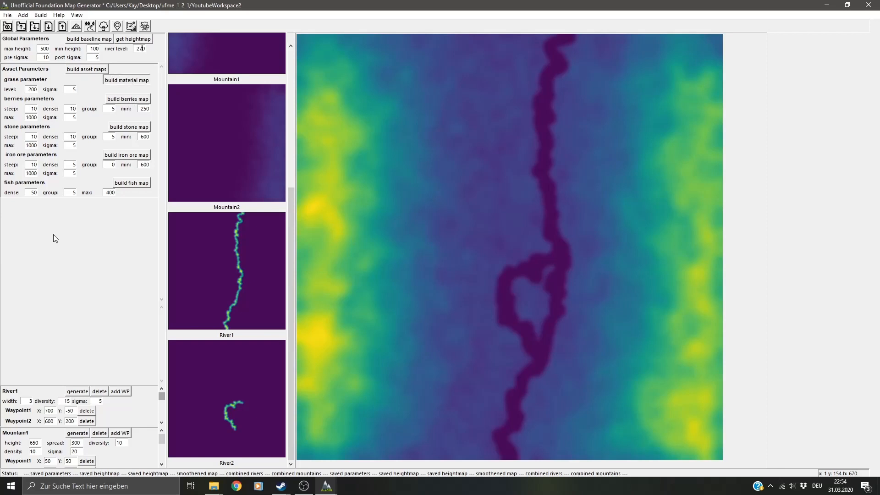
pyautogui.moveTo(223, 232)
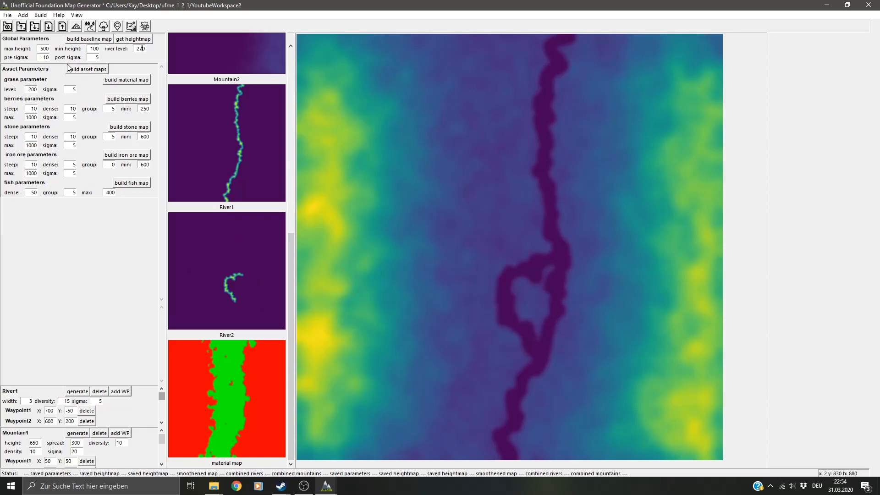
pyautogui.moveTo(565, 60)
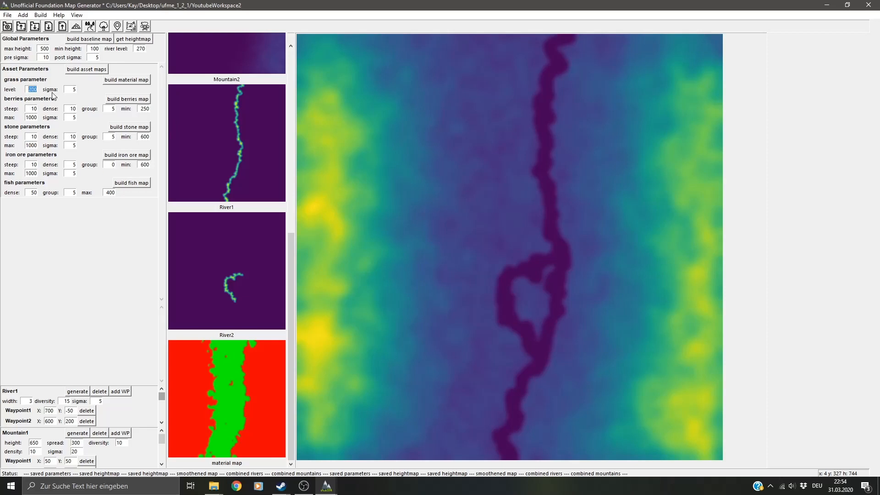
# Step: Enter 100 and then 95 as the grass level so grass stays along the river
pyautogui.write('100')
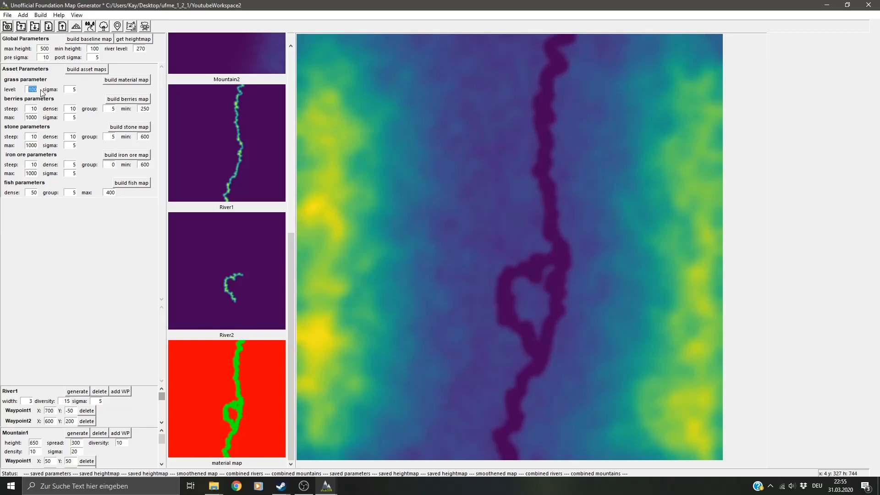
pyautogui.write('95')
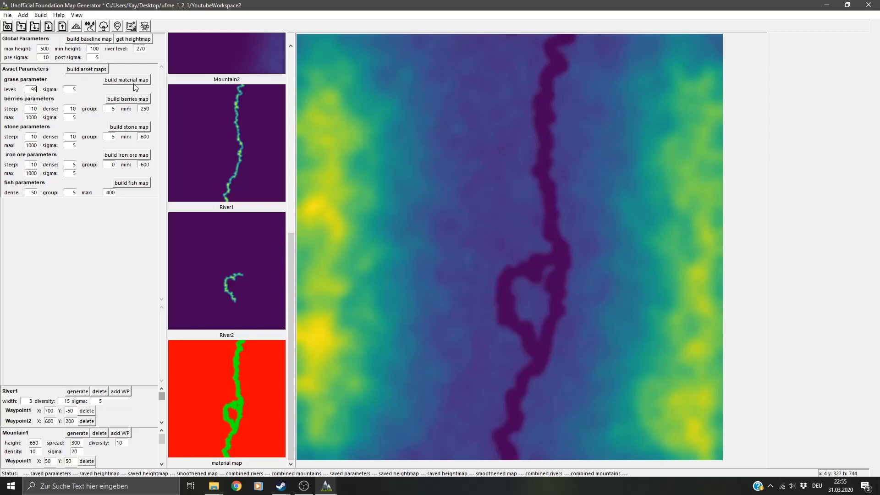
pyautogui.moveTo(267, 281)
pyautogui.write('20')
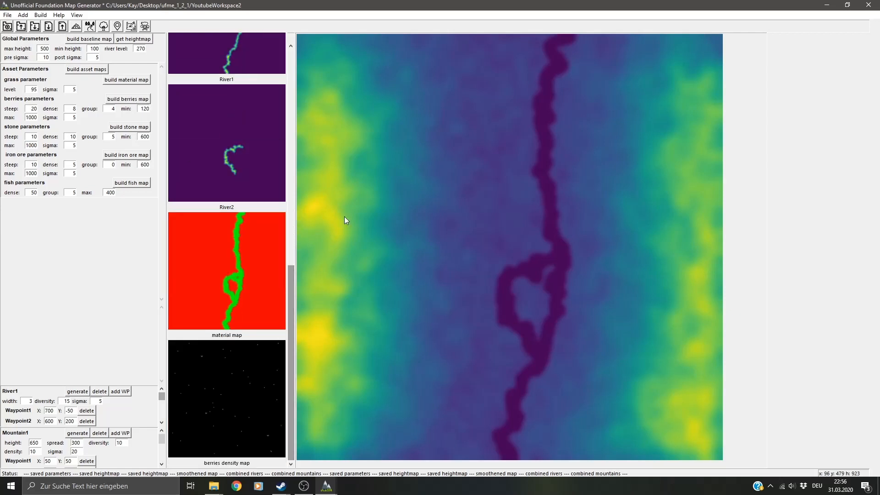
pyautogui.moveTo(360, 173)
pyautogui.write('25')
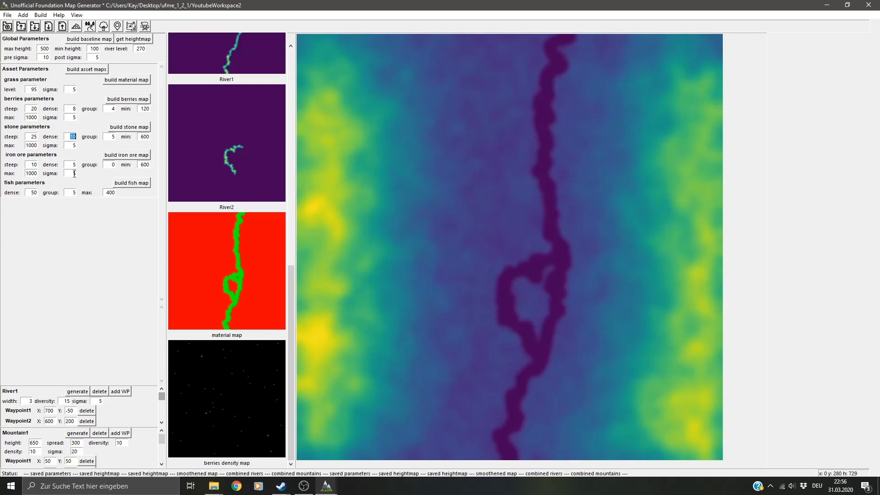
# Step: Enter stone steepness 30 and minimum 150, then iron ore steepness 35
pyautogui.write('30')
pyautogui.write('6')
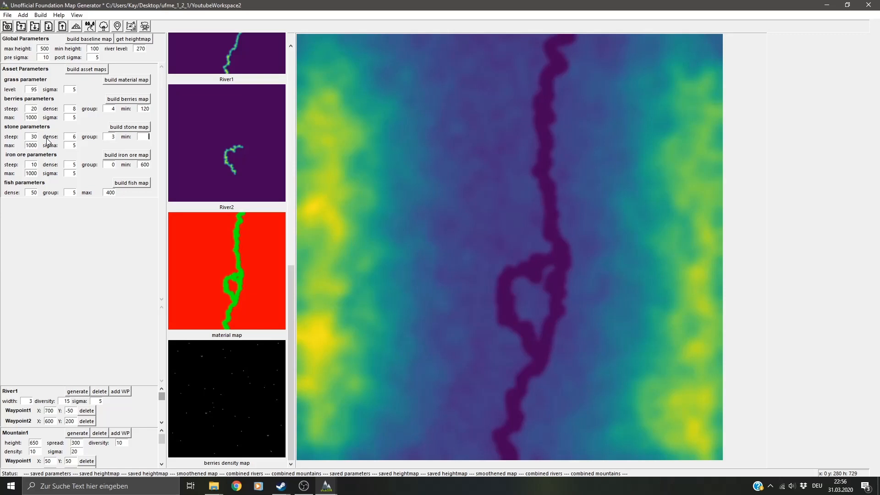
pyautogui.write('150')
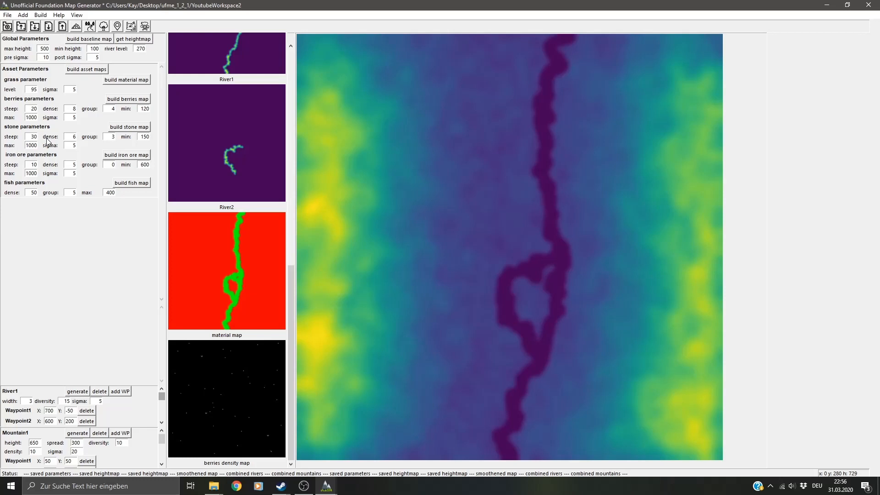
pyautogui.moveTo(270, 142)
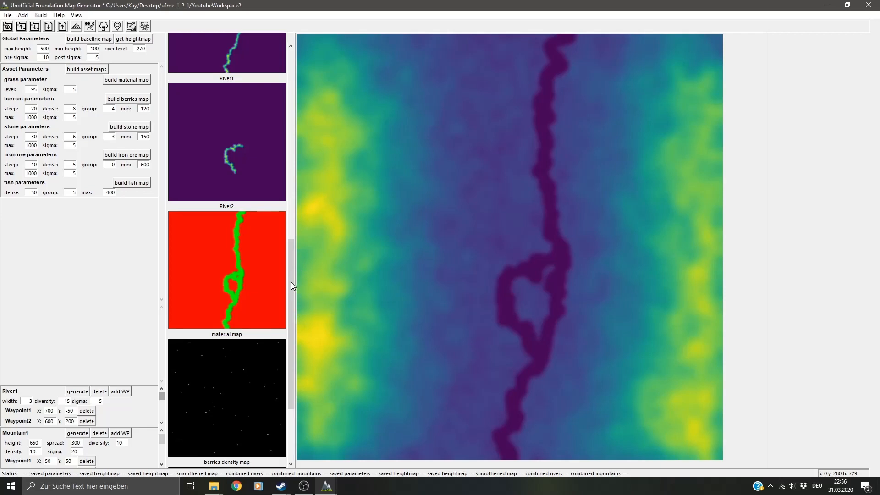
pyautogui.scroll(-3)
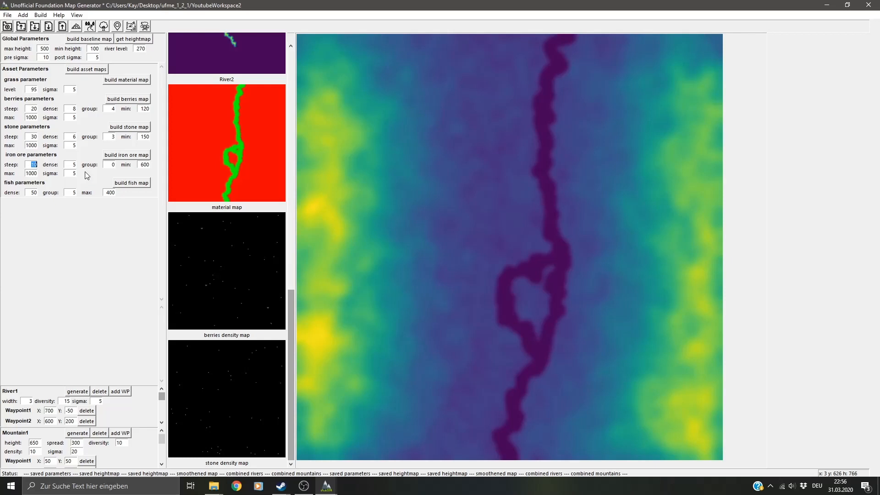
pyautogui.write('35')
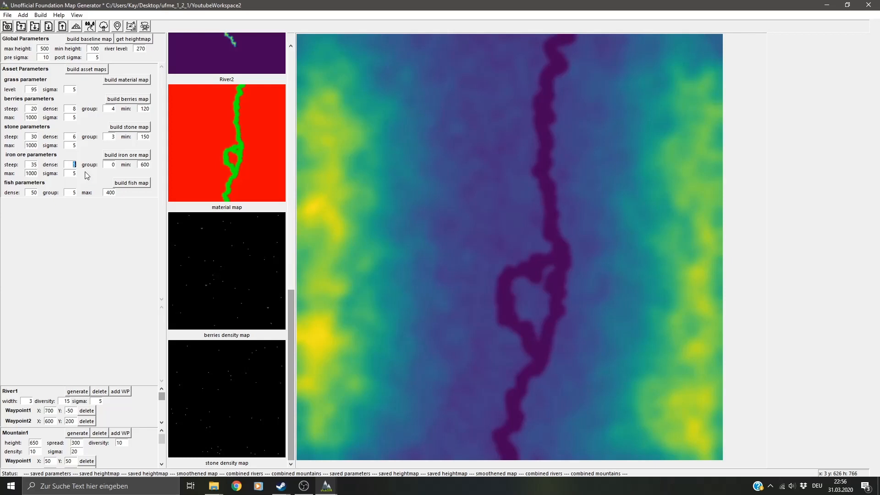
pyautogui.write('4')
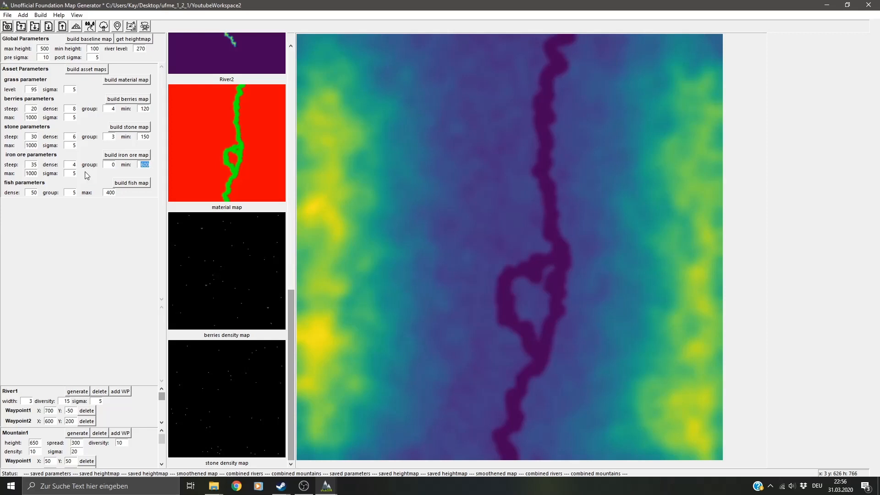
# Step: Give iron ore density 3 and minimum 250, and build the iron ore map
pyautogui.write('2')
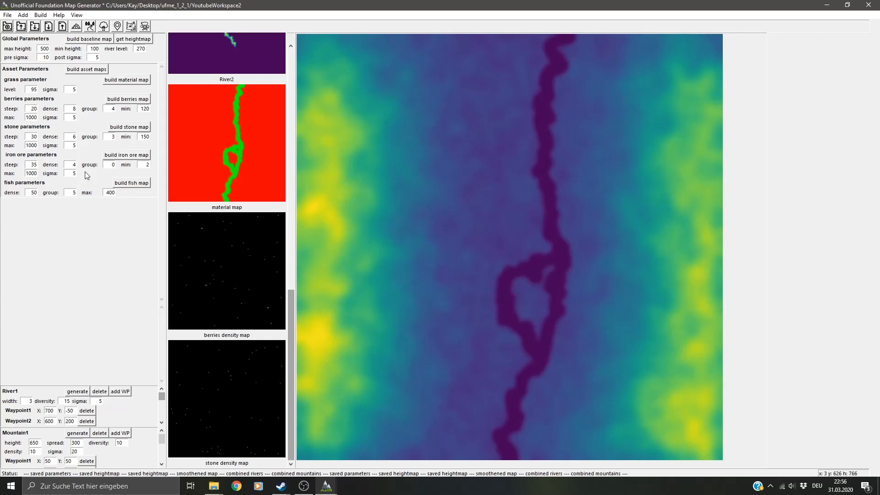
pyautogui.write('200')
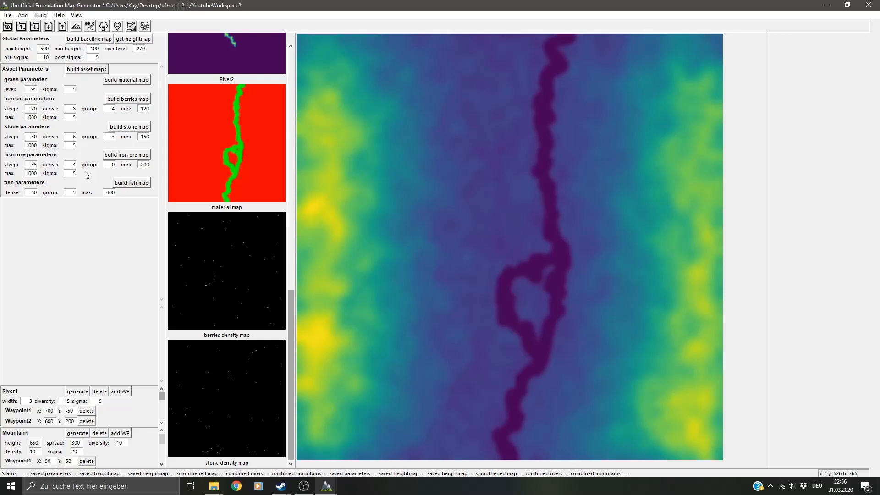
pyautogui.moveTo(104, 182)
pyautogui.write('3')
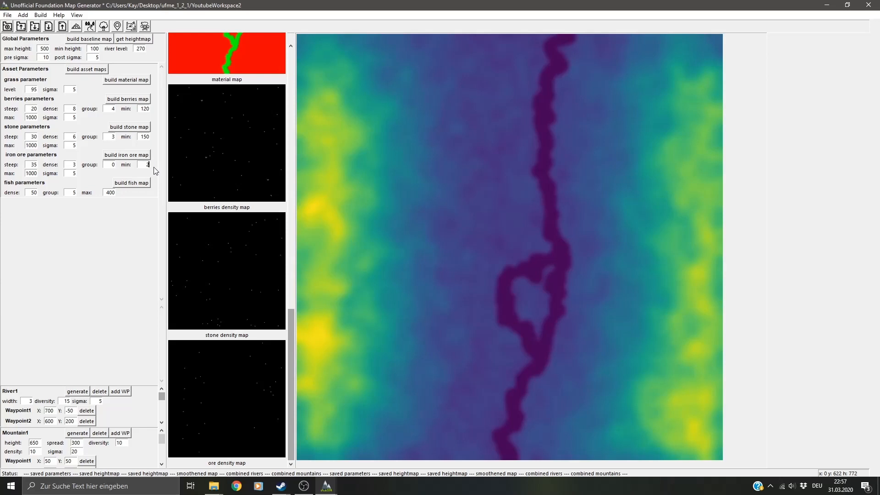
pyautogui.write('250')
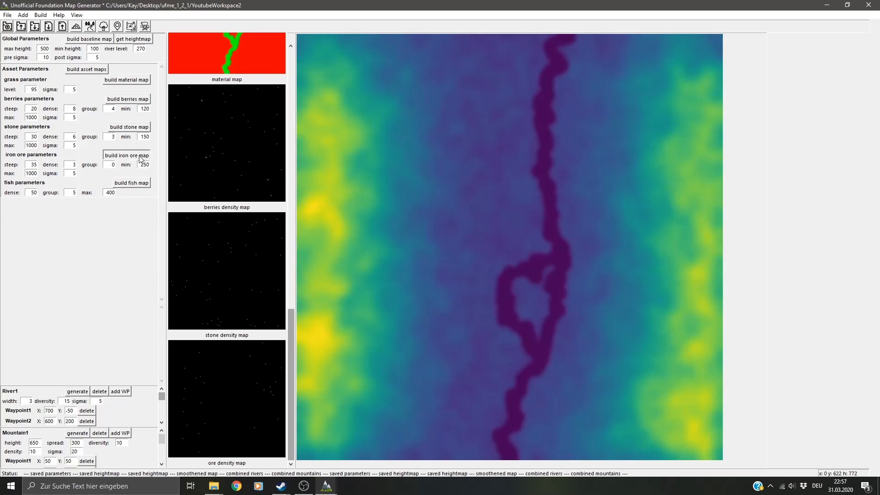
pyautogui.moveTo(130, 181)
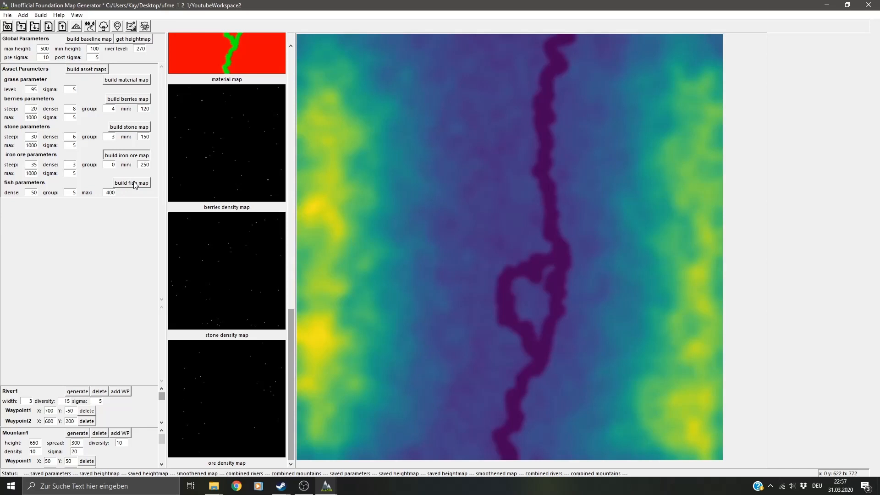
pyautogui.click(127, 155)
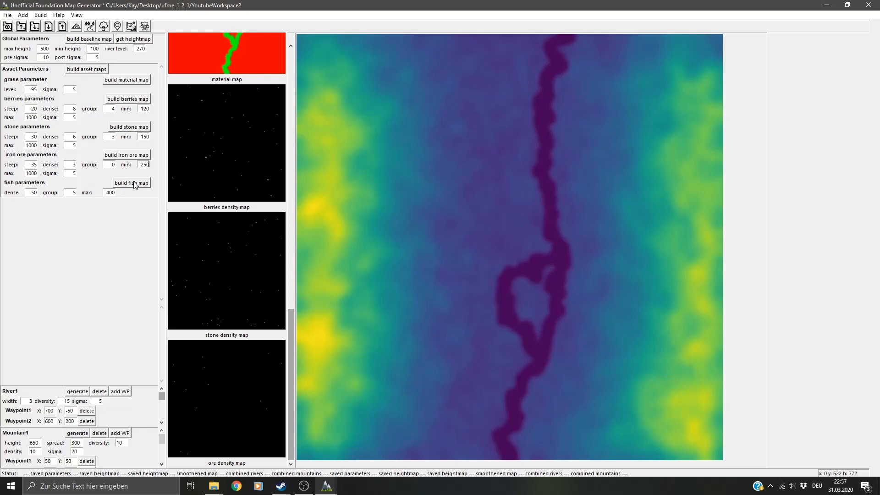
pyautogui.moveTo(20, 185)
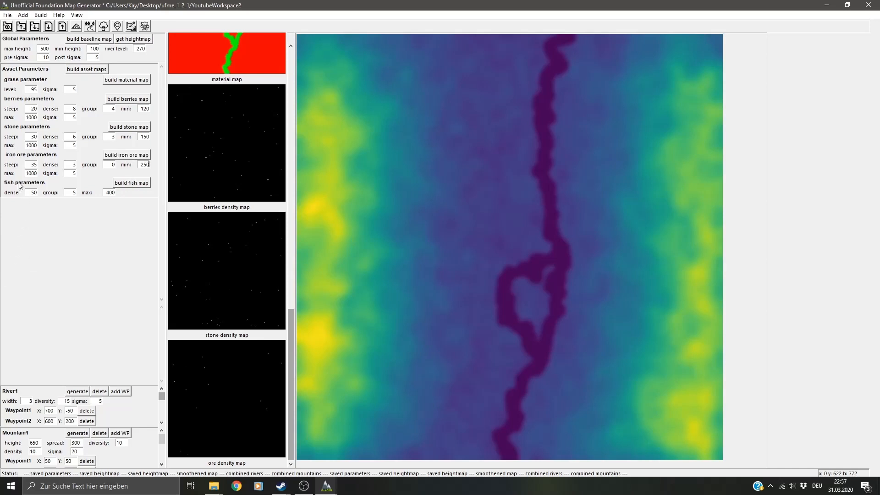
# Step: Enter fish density 100 and fish maximum 50
pyautogui.write('100')
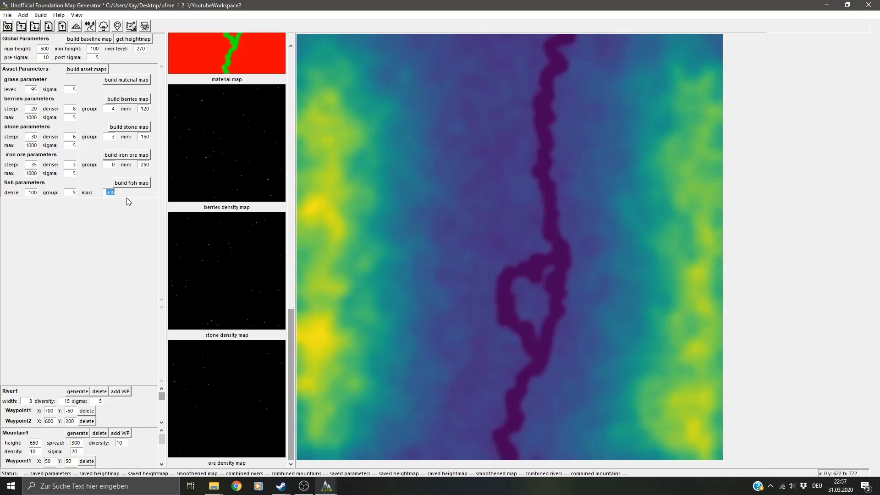
pyautogui.write('50')
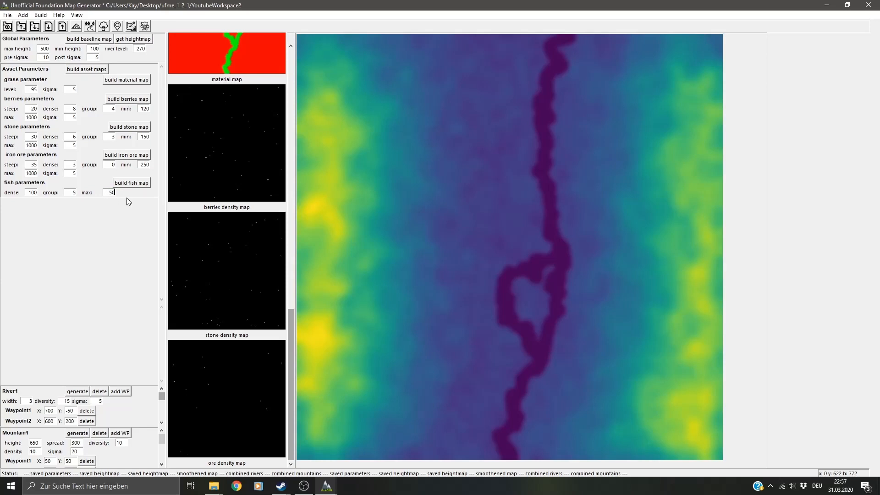
pyautogui.moveTo(30, 191)
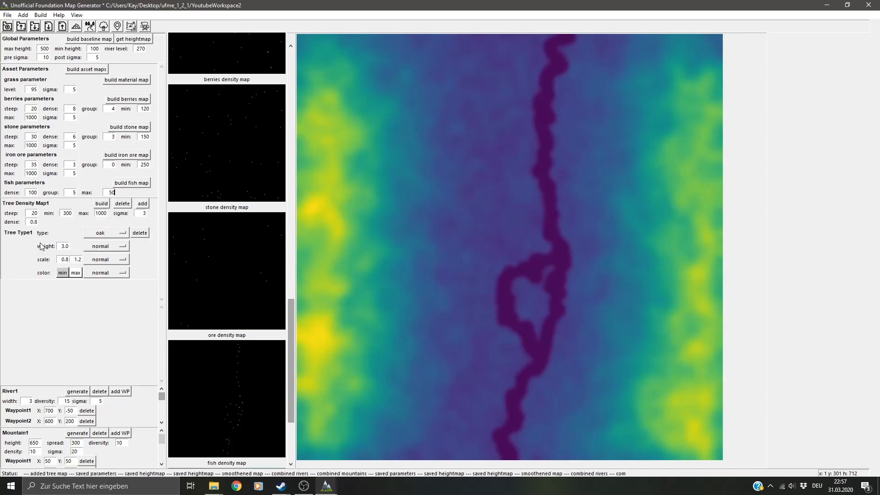
pyautogui.moveTo(480, 149)
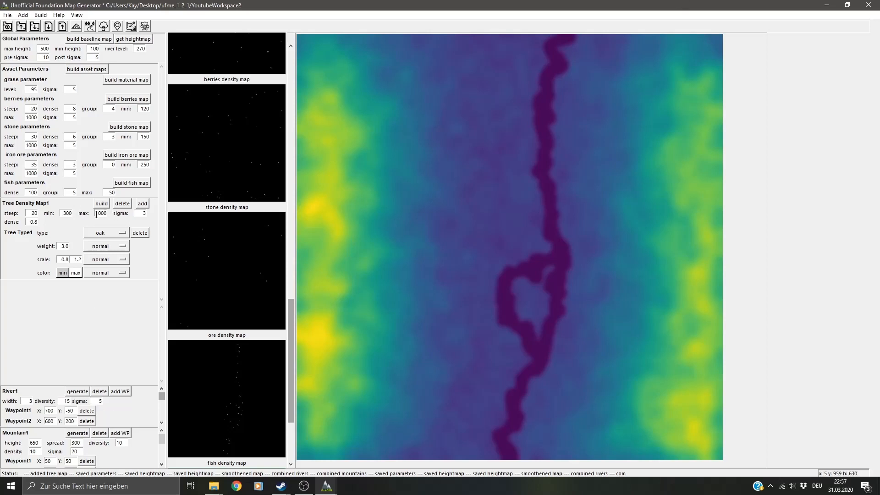
# Step: Set Tree Density Map1 steepness 15, minimum 120 and density 0.7
pyautogui.click(33, 213)
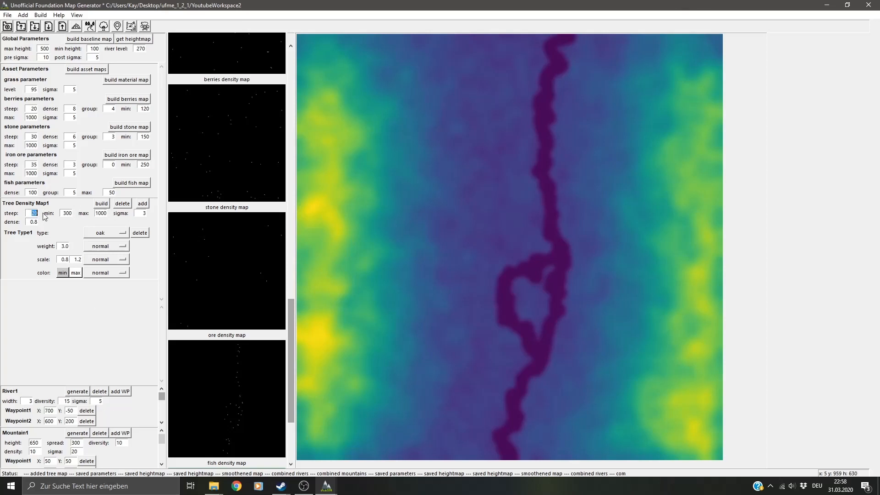
pyautogui.write('15')
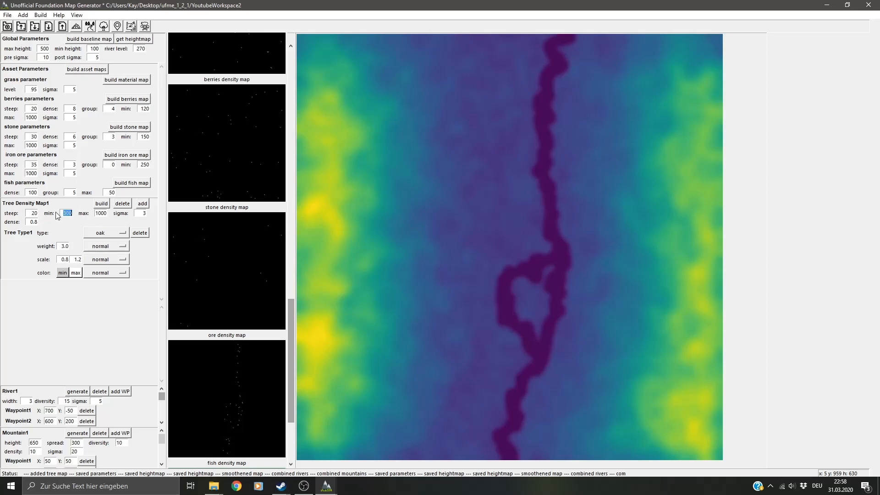
pyautogui.write('120')
pyautogui.click(100, 213)
pyautogui.write('30')
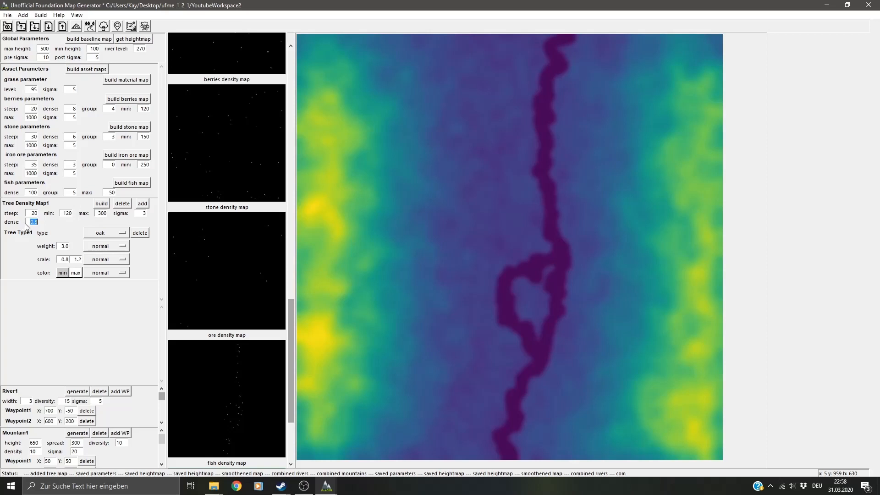
pyautogui.write('0.7')
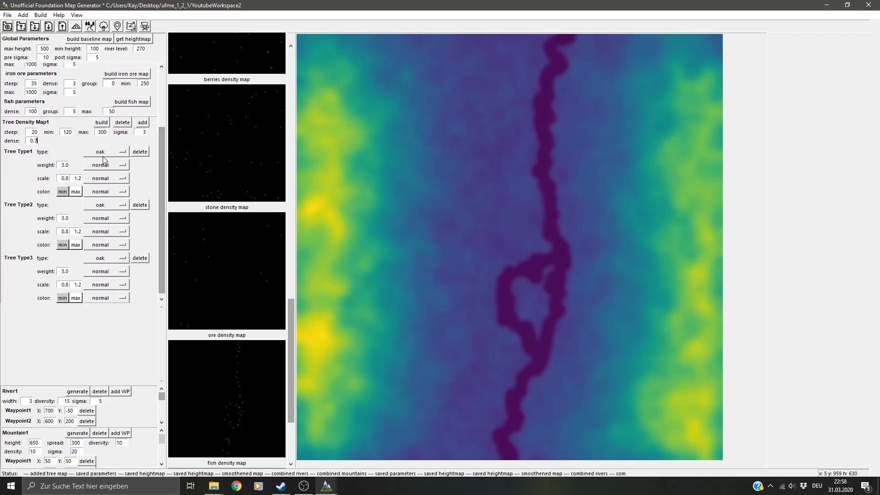
# Step: Make the second tree type sycamore and the third poplar
pyautogui.click(105, 205)
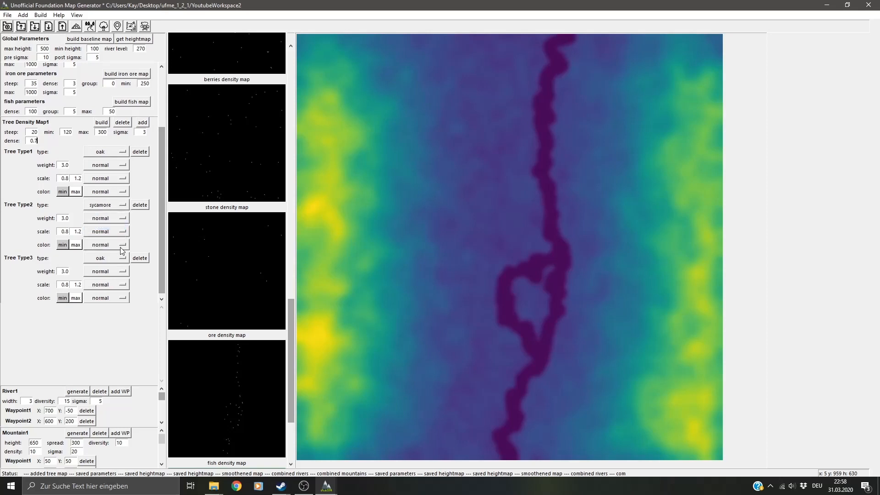
pyautogui.click(104, 257)
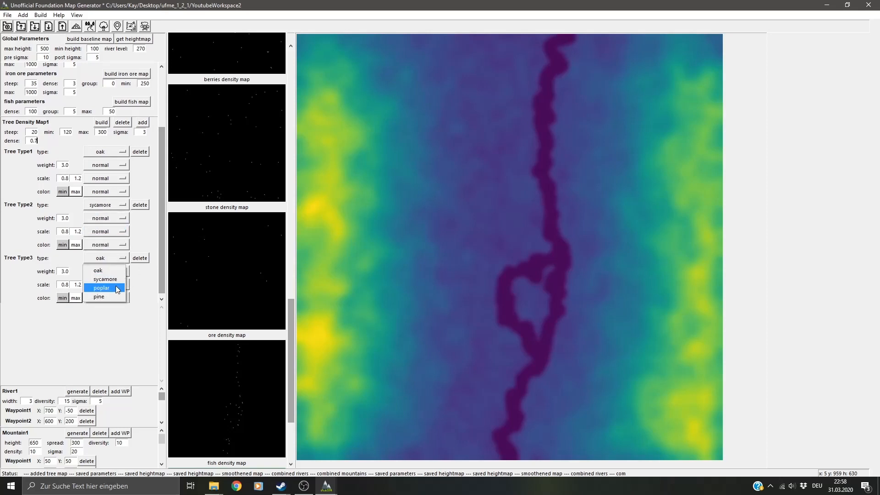
pyautogui.click(100, 287)
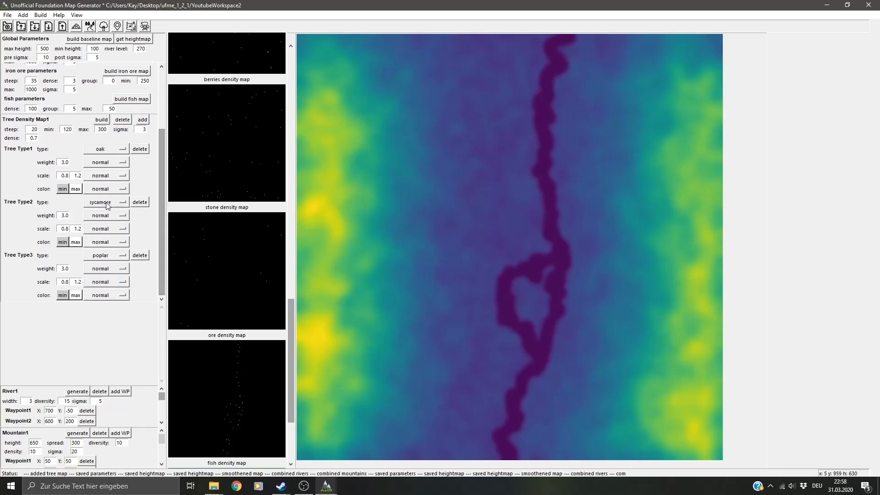
pyautogui.moveTo(121, 175)
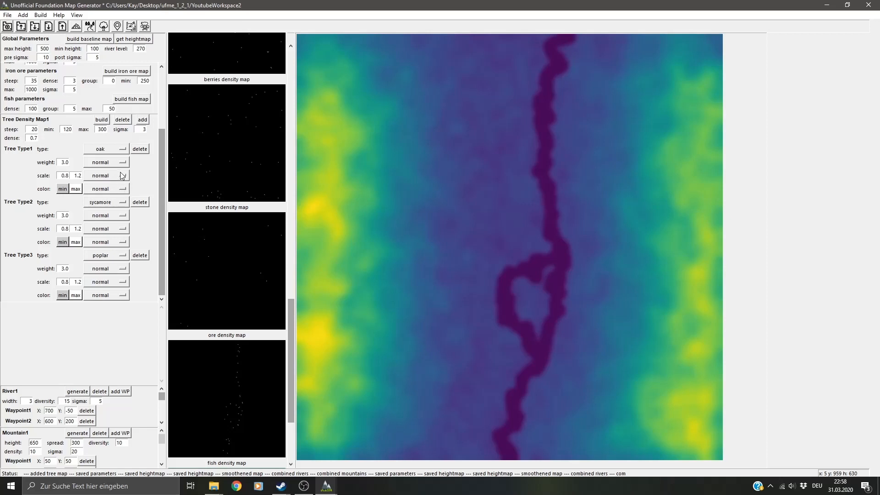
# Step: Make oaks large and red, sycamores yellow, and poplars purple
pyautogui.click(106, 175)
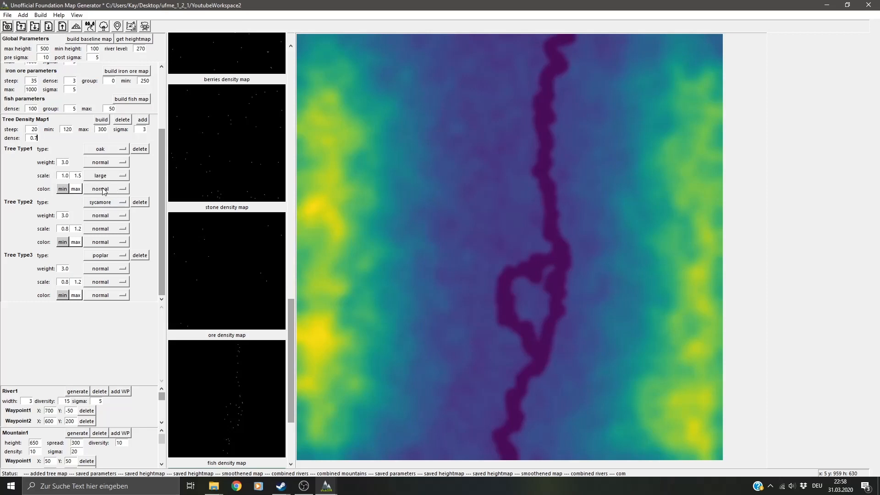
pyautogui.click(103, 188)
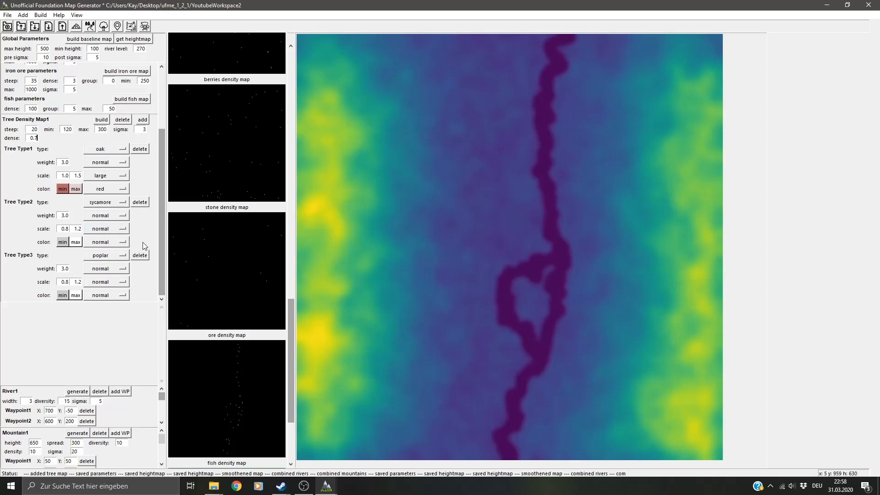
pyautogui.click(106, 241)
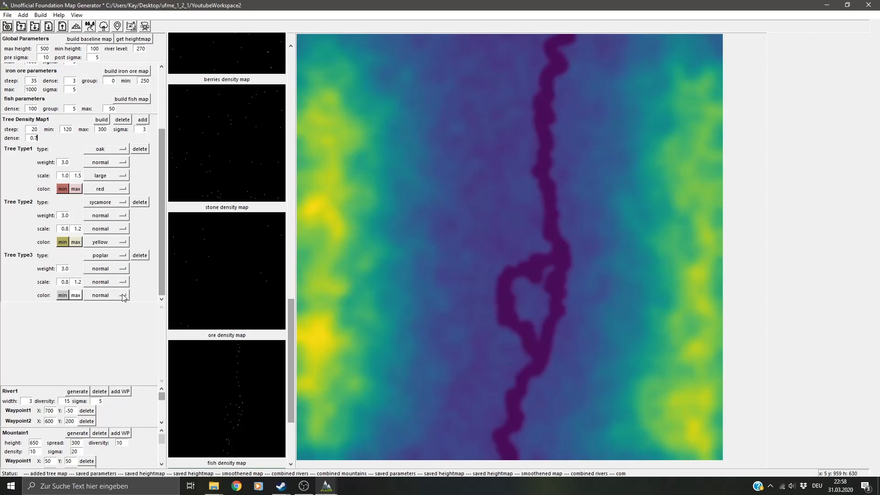
pyautogui.click(105, 295)
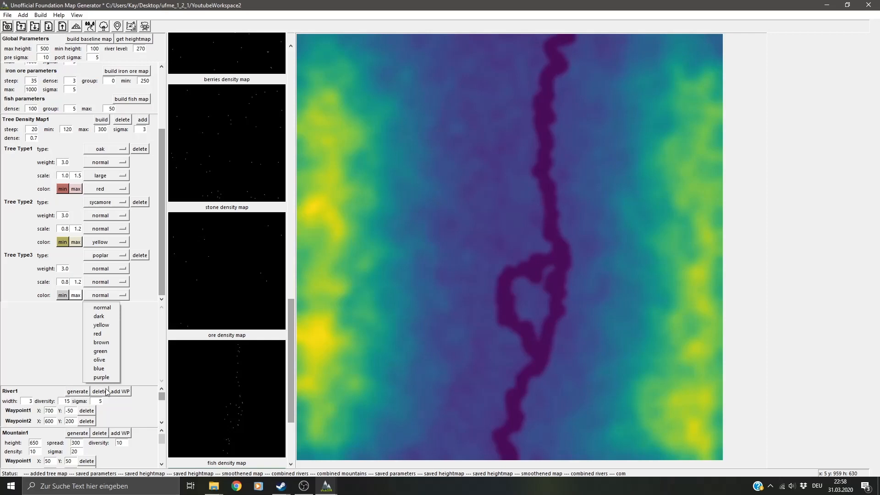
pyautogui.click(102, 377)
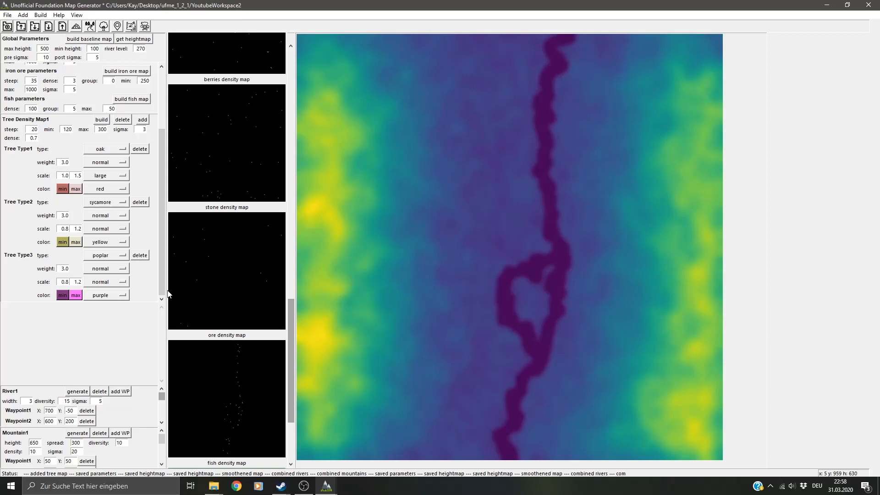
pyautogui.click(33, 138)
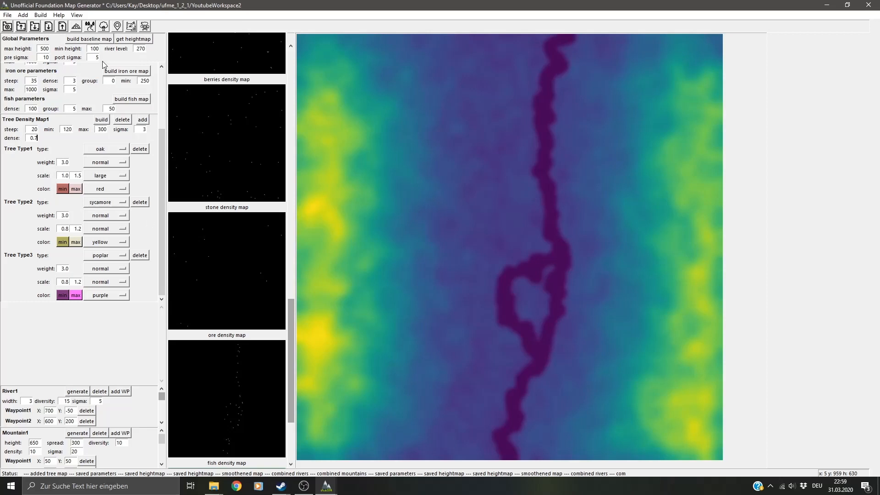
pyautogui.moveTo(90, 26)
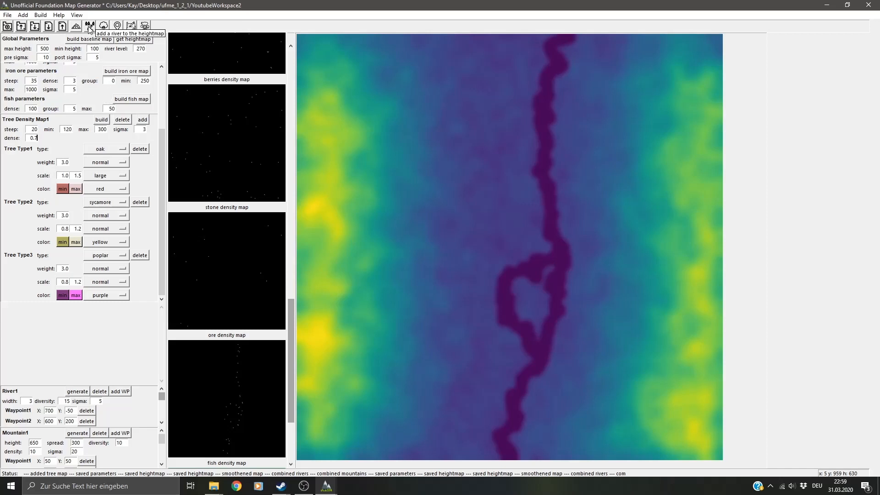
pyautogui.moveTo(206, 232)
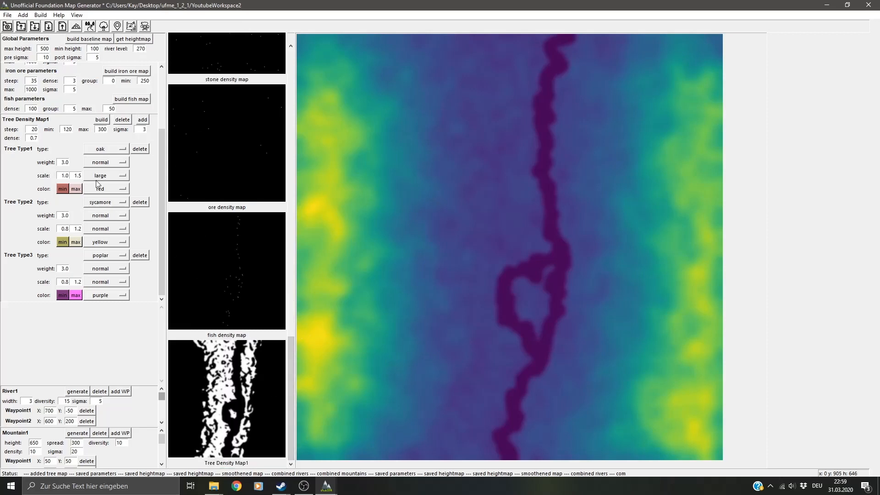
# Step: Set Tree Density Map1 minimum to 125 and add Tree Density Map2
pyautogui.click(34, 129)
pyautogui.write('15')
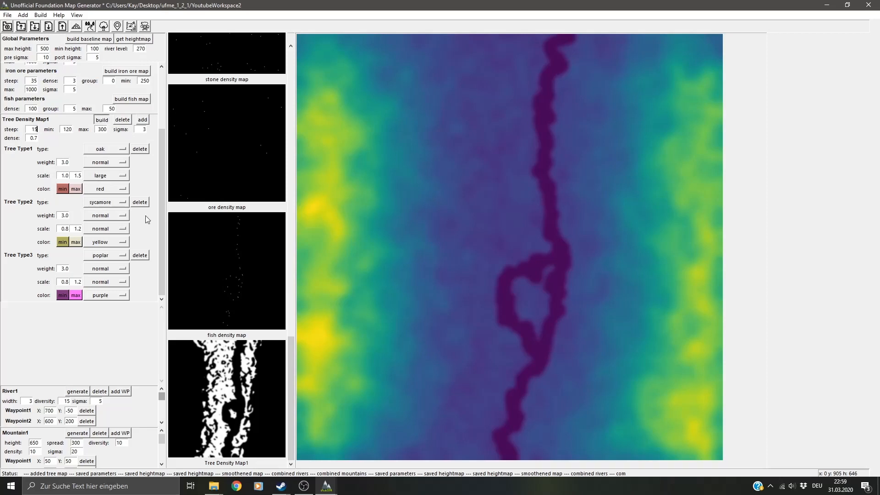
pyautogui.moveTo(212, 251)
pyautogui.write('125')
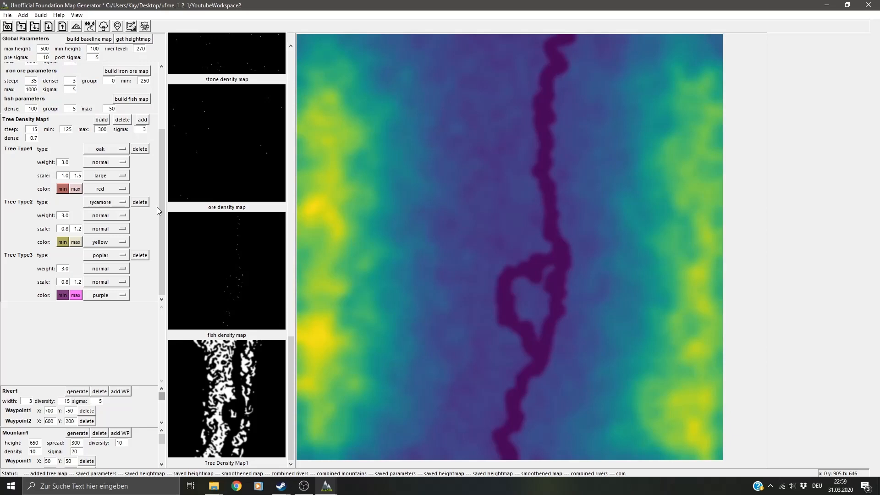
pyautogui.moveTo(119, 174)
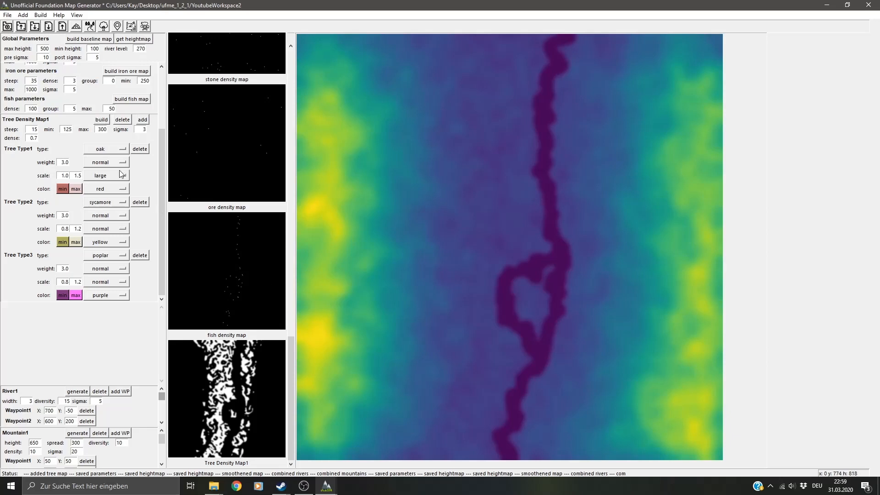
pyautogui.click(101, 120)
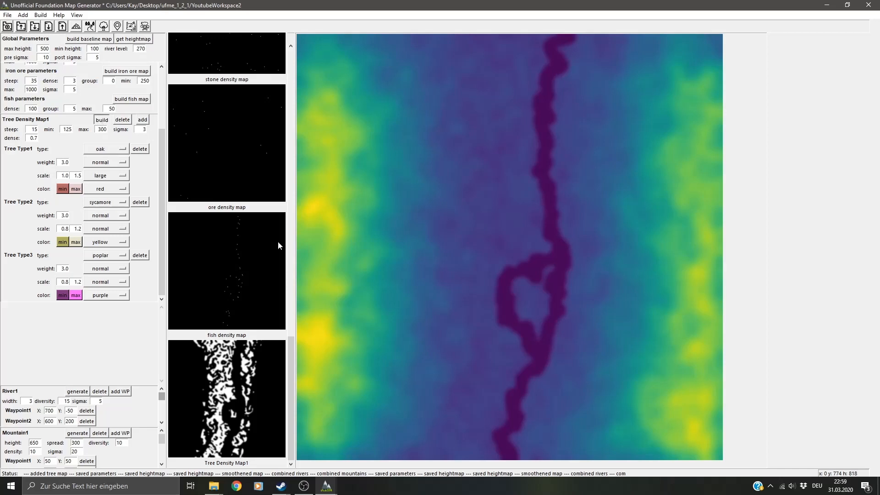
pyautogui.click(66, 129)
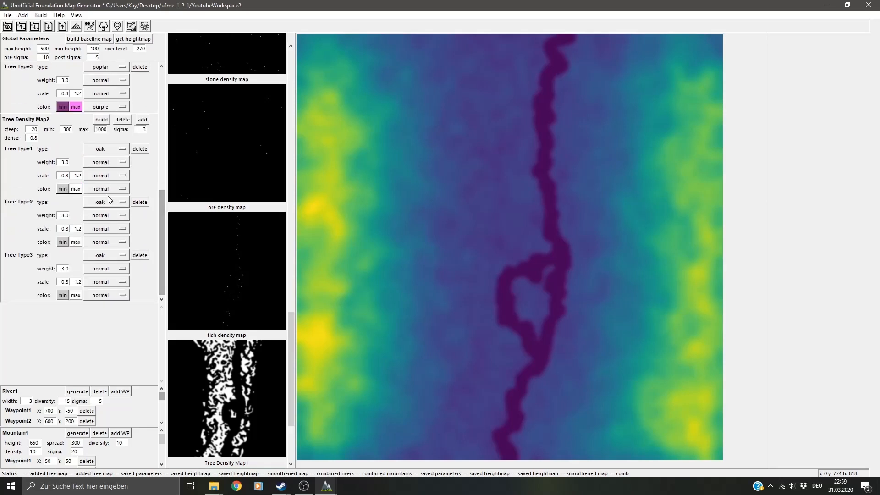
# Step: Set Tree Density Map2's three types to pine, tinting the second dark and third blue
pyautogui.click(106, 148)
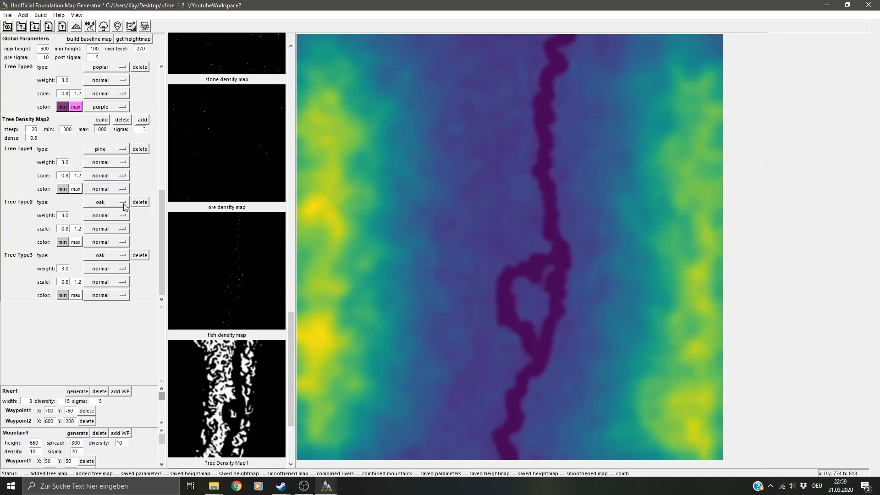
pyautogui.click(100, 201)
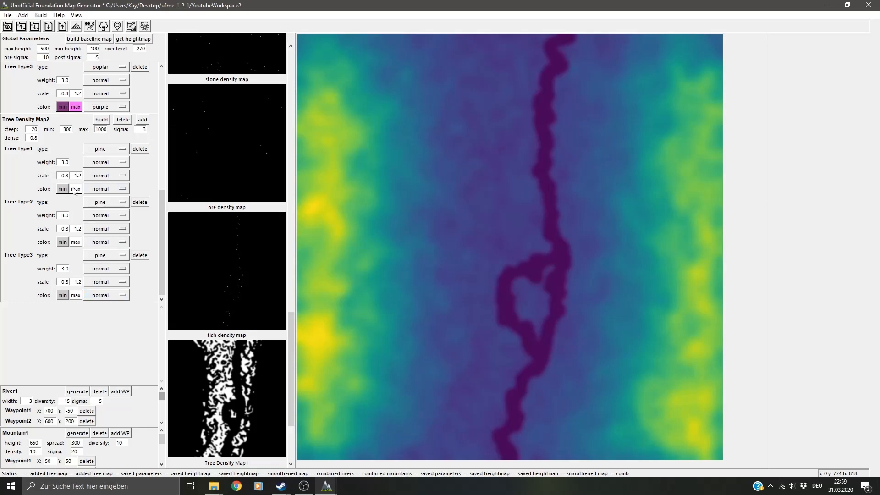
pyautogui.moveTo(114, 245)
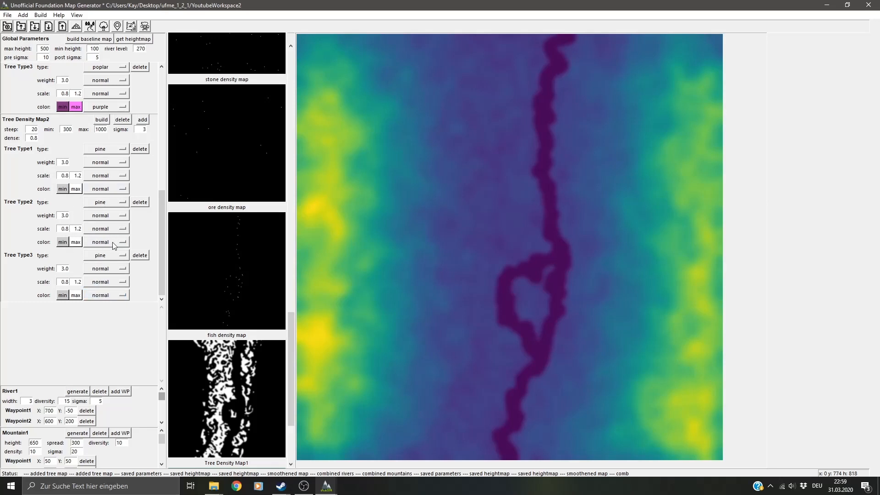
pyautogui.click(106, 242)
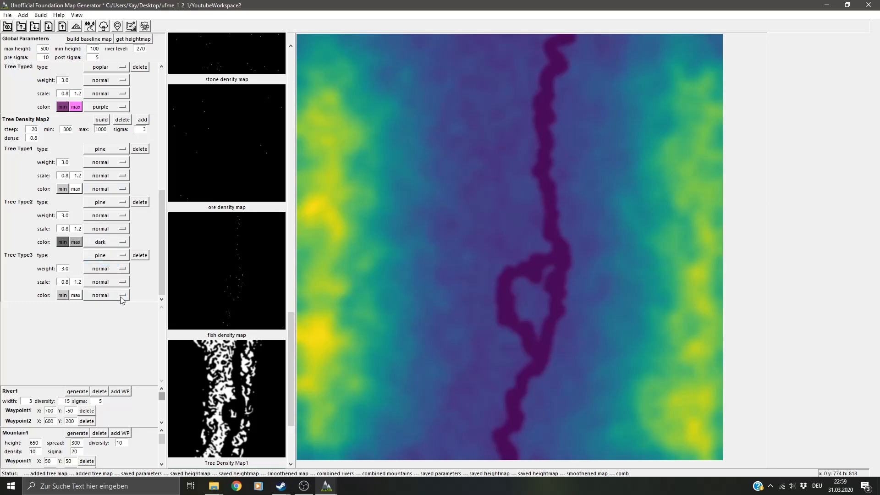
pyautogui.click(121, 296)
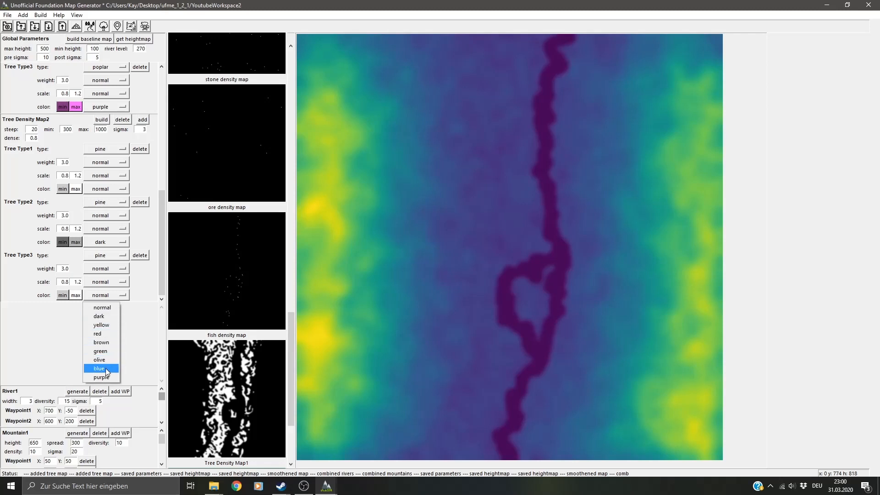
pyautogui.click(102, 368)
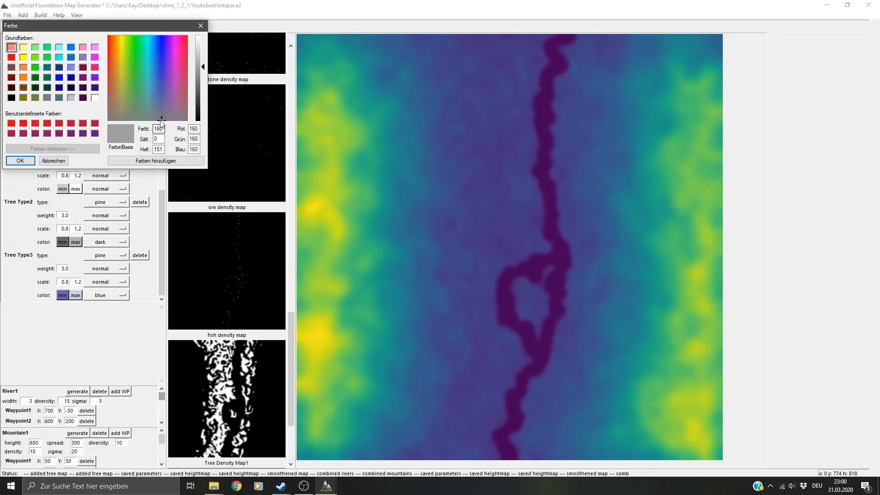
# Step: Pick a softer blue for the third pine type, then set steepness 25, density 0.7
pyautogui.click(163, 81)
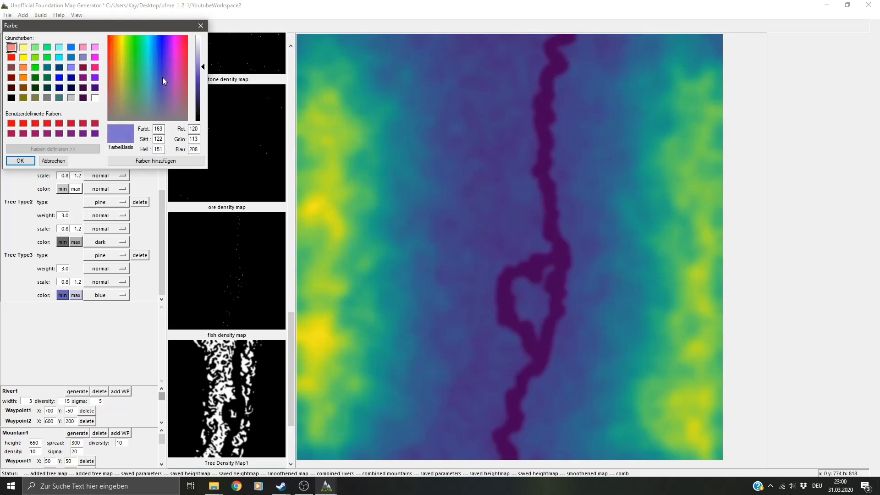
pyautogui.click(162, 77)
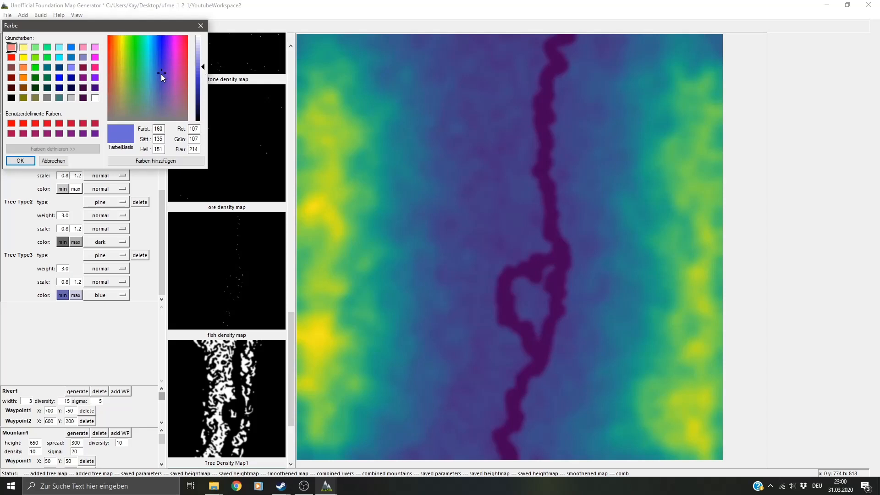
pyautogui.click(157, 93)
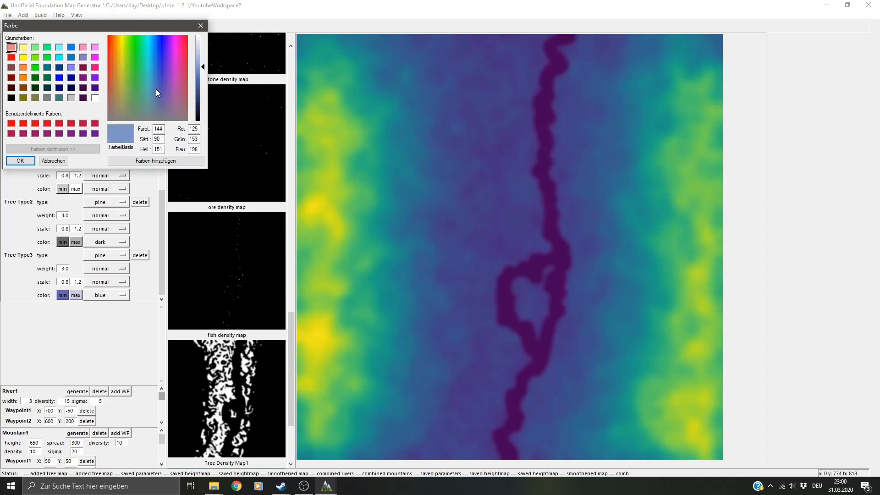
pyautogui.click(53, 161)
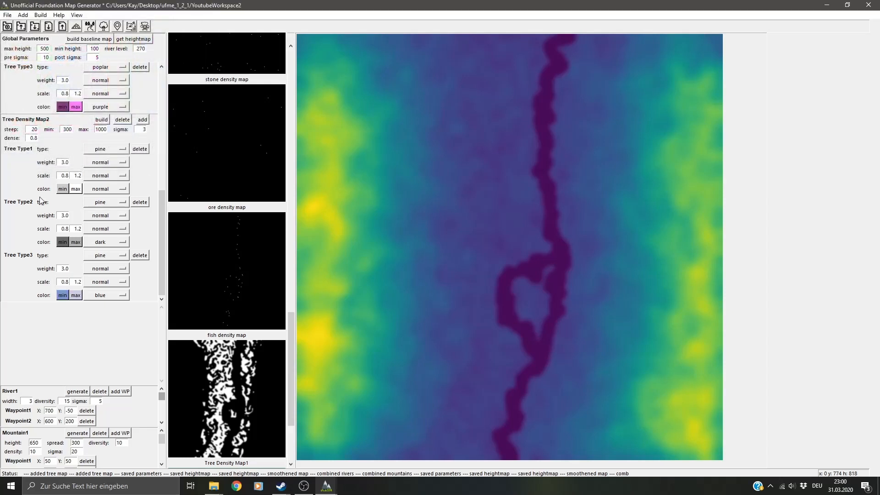
pyautogui.click(118, 295)
pyautogui.write('0.7')
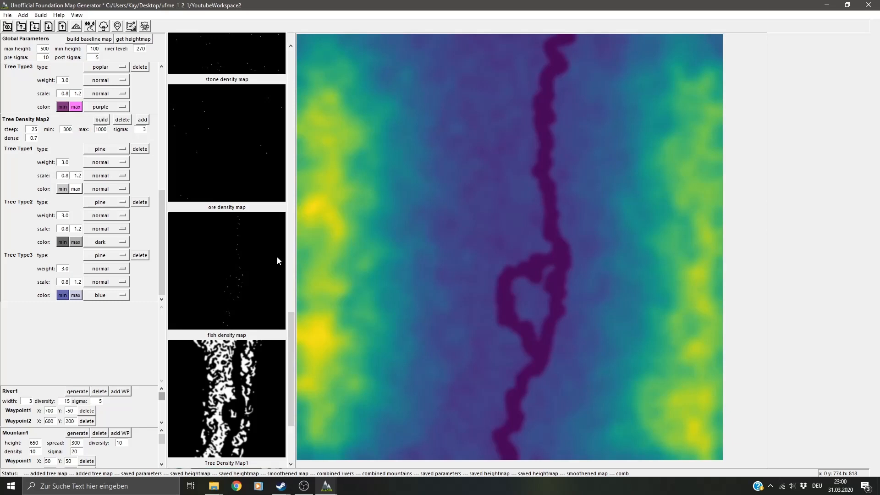
pyautogui.scroll(-3)
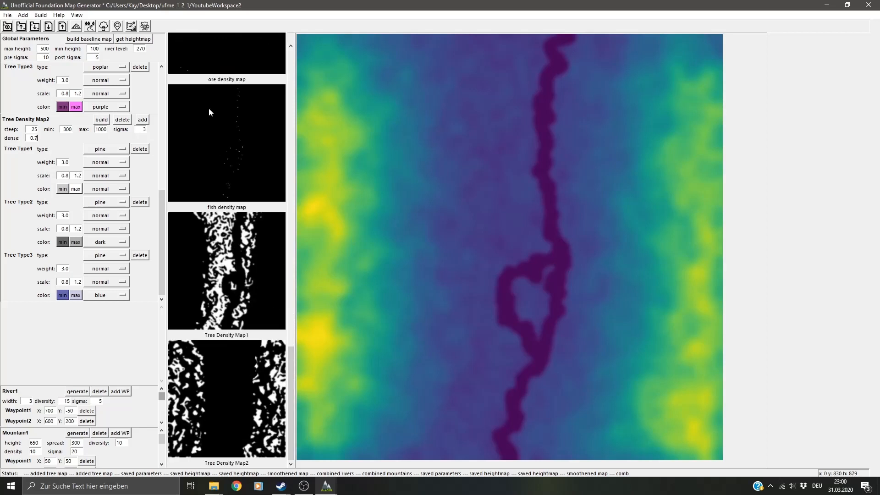
# Step: Overlay Tree Density Map2 on the heightmap preview and show tree areas in tint colours
pyautogui.click(77, 15)
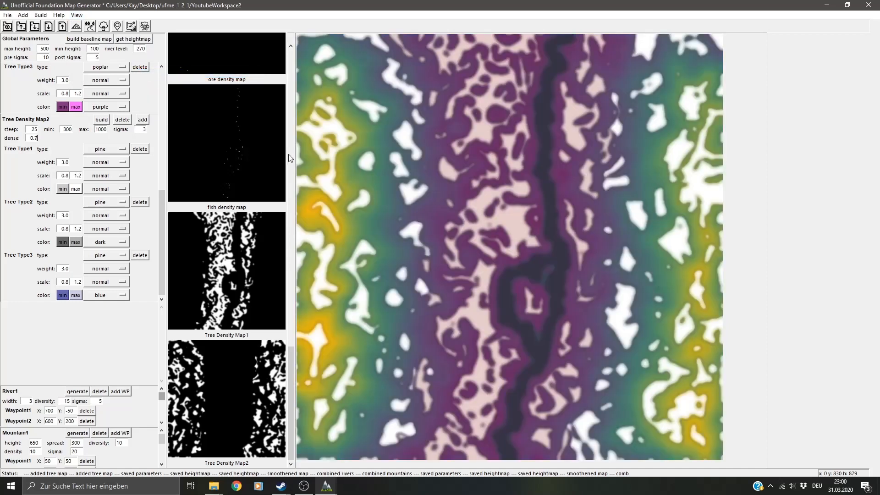
pyautogui.moveTo(346, 398)
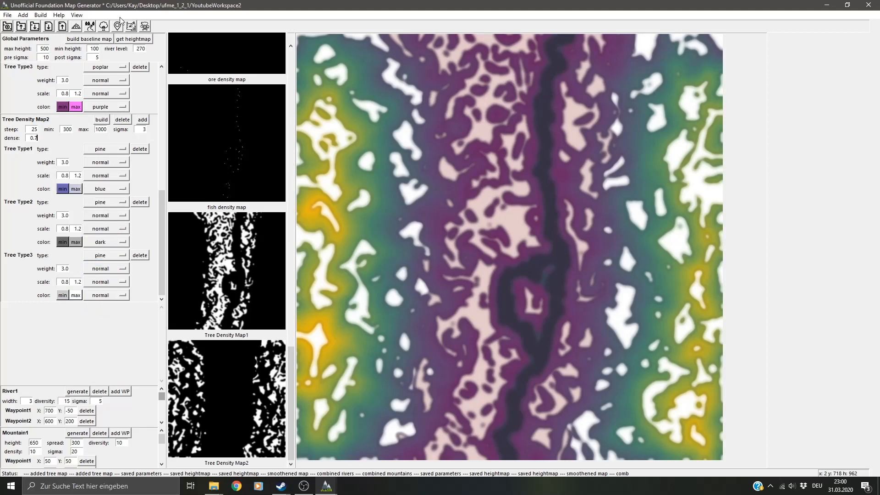
pyautogui.click(77, 15)
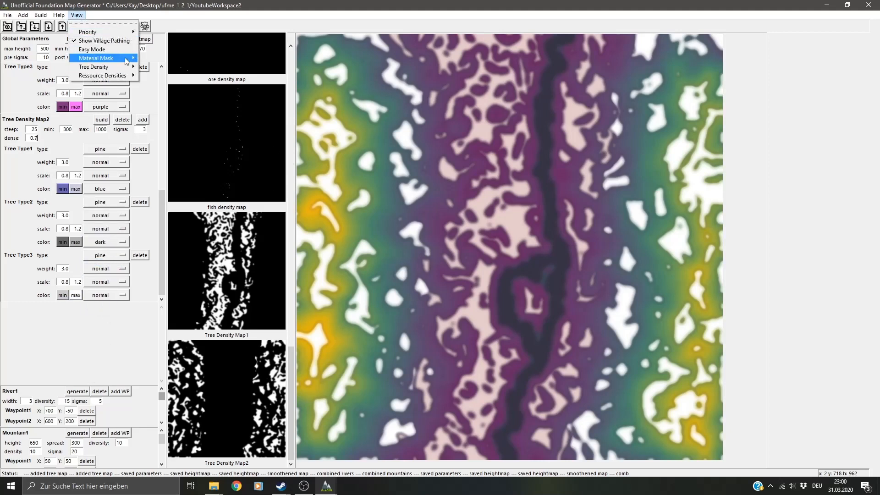
pyautogui.click(95, 58)
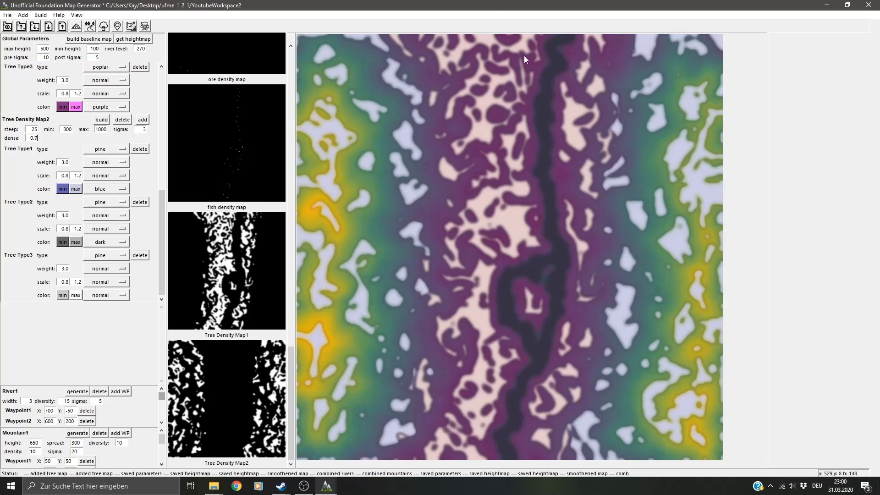
pyautogui.moveTo(510, 198)
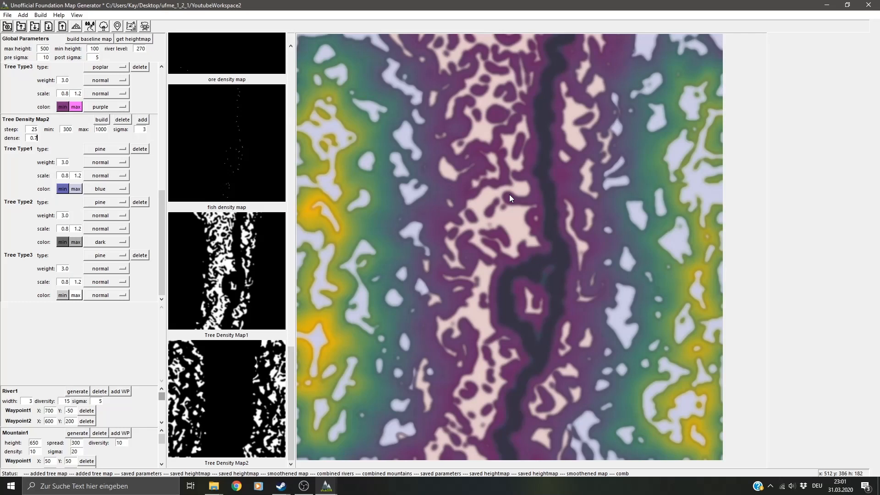
pyautogui.moveTo(236, 175)
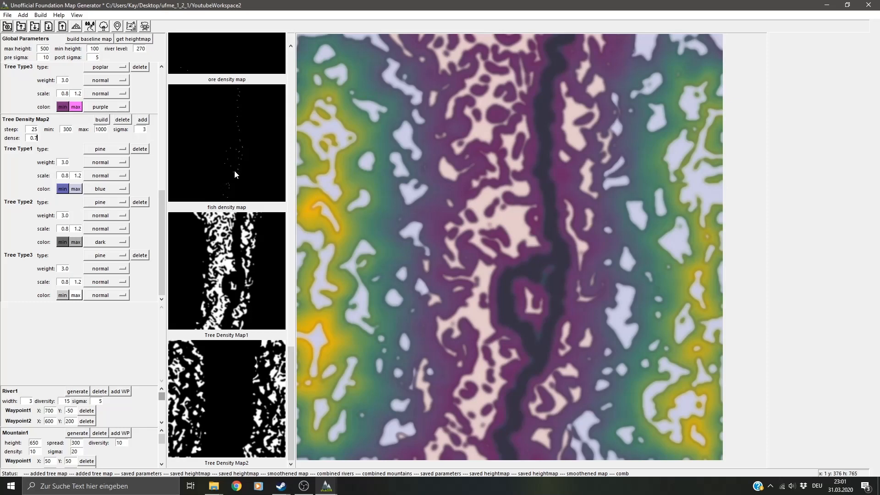
pyautogui.moveTo(163, 227)
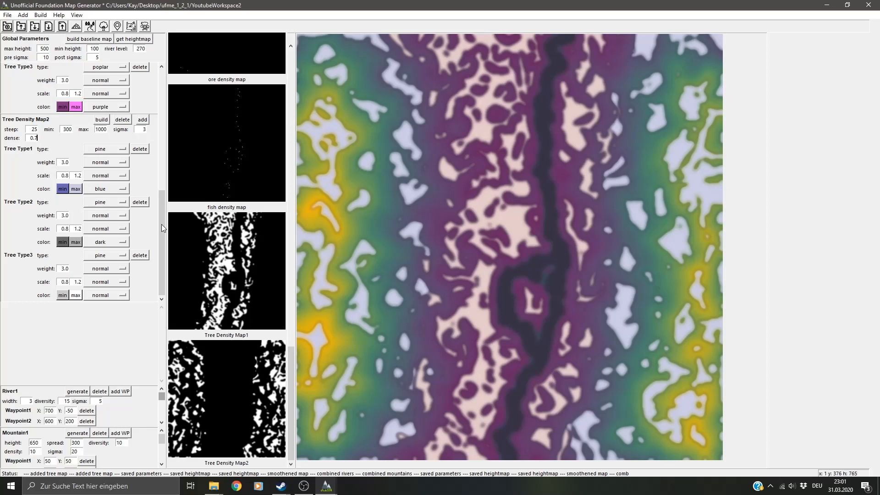
pyautogui.moveTo(401, 288)
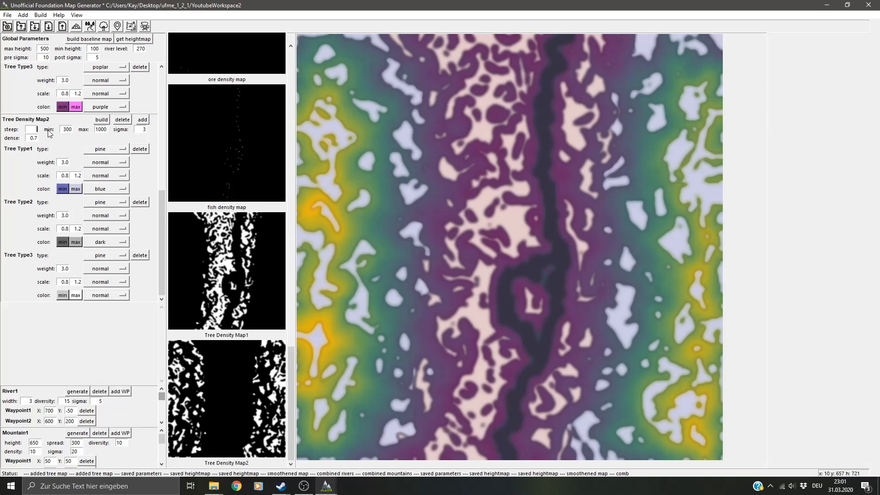
# Step: Rebuild Tree Density Map2 with steepness 30 and refresh its overlay on the preview
pyautogui.write('30')
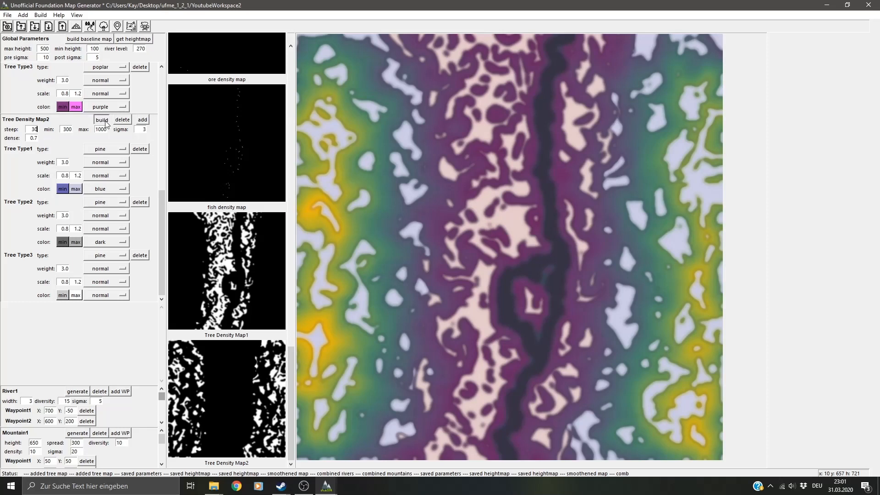
pyautogui.click(77, 15)
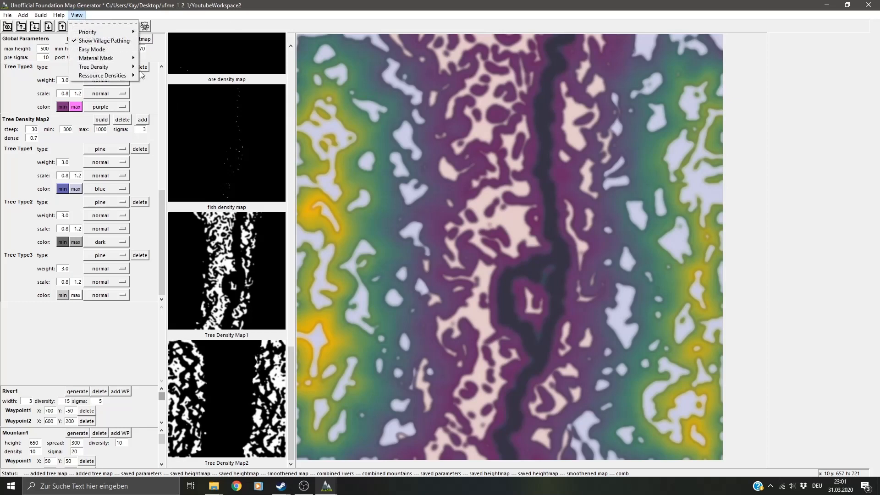
pyautogui.click(76, 14)
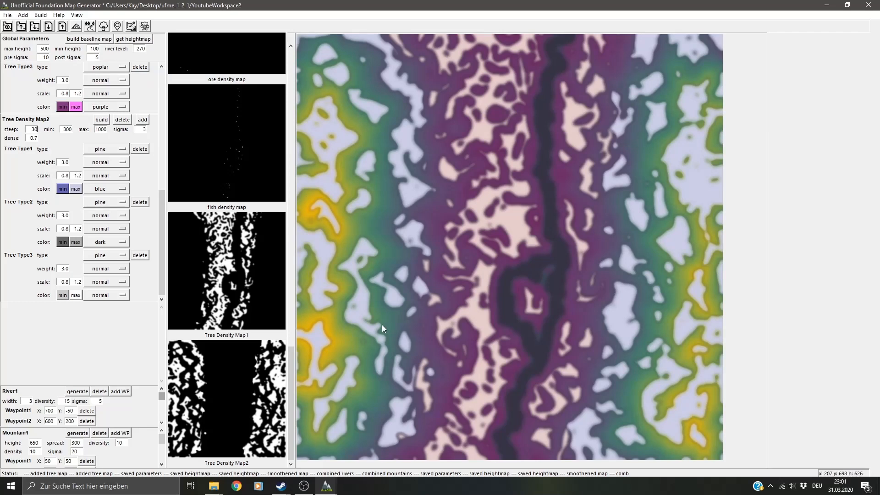
pyautogui.moveTo(398, 341)
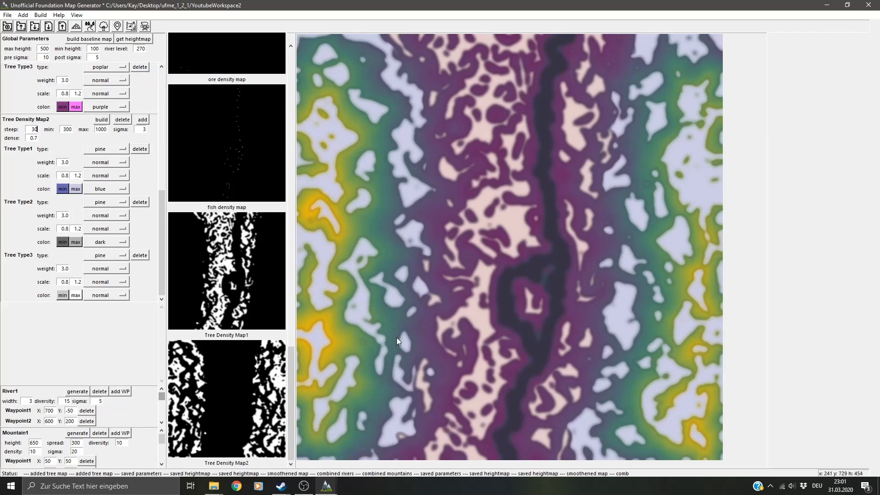
pyautogui.moveTo(400, 335)
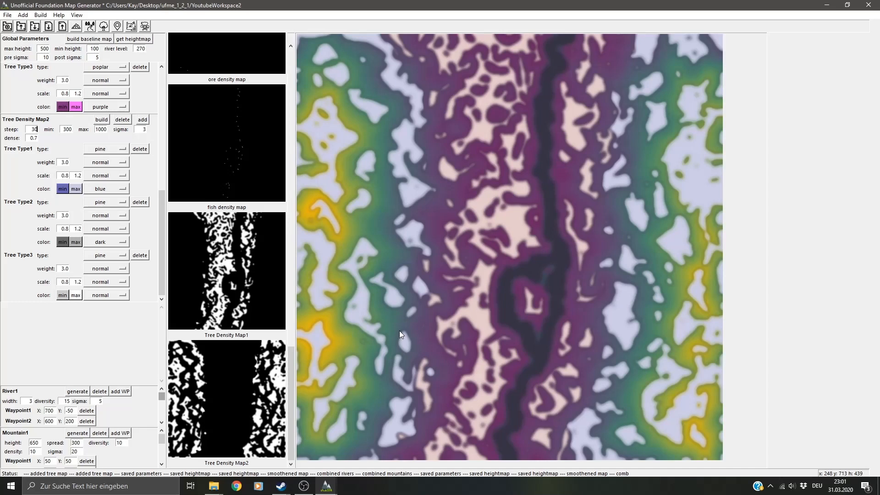
pyautogui.moveTo(171, 88)
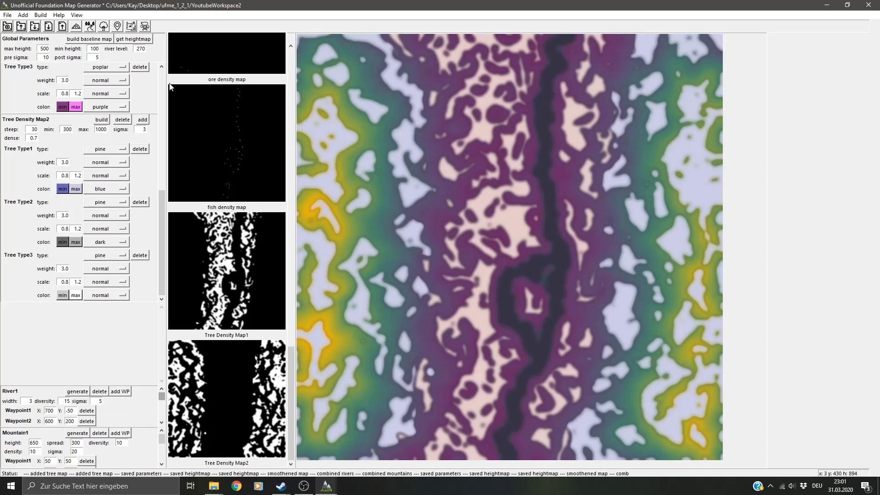
pyautogui.click(34, 129)
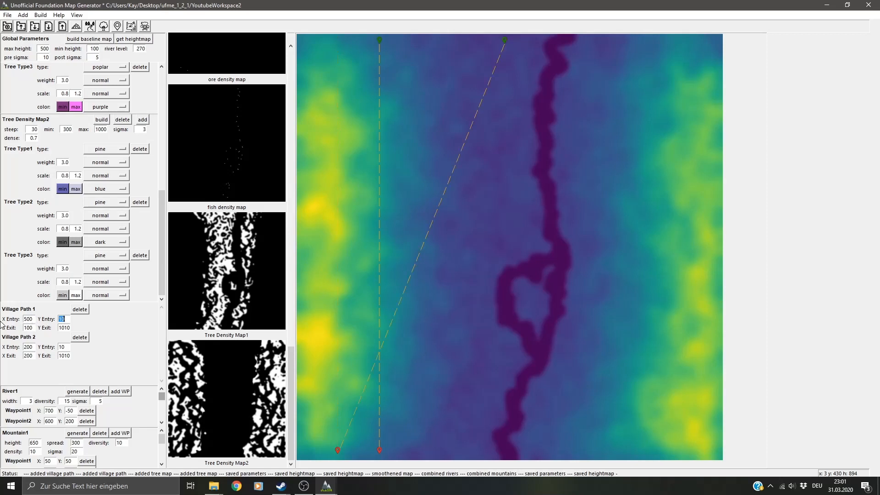
# Step: Enter the village path entry and exit coordinates (500, 700, 600) on both sides of the river
pyautogui.write('500')
pyautogui.click(28, 327)
pyautogui.write('400')
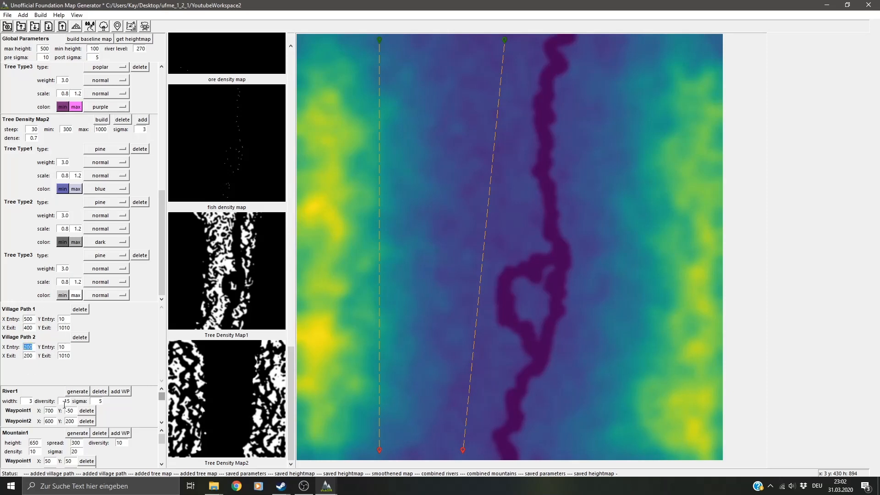
pyautogui.write('700')
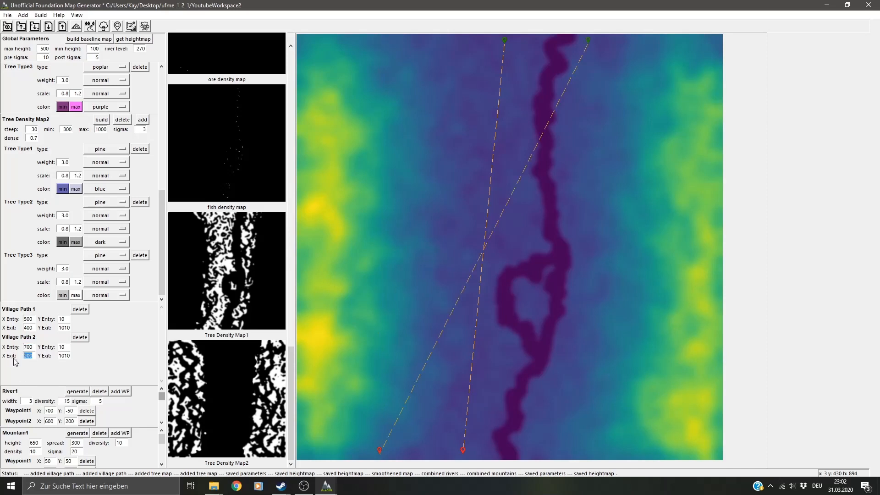
pyautogui.write('600')
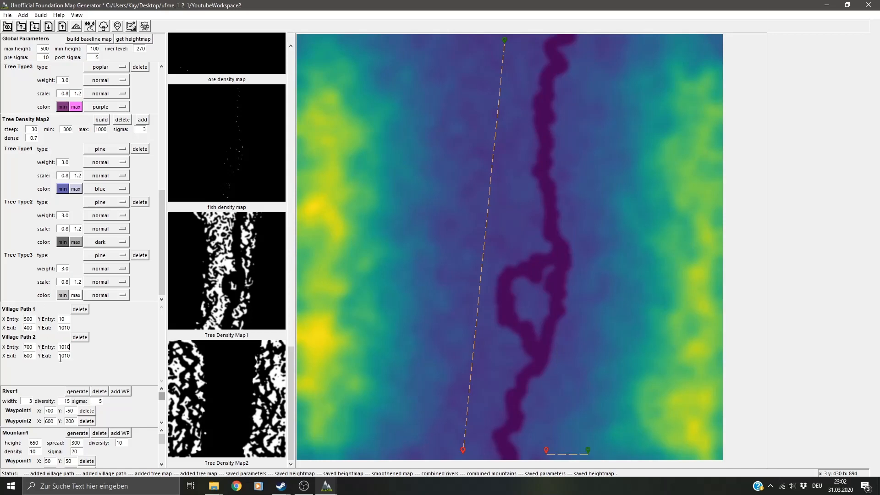
pyautogui.tripleClick(63, 356)
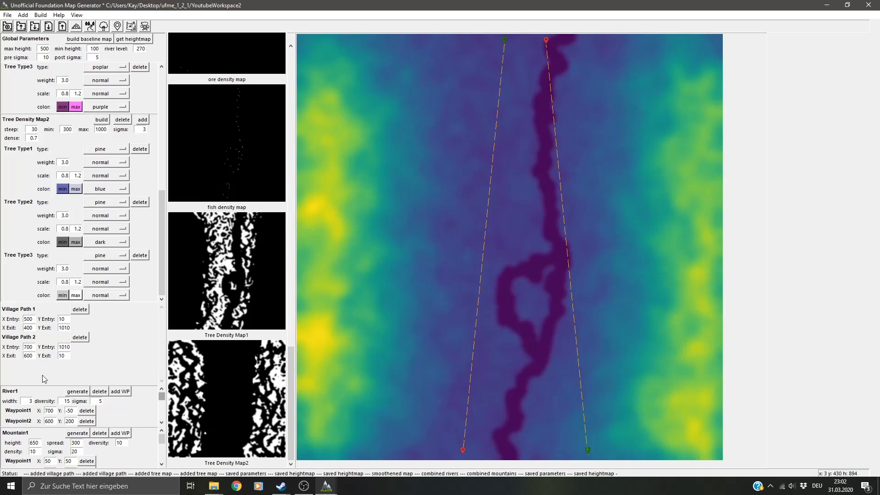
pyautogui.click(28, 346)
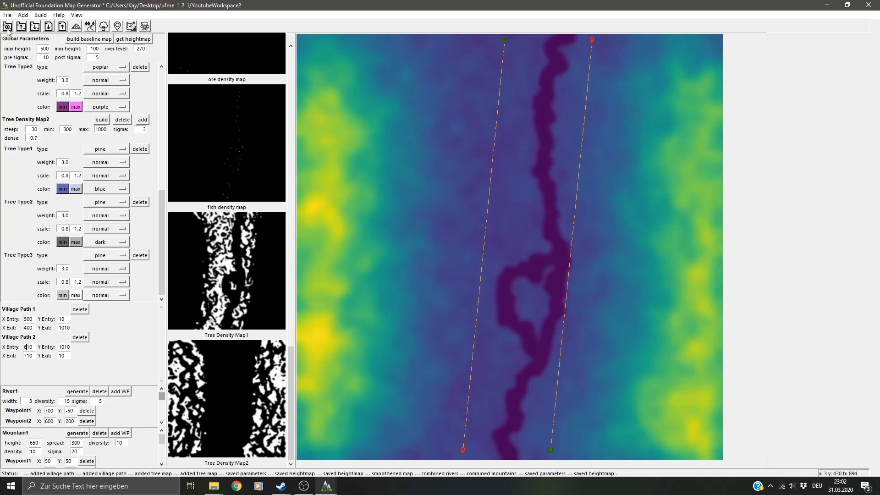
# Step: In Map Info, preview the X-axis profile, set water level 6 and height 90, and confirm
pyautogui.click(8, 15)
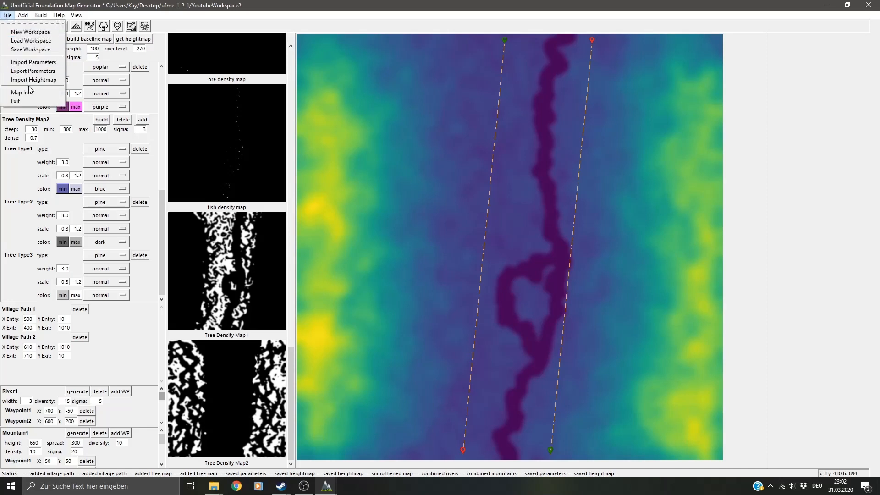
pyautogui.click(20, 92)
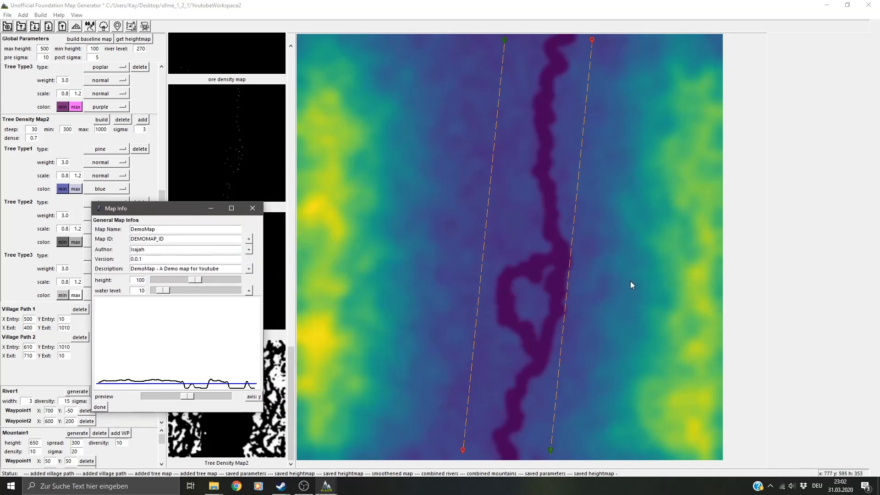
pyautogui.moveTo(534, 4)
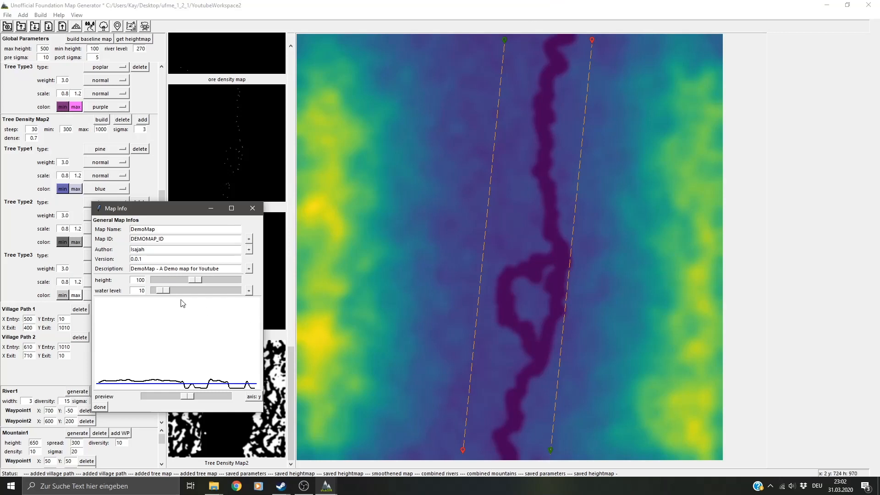
pyautogui.click(253, 396)
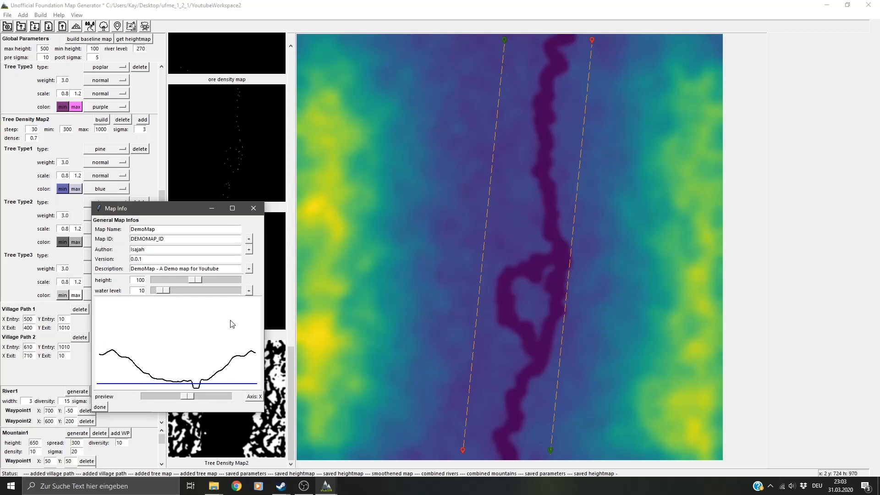
pyautogui.click(248, 290)
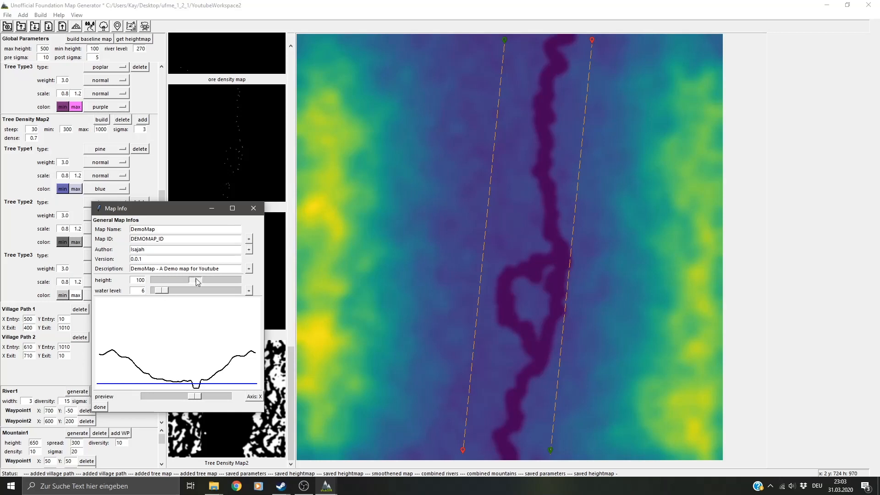
pyautogui.moveTo(197, 280); pyautogui.dragTo(185, 280)
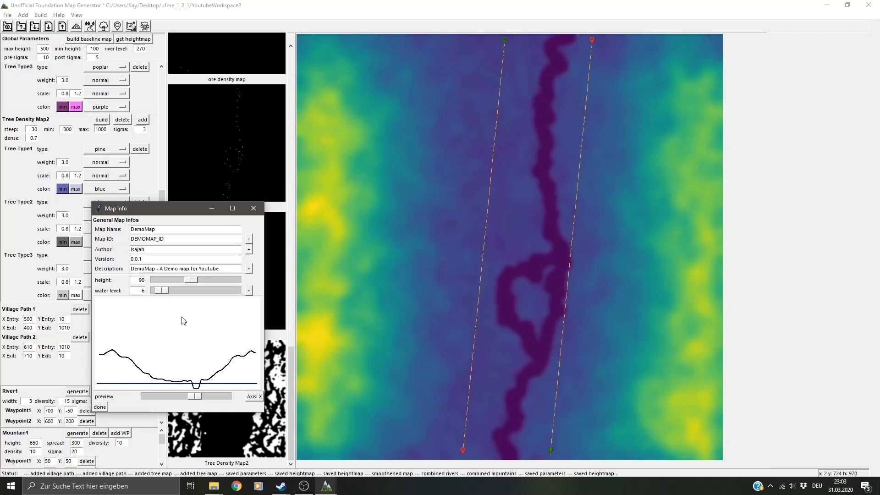
pyautogui.moveTo(202, 347)
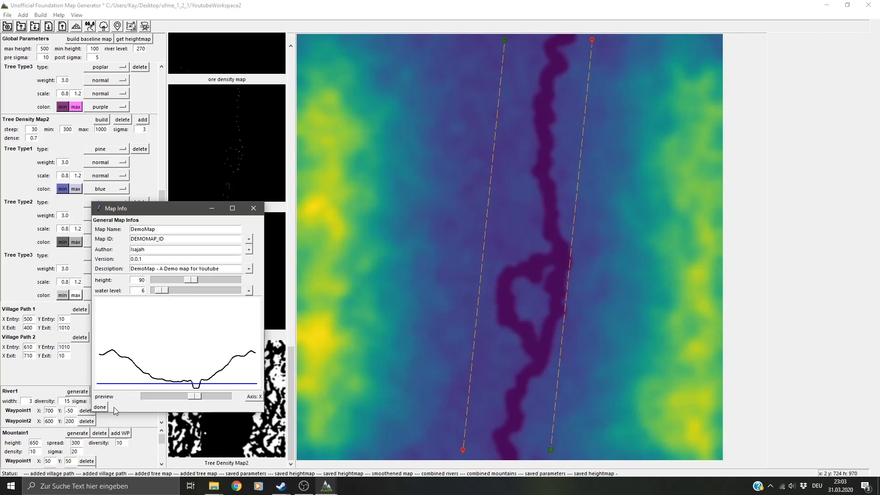
pyautogui.click(99, 406)
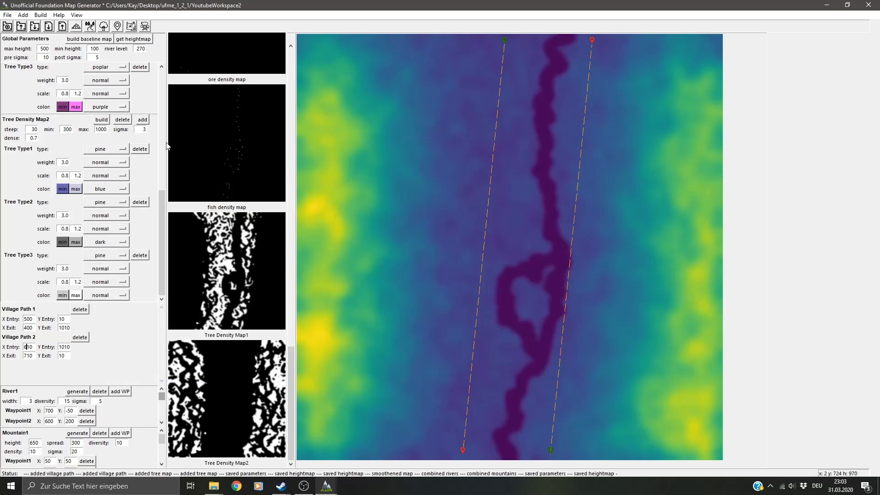
pyautogui.moveTo(151, 47)
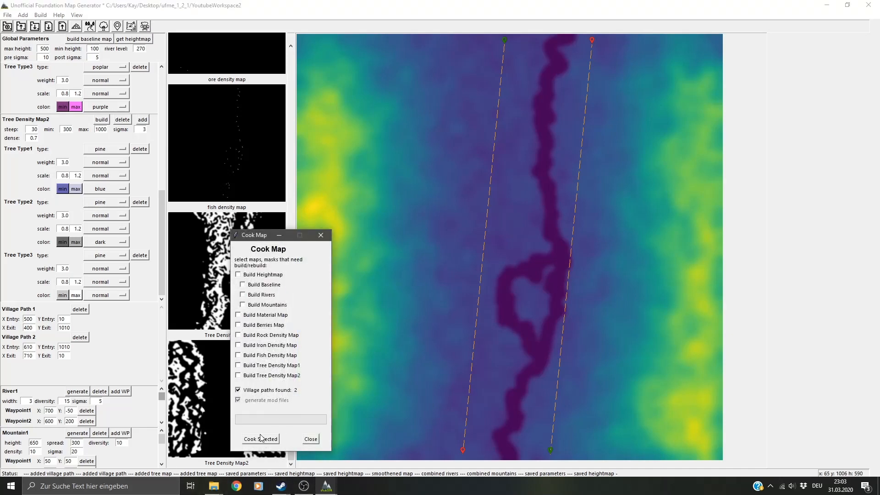
# Step: Cook DemoMap with its village paths into mod files using Cook Selected
pyautogui.click(260, 440)
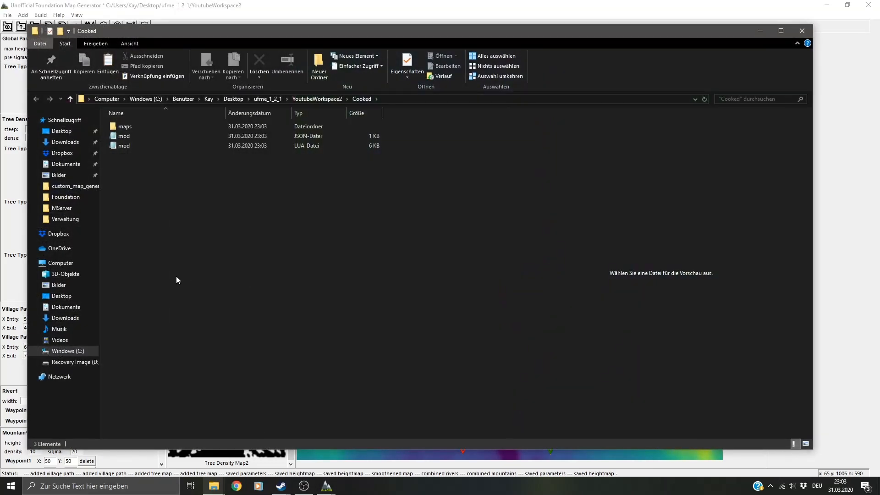
# Step: Browse the cooked maps output, return to YoutubeWorkspace2, and begin renaming a folder 'AYou…'
pyautogui.click(124, 125)
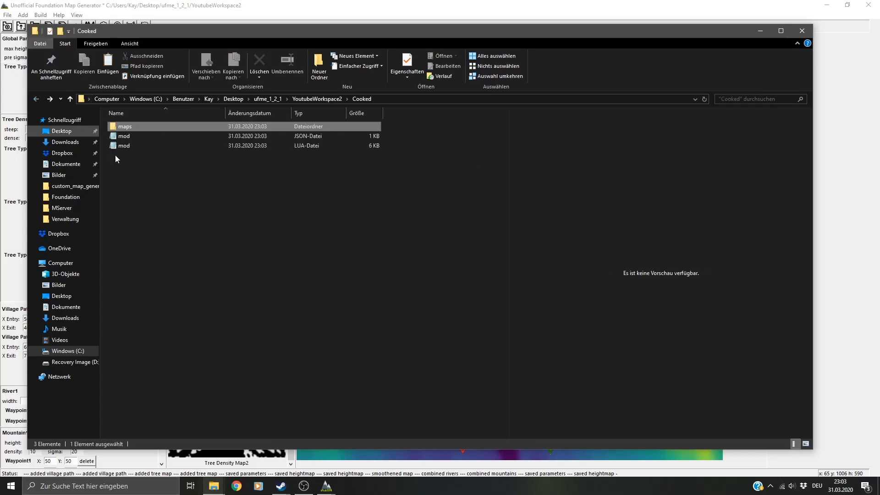
pyautogui.doubleClick(123, 146)
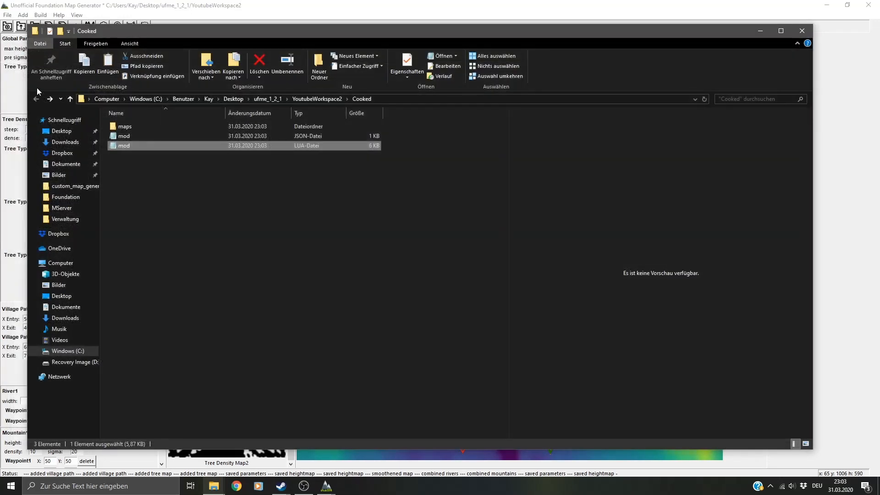
pyautogui.moveTo(321, 102)
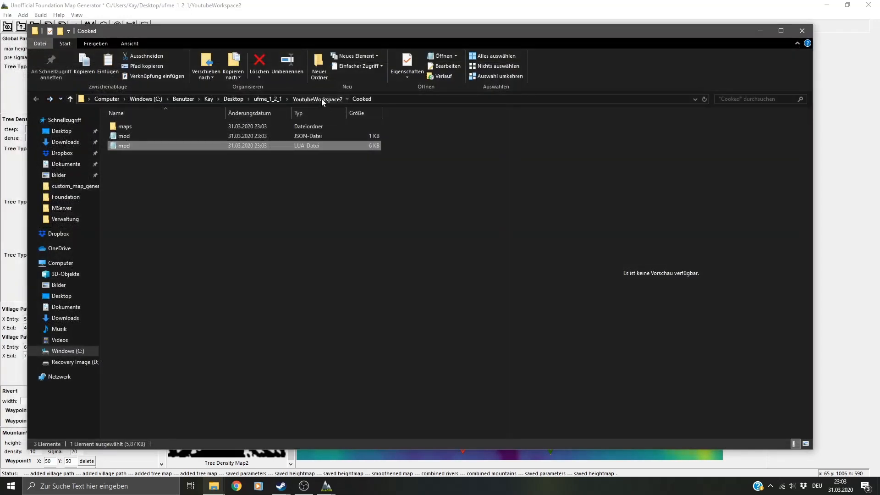
pyautogui.click(317, 99)
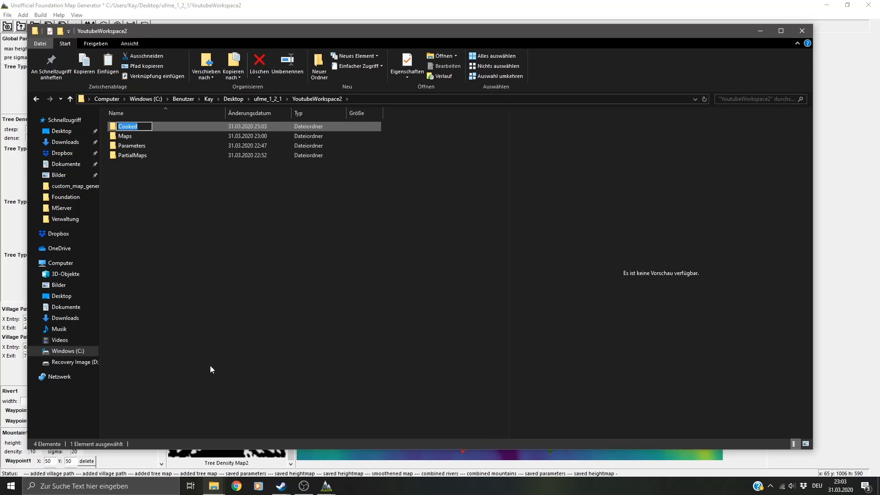
pyautogui.write('AYoutubeDemo')
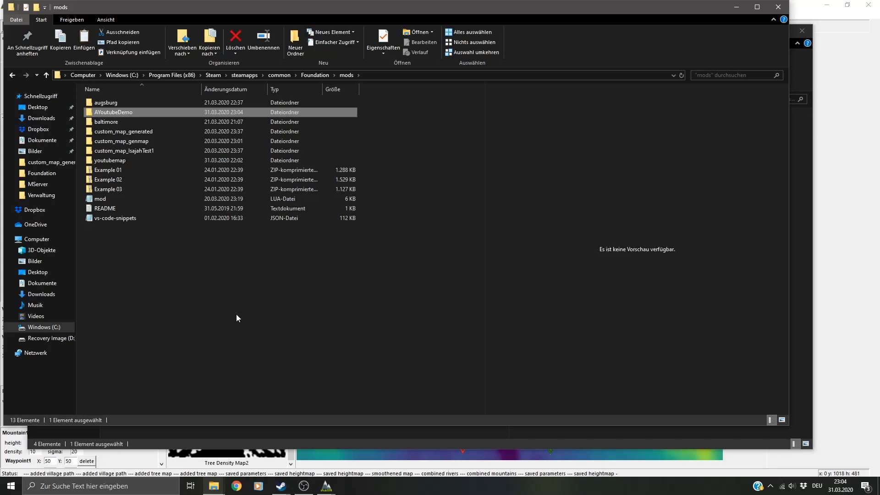
pyautogui.moveTo(353, 306)
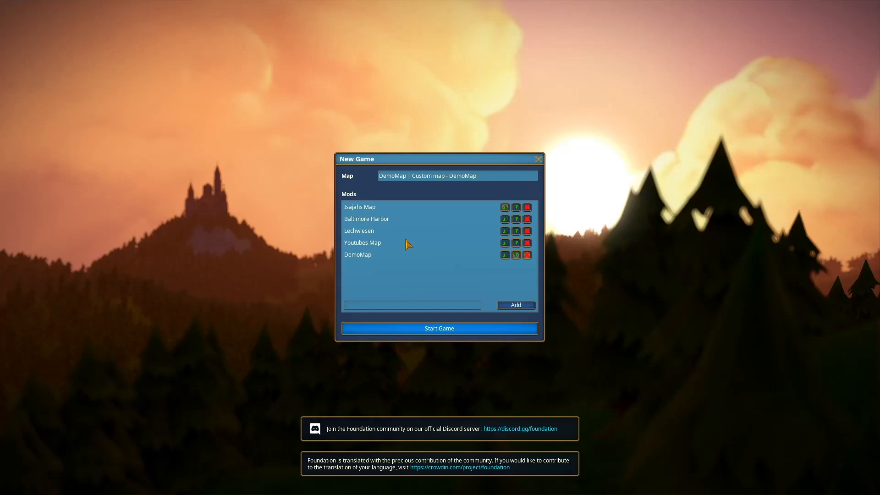
# Step: Launch the new Foundation game on the DemoMap map
pyautogui.click(439, 328)
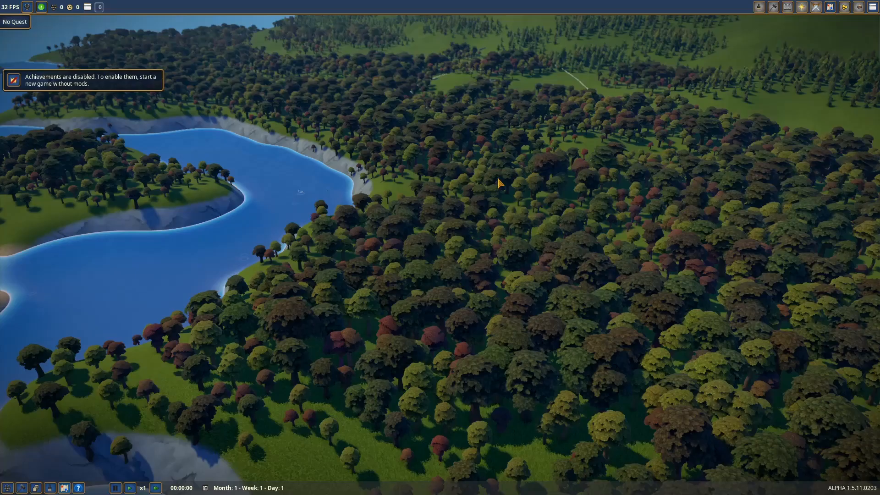